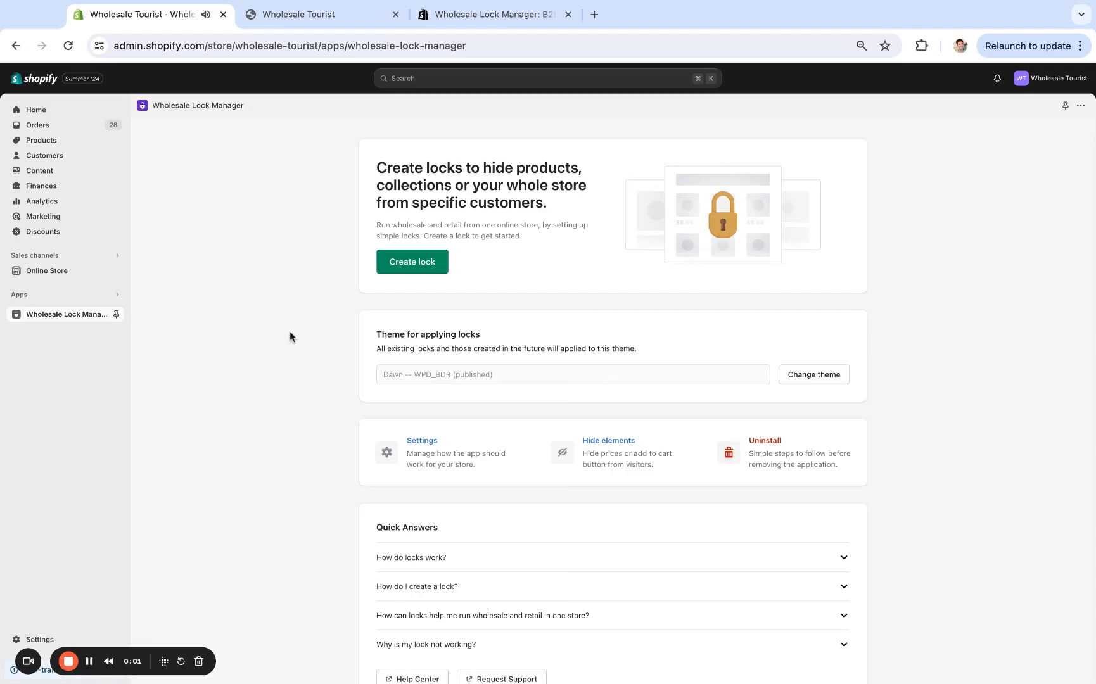
mouse_move(282, 310)
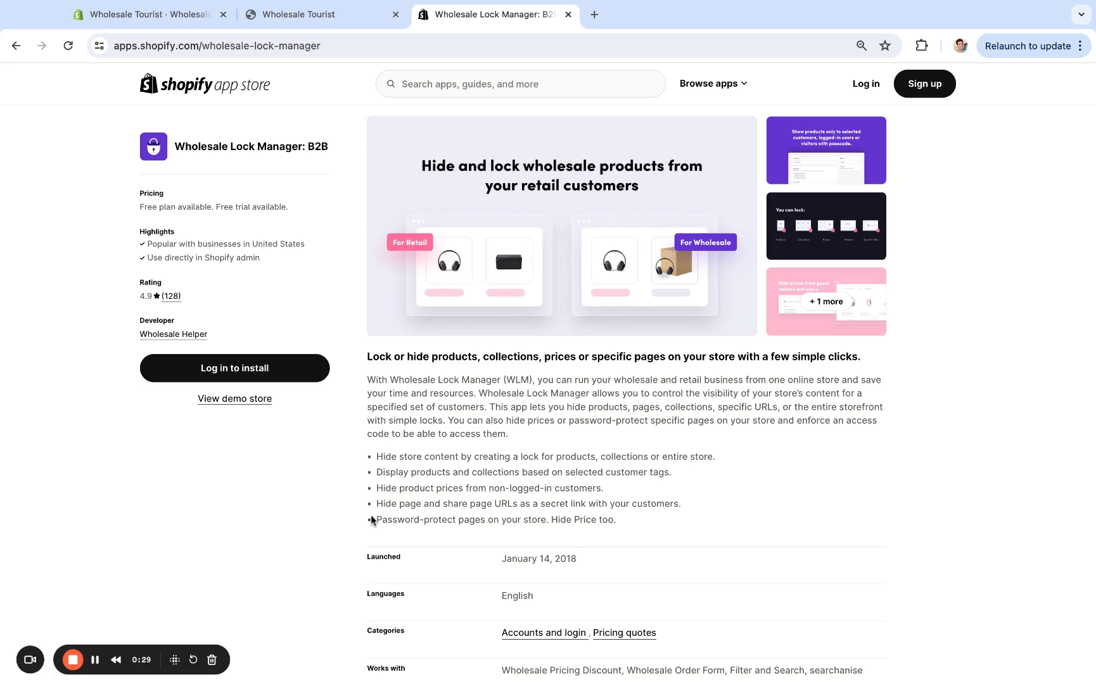
mouse_move(373, 521)
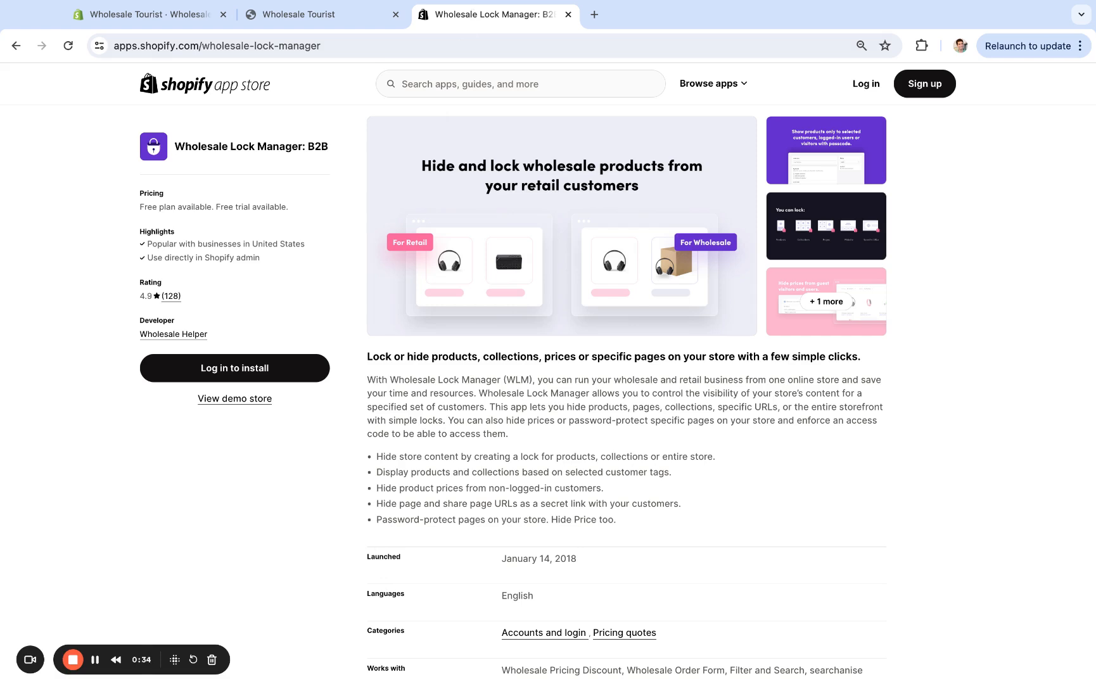
mouse_move(236, 300)
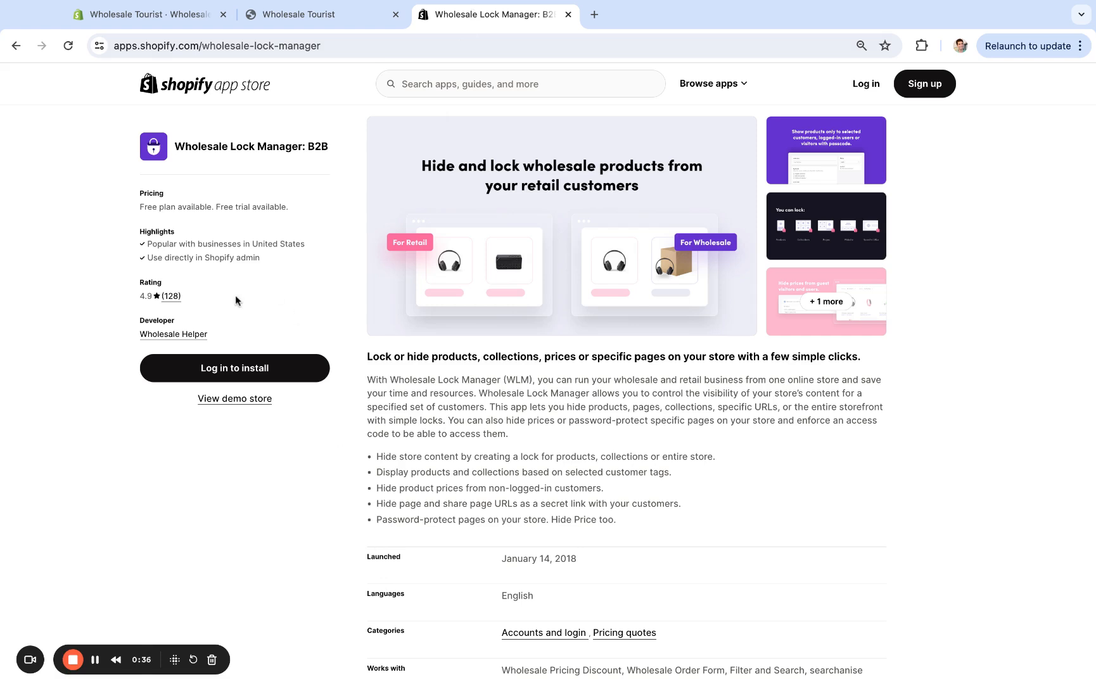
mouse_move(487, 463)
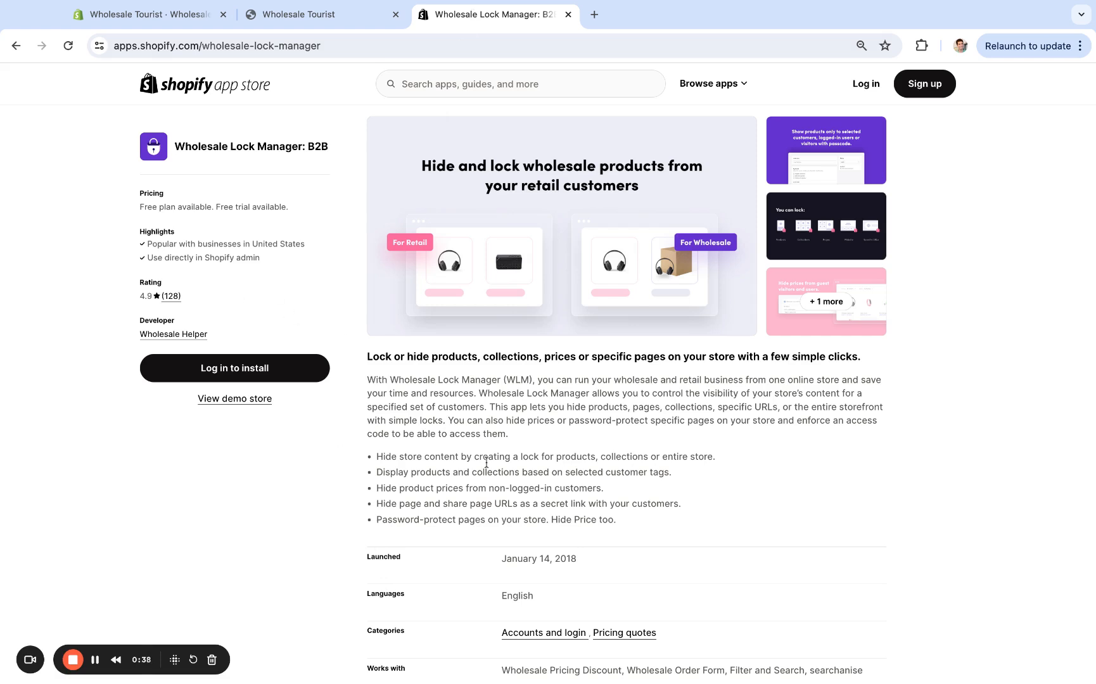
mouse_move(289, 361)
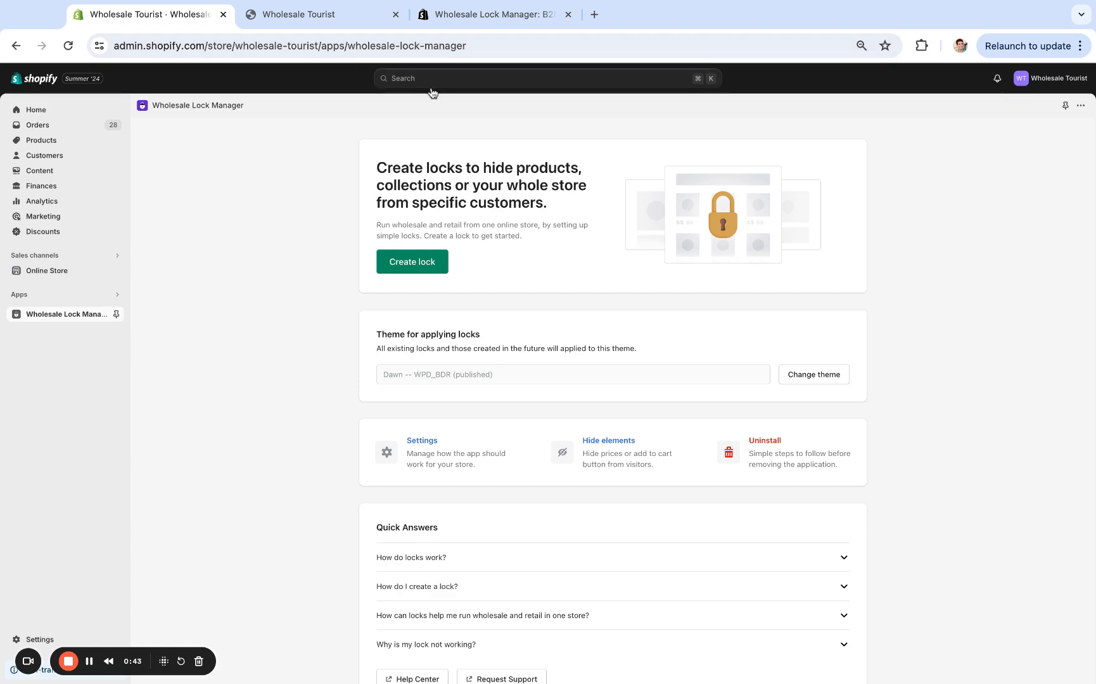
click(323, 14)
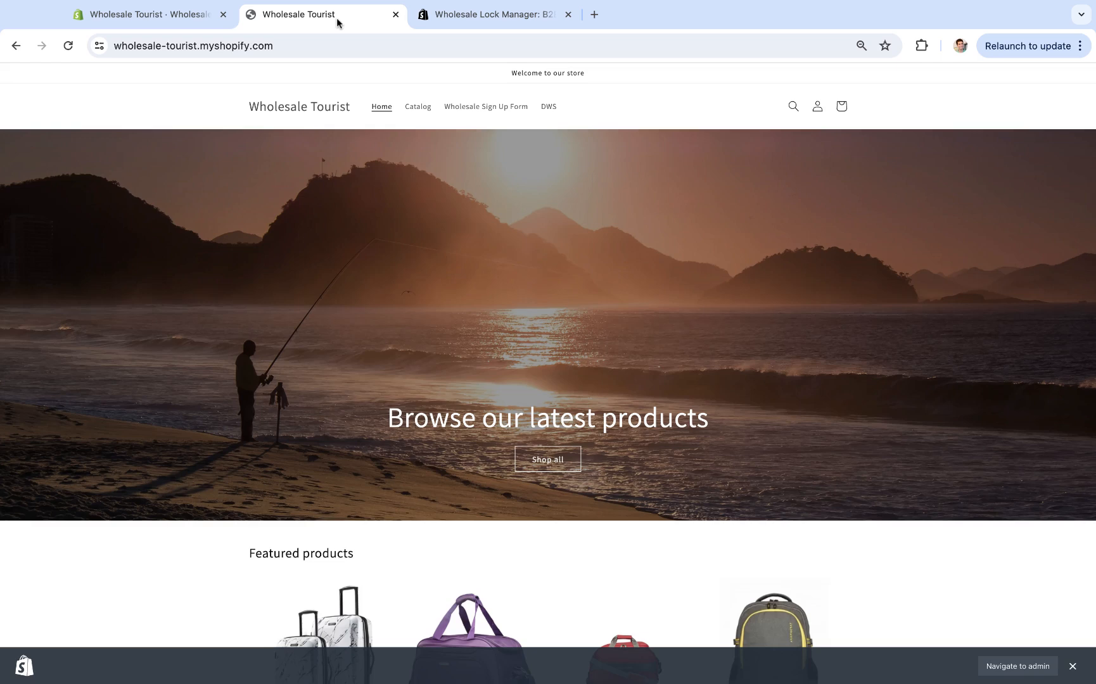
click(68, 45)
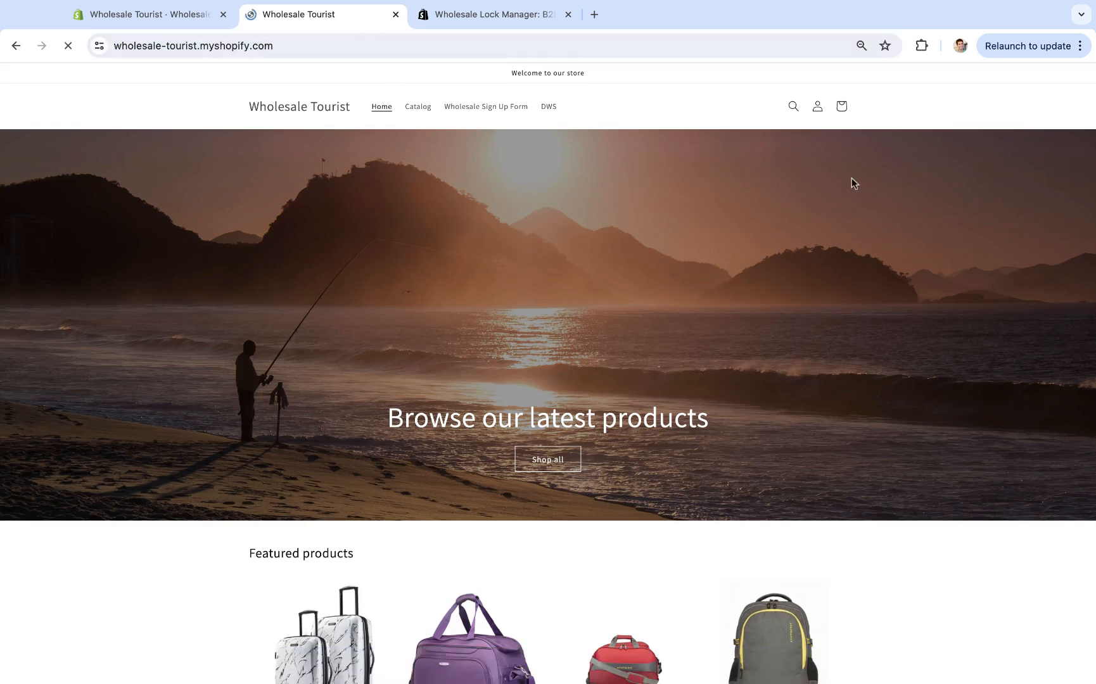
click(816, 107)
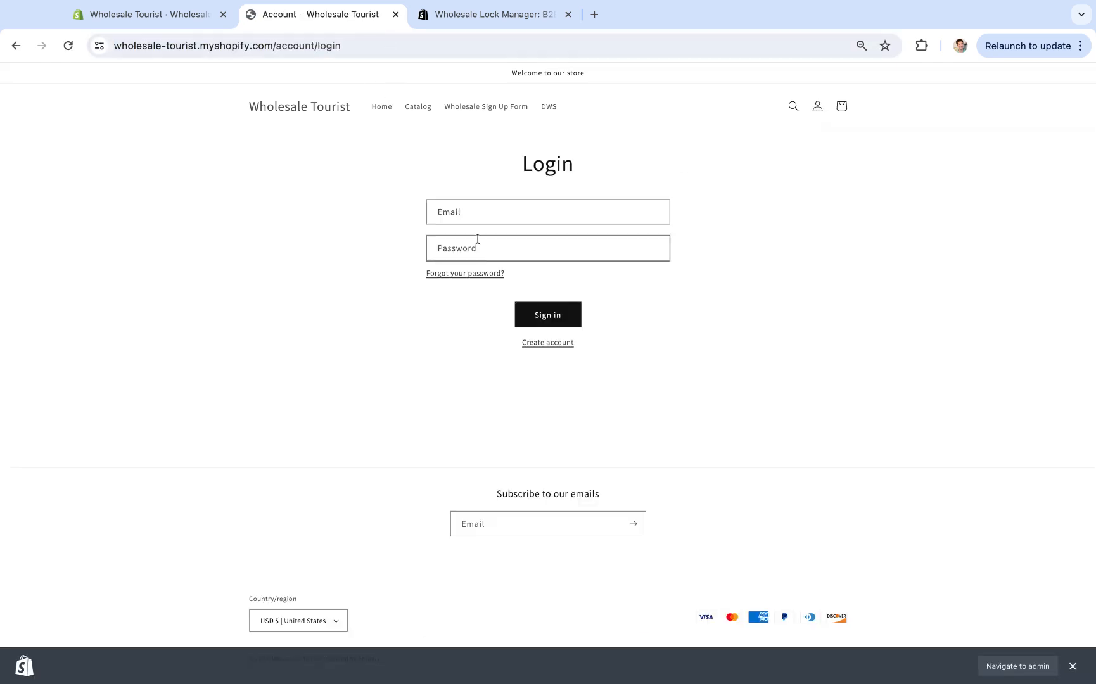
click(417, 107)
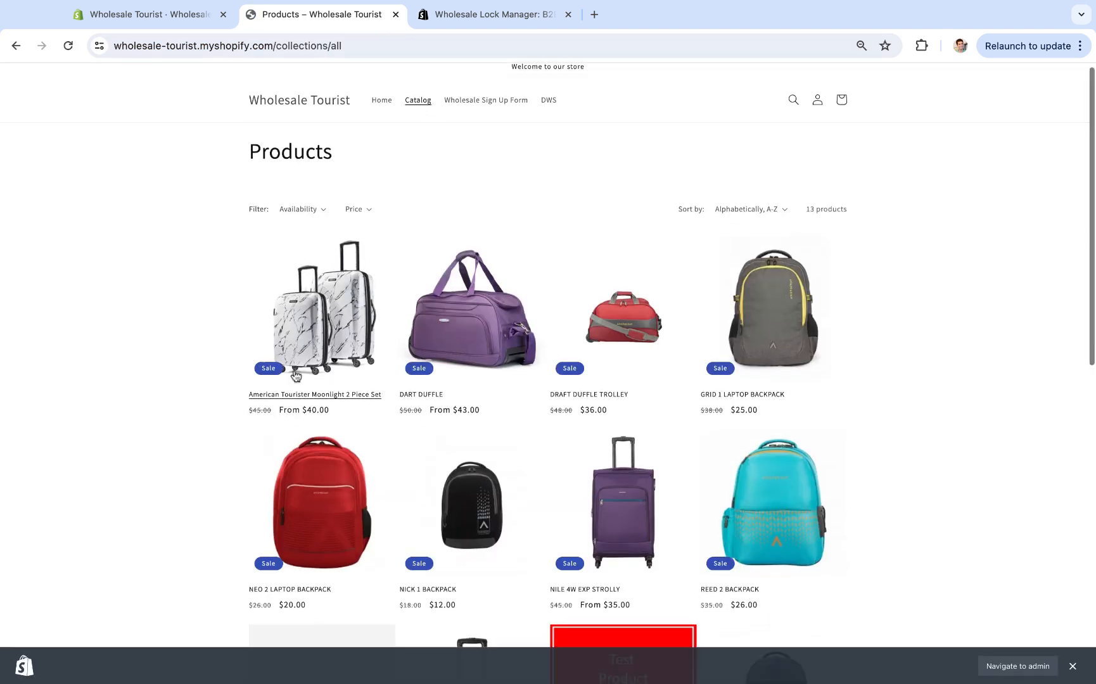
click(382, 100)
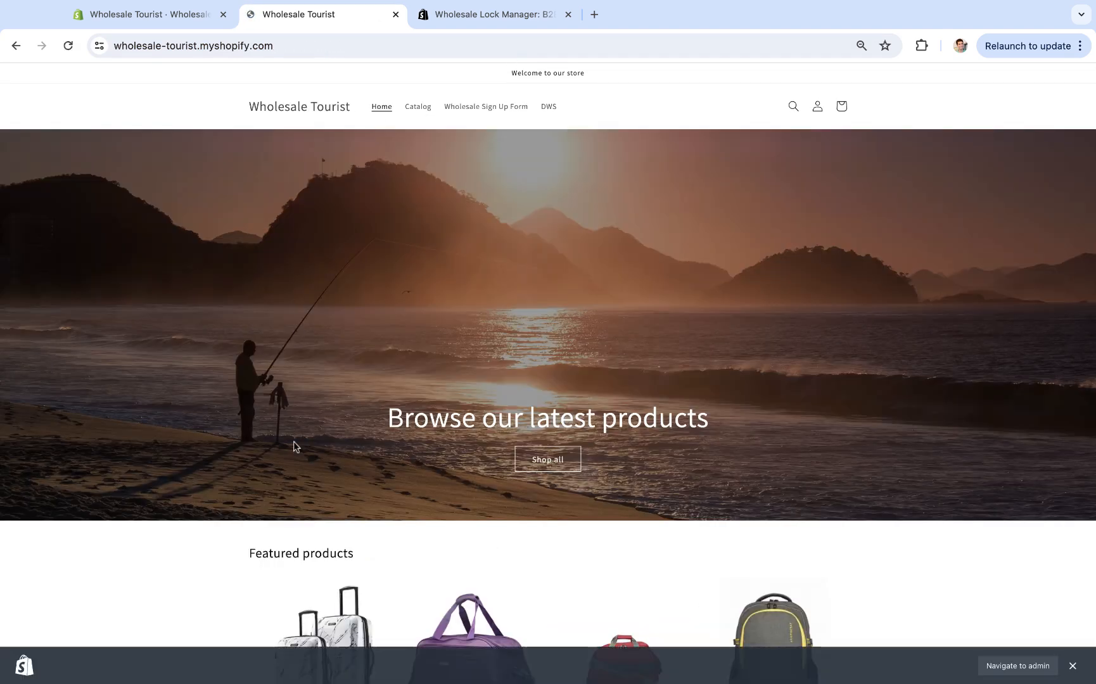
scroll(down, 3)
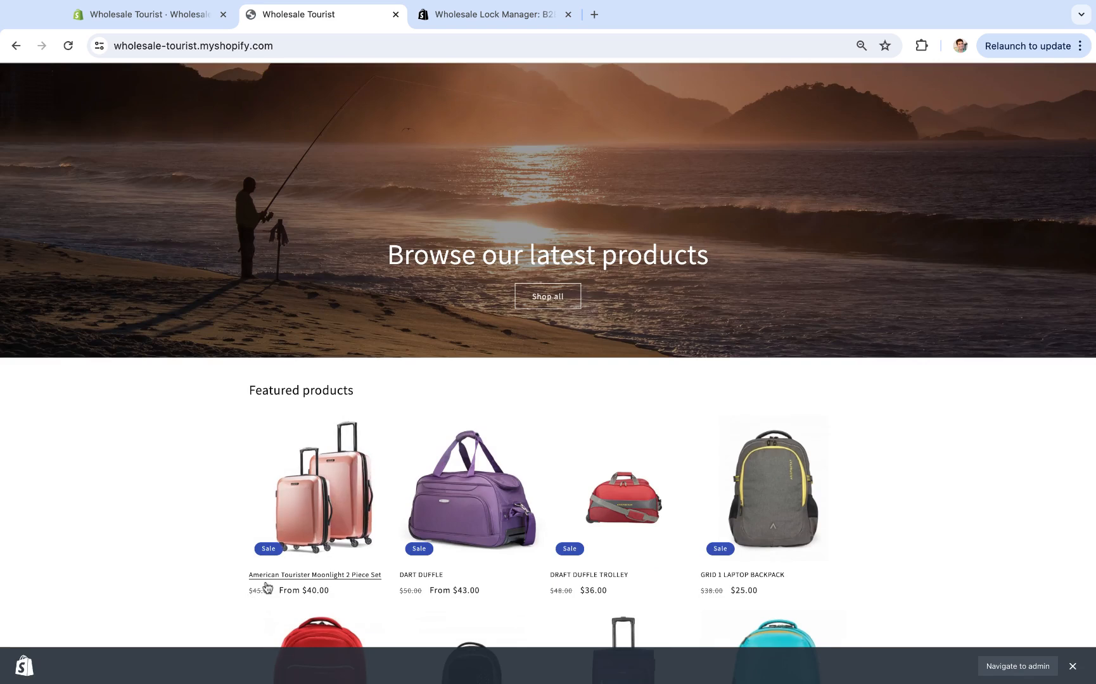
mouse_move(266, 436)
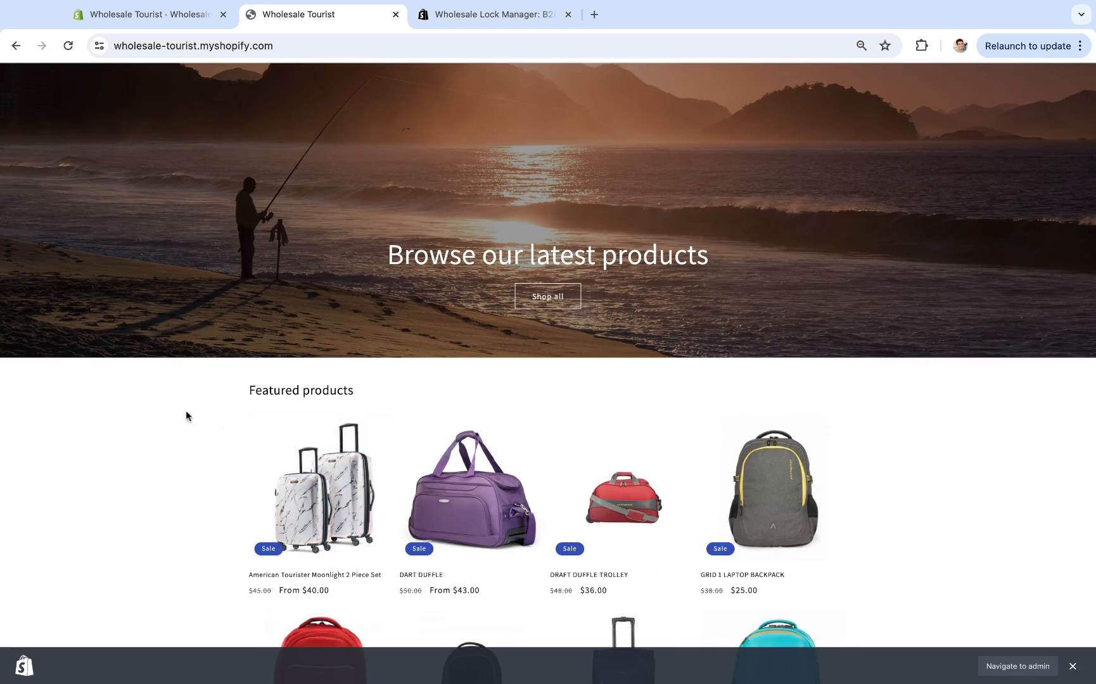
mouse_move(204, 417)
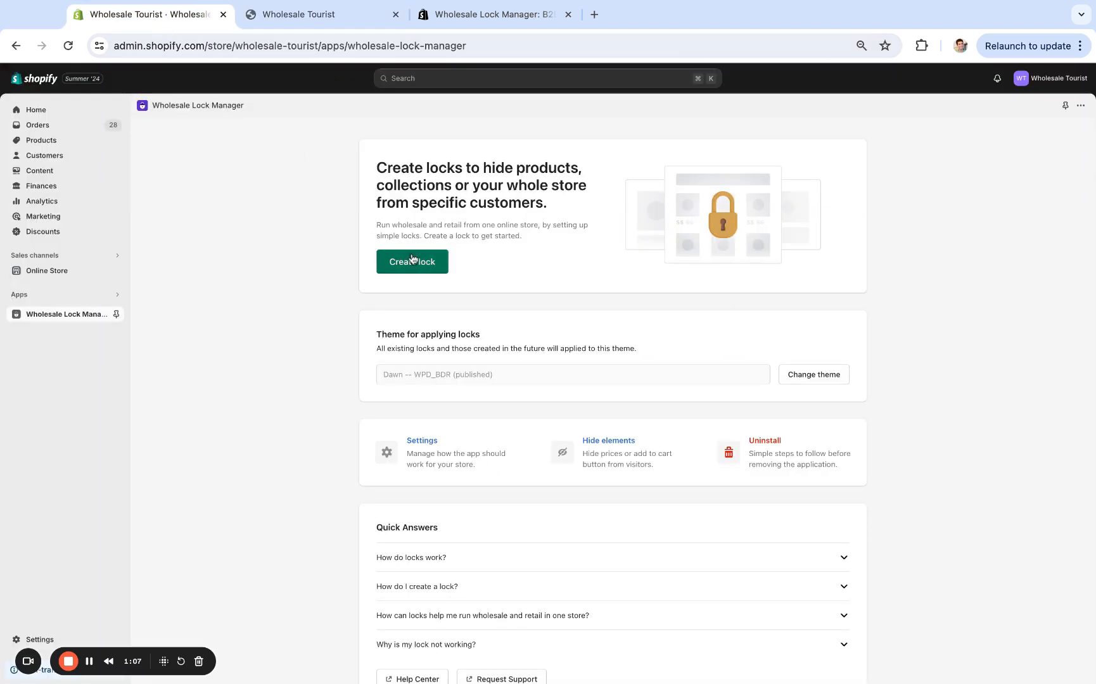
- Create a new lock and enter the name 'hide American Tourister Moonlight 2 piece set'
click(412, 261)
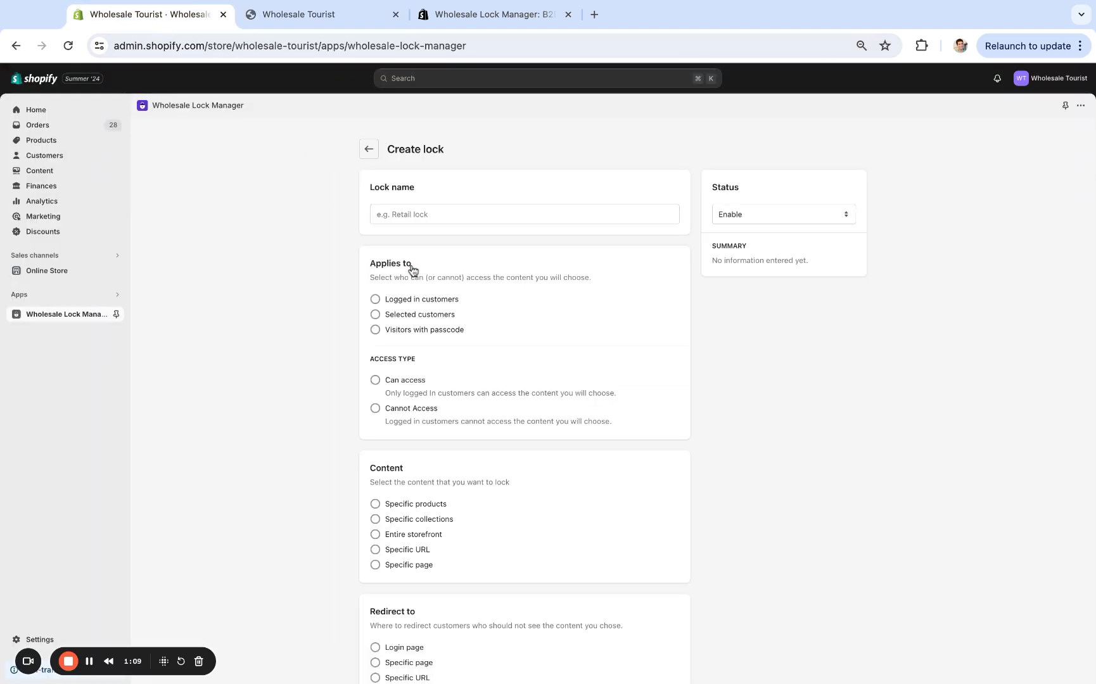
click(524, 214)
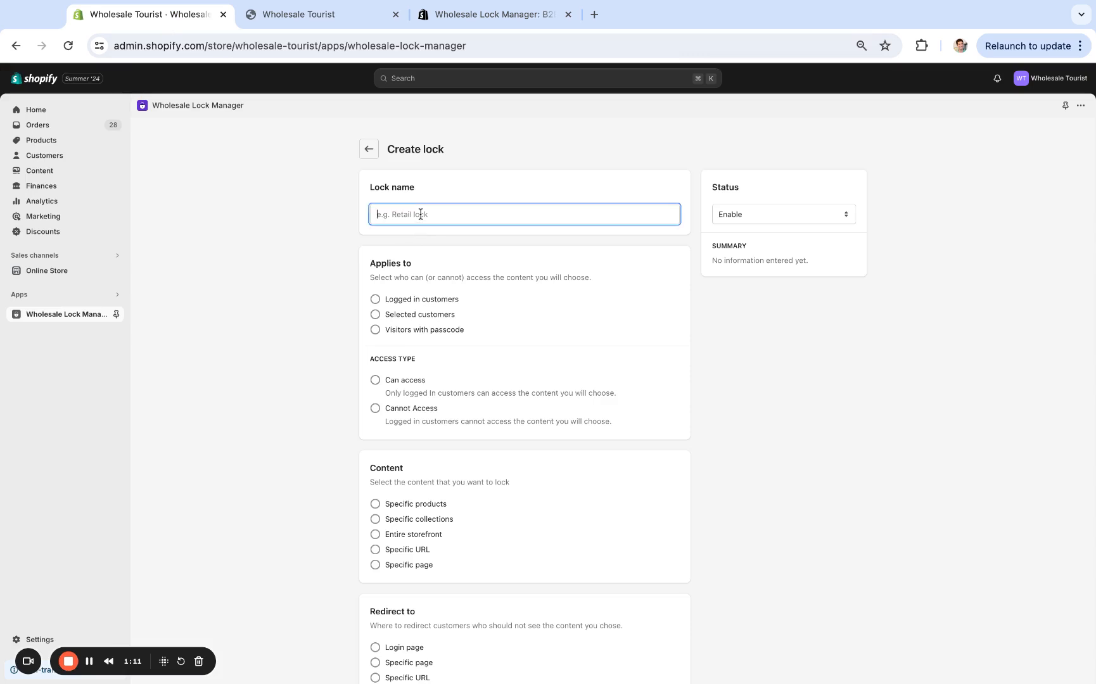
text(hide)
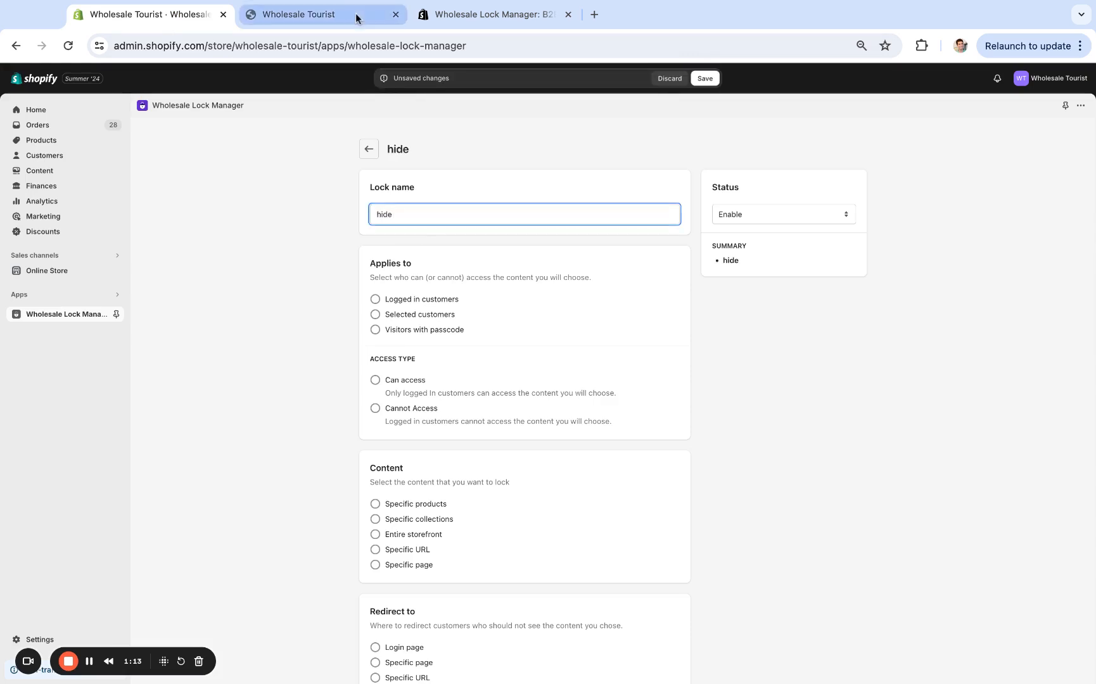
click(145, 14)
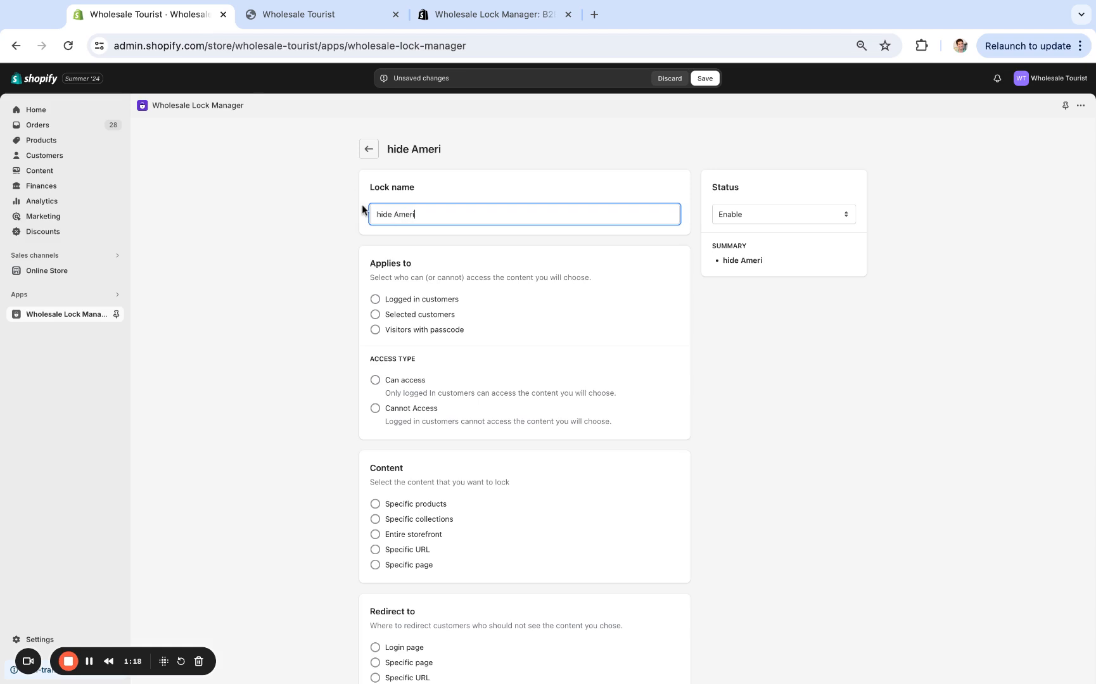
text(can Tourist)
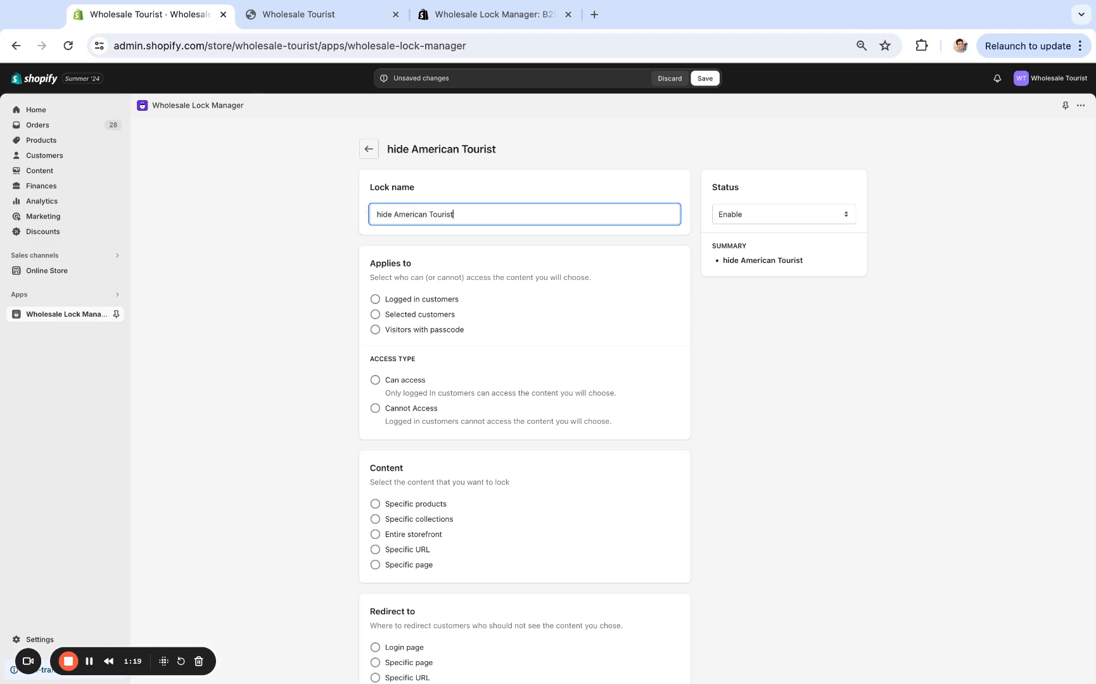
click(323, 14)
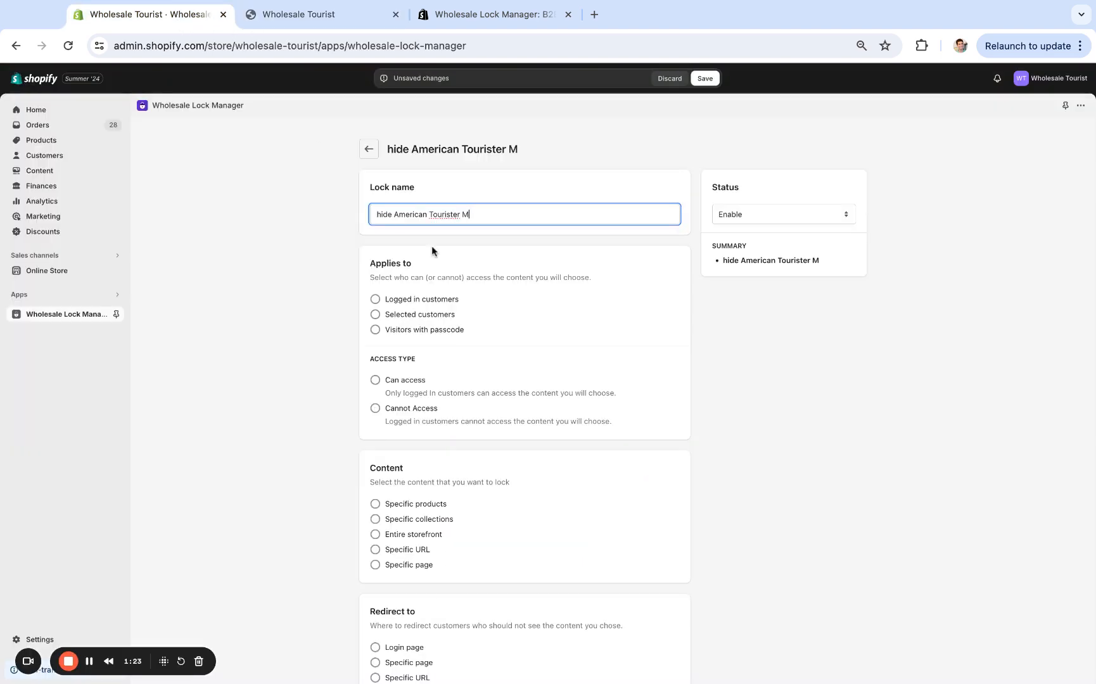
text(oonlight 2 p)
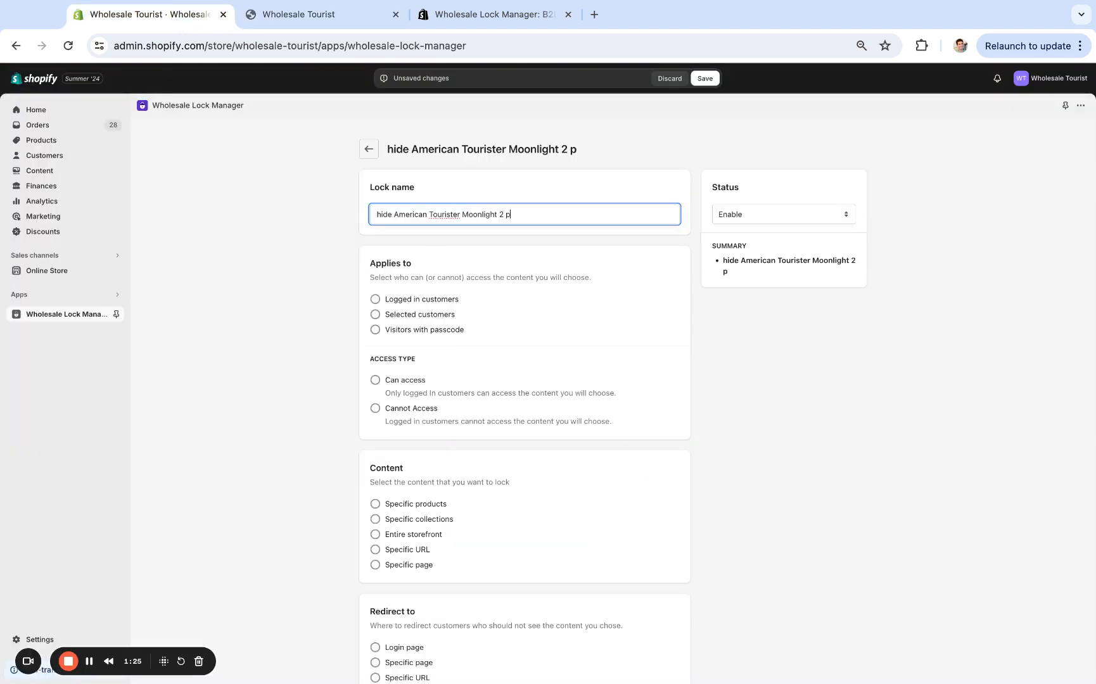
text(iece st)
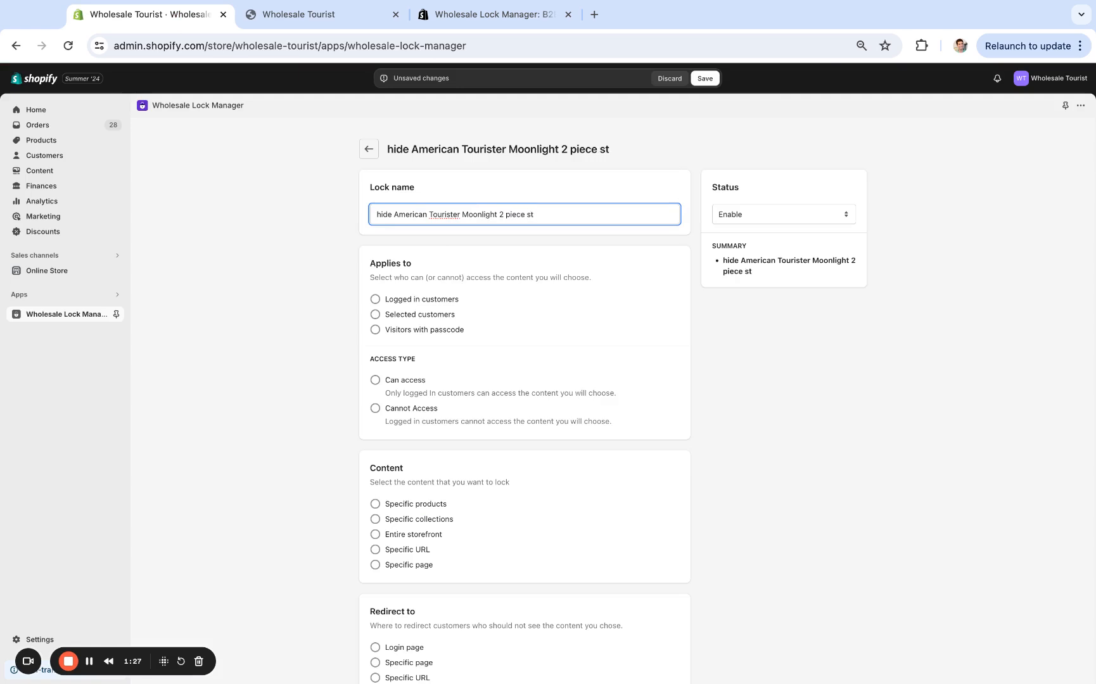
text(e)
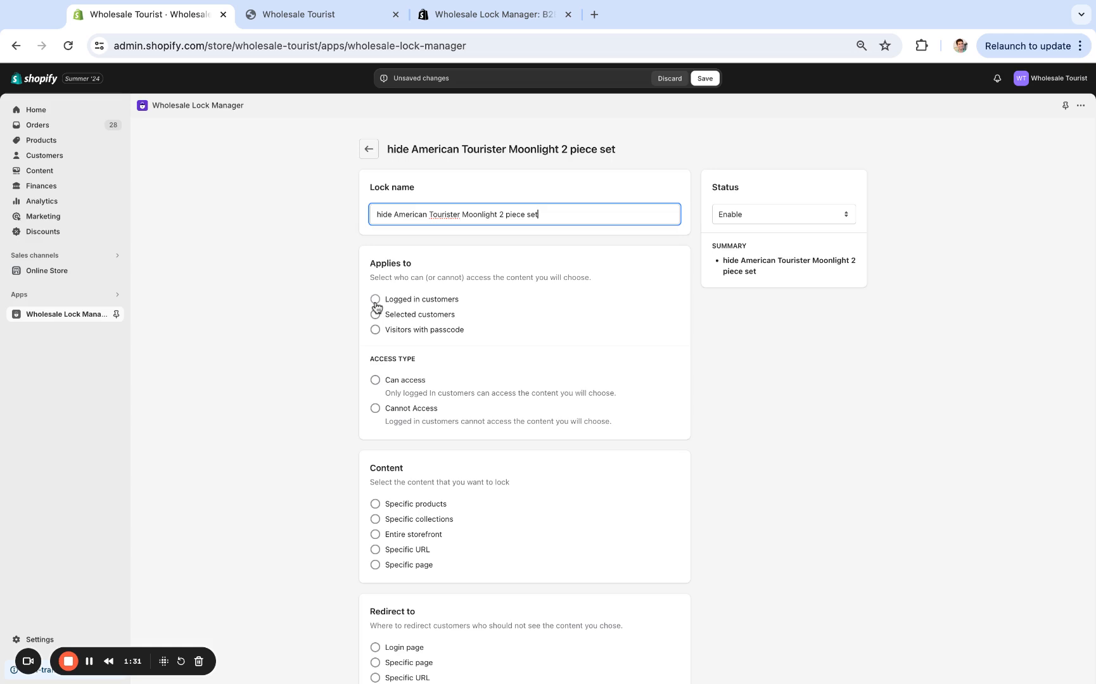
- Apply the lock to logged-in customers with the Can access permission
click(375, 299)
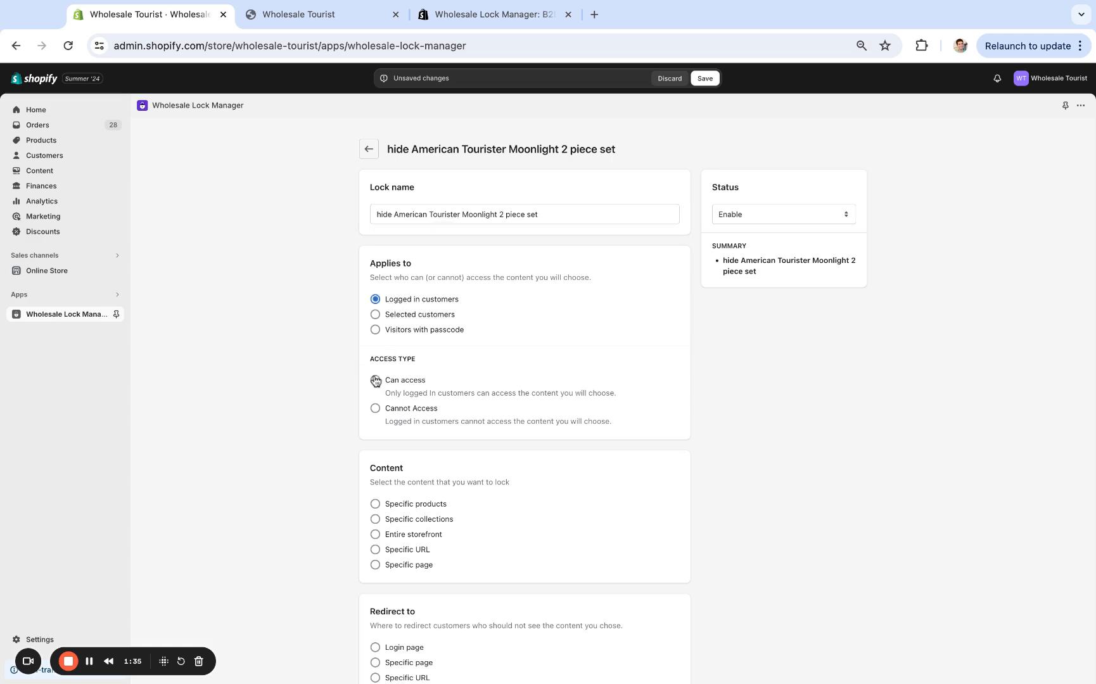
click(375, 380)
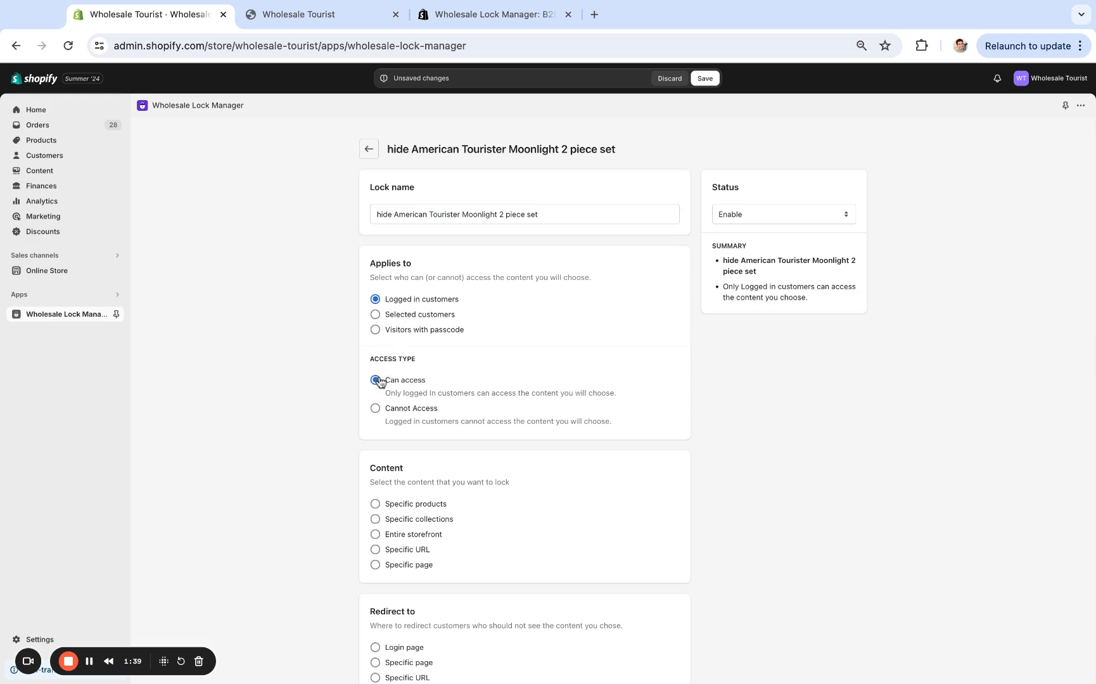
click(375, 408)
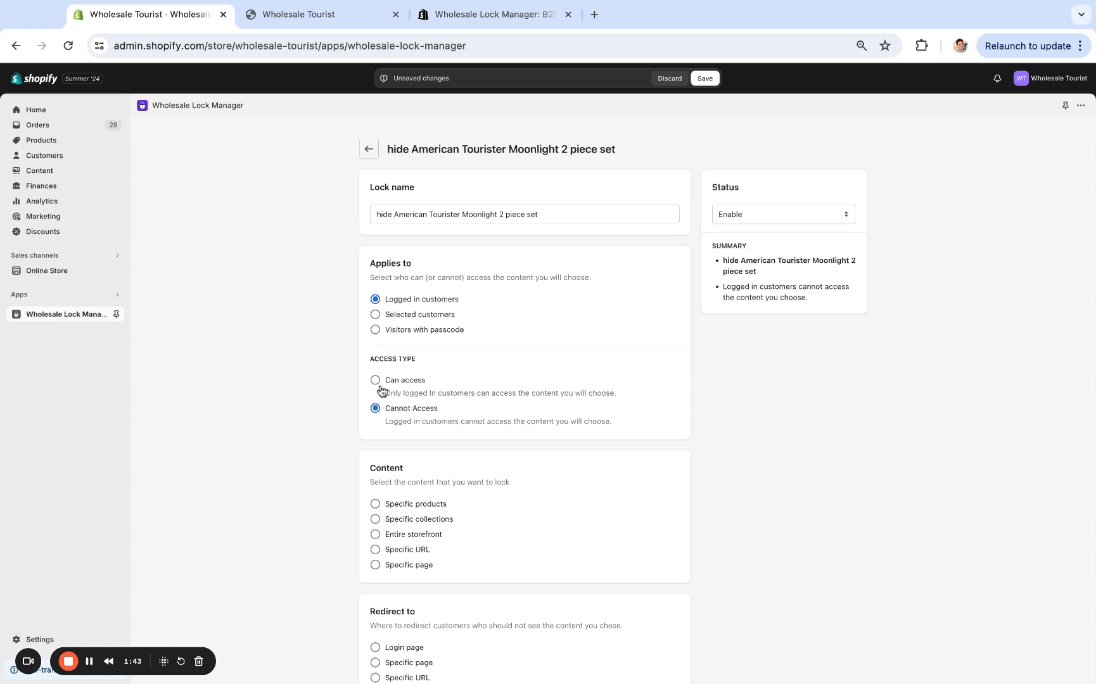
click(375, 380)
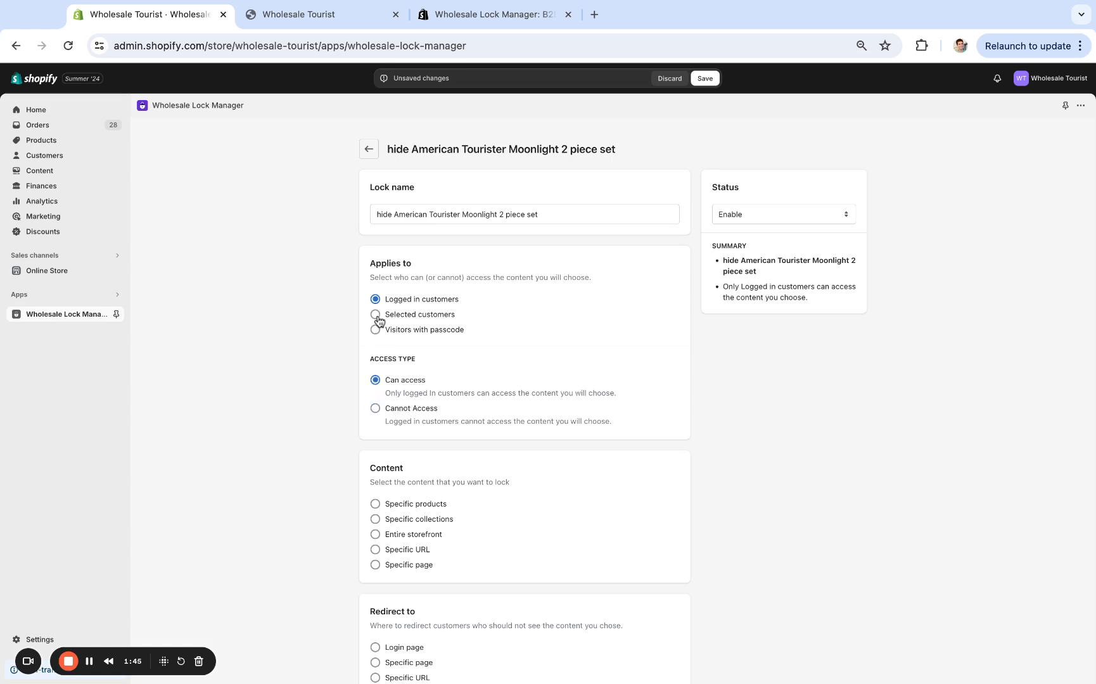
mouse_move(376, 320)
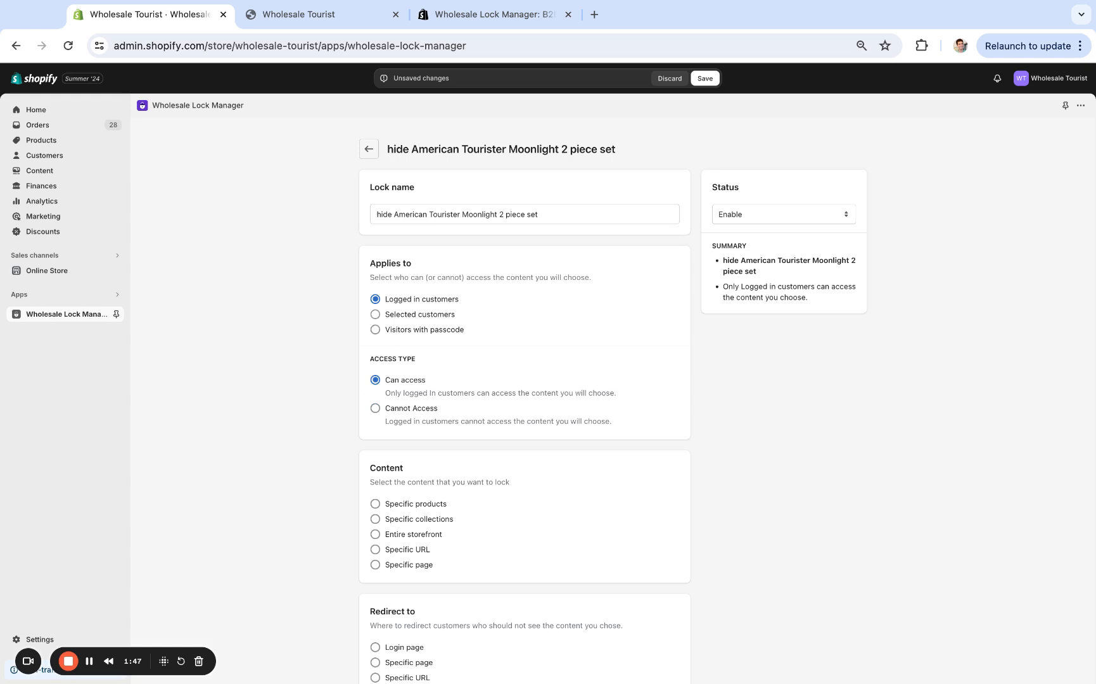
- Try targeting selected customers by email, then revert to all logged-in customers
click(375, 315)
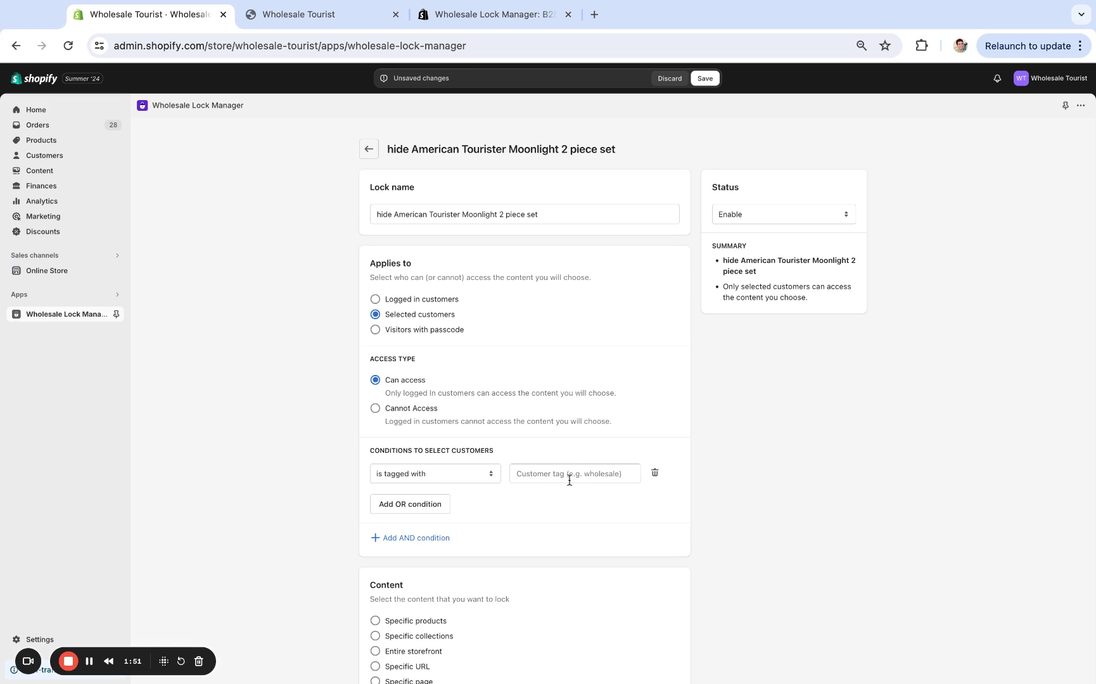
click(574, 473)
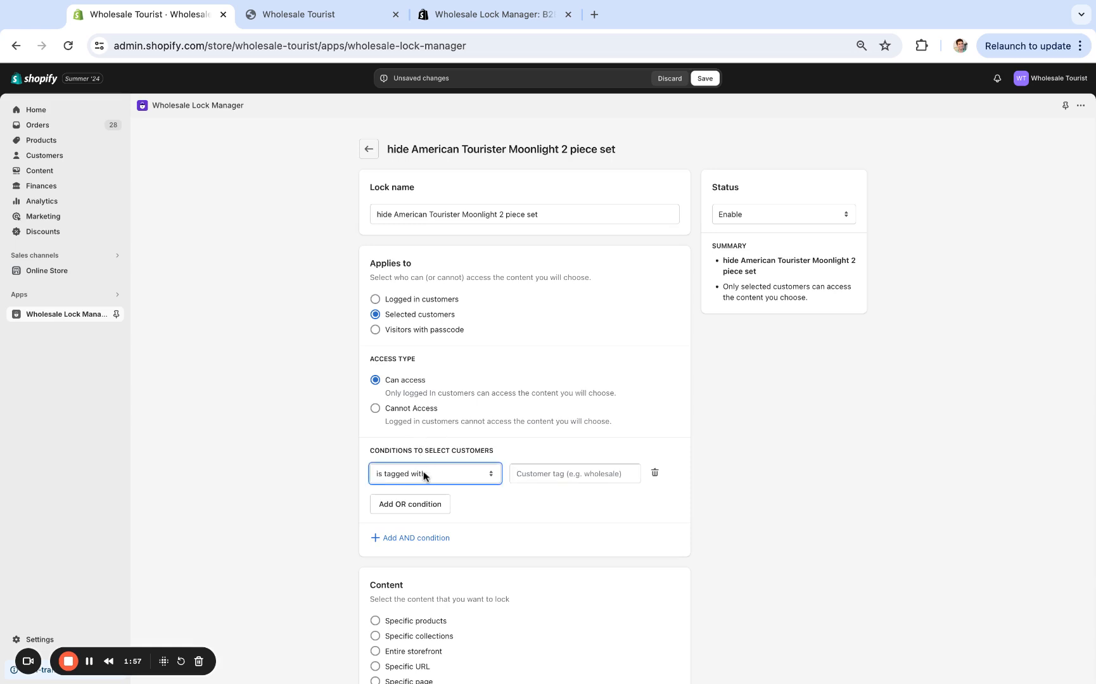
click(434, 473)
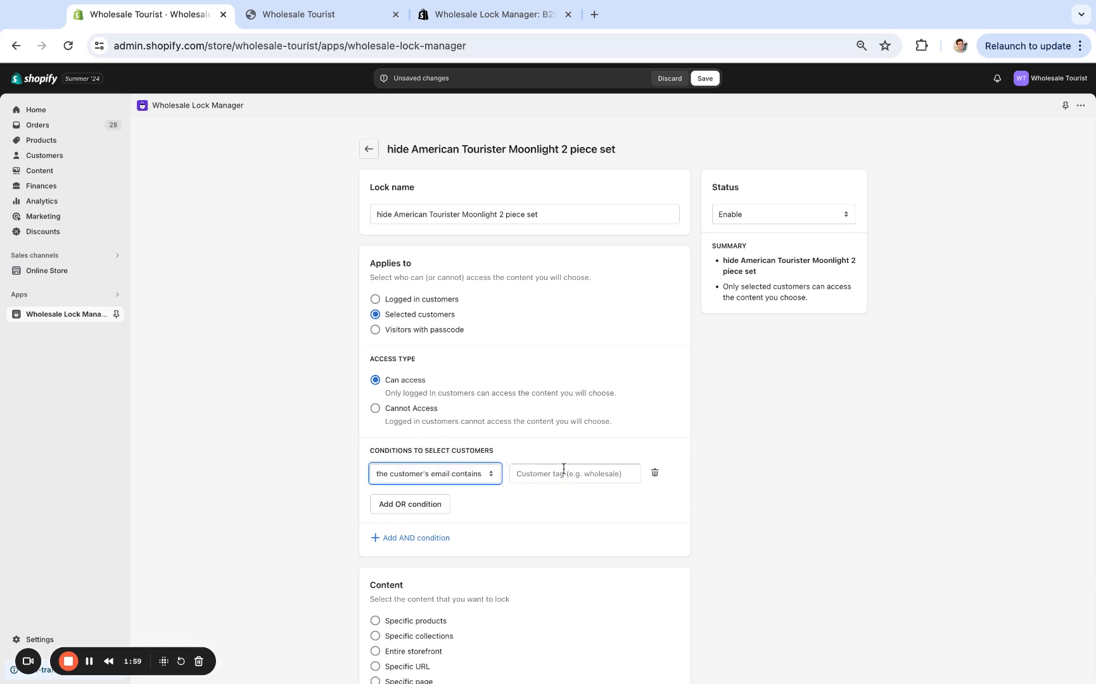
mouse_move(376, 299)
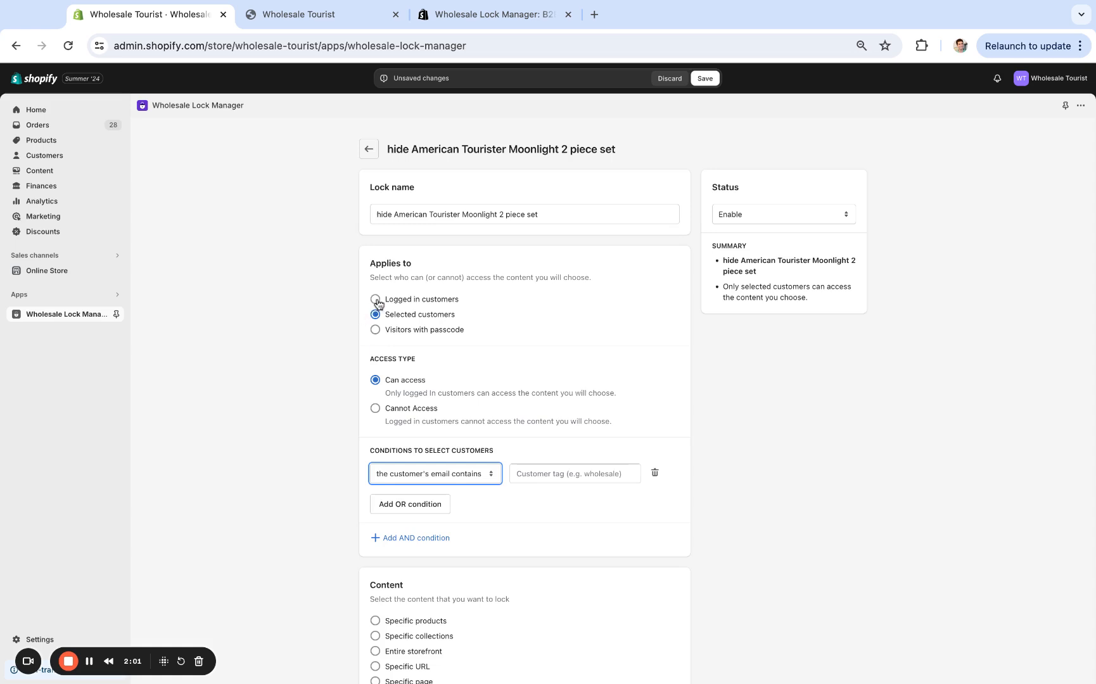
click(375, 299)
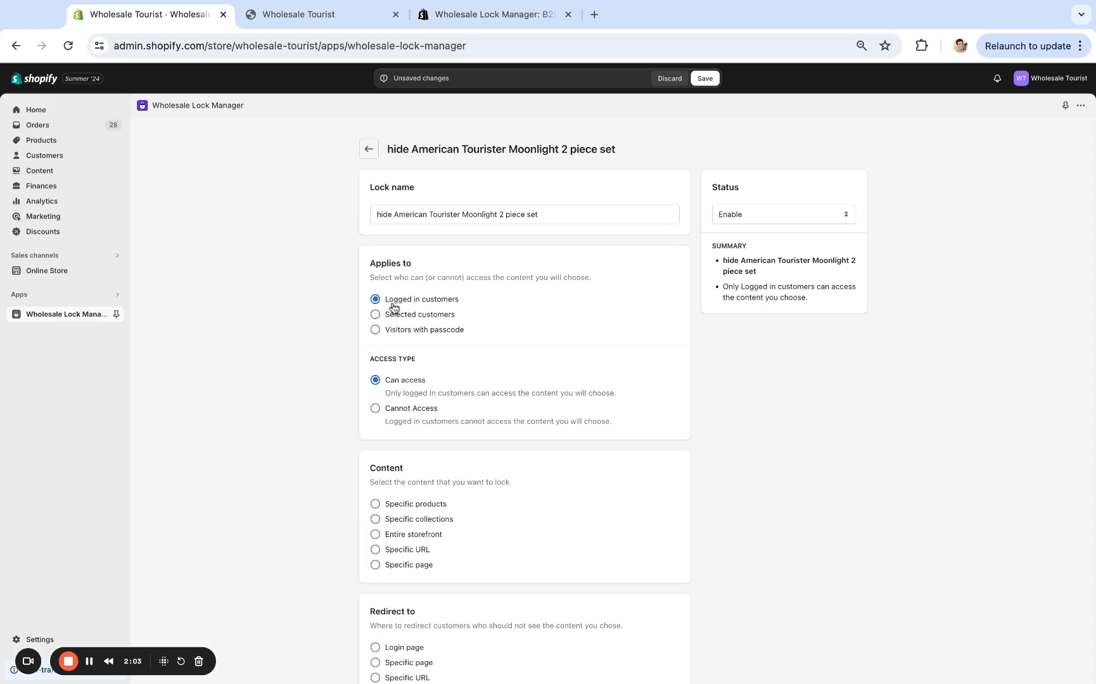
mouse_move(416, 389)
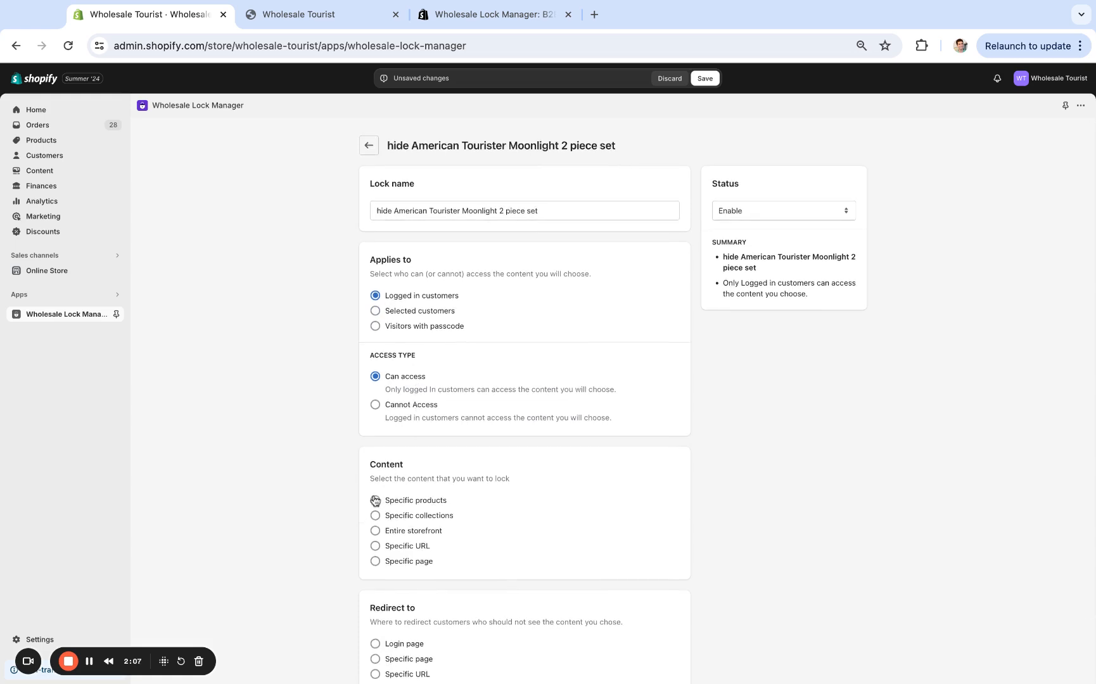
- Lock specific products and add the American Tourister Moonlight 2 Piece Set
click(375, 500)
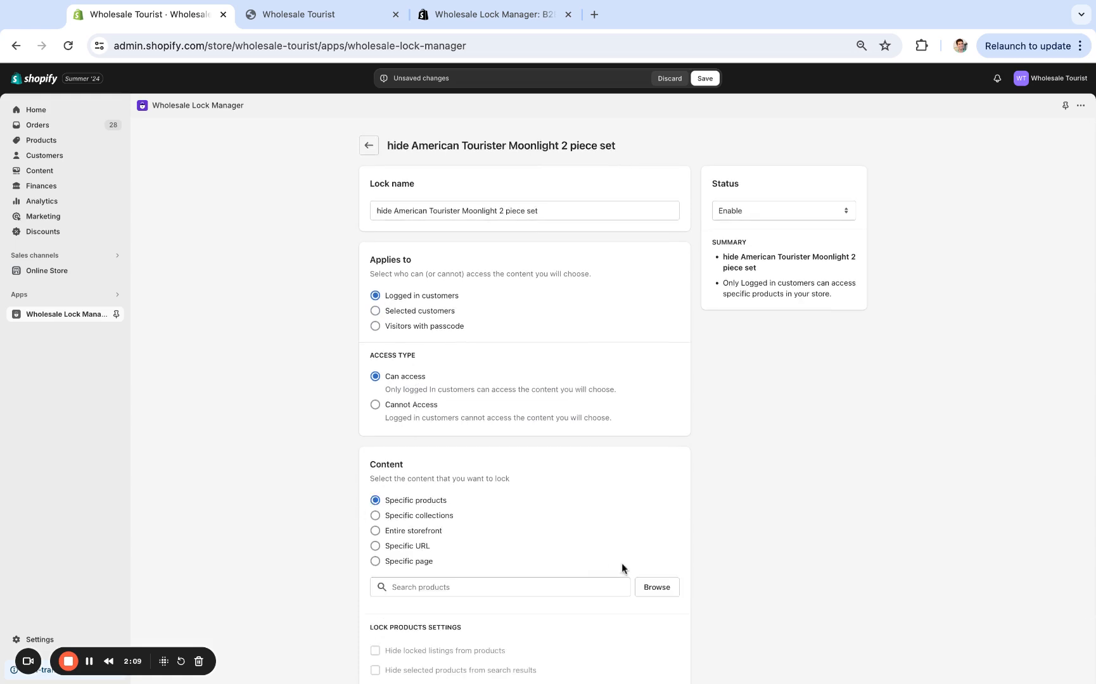
scroll(down, 3)
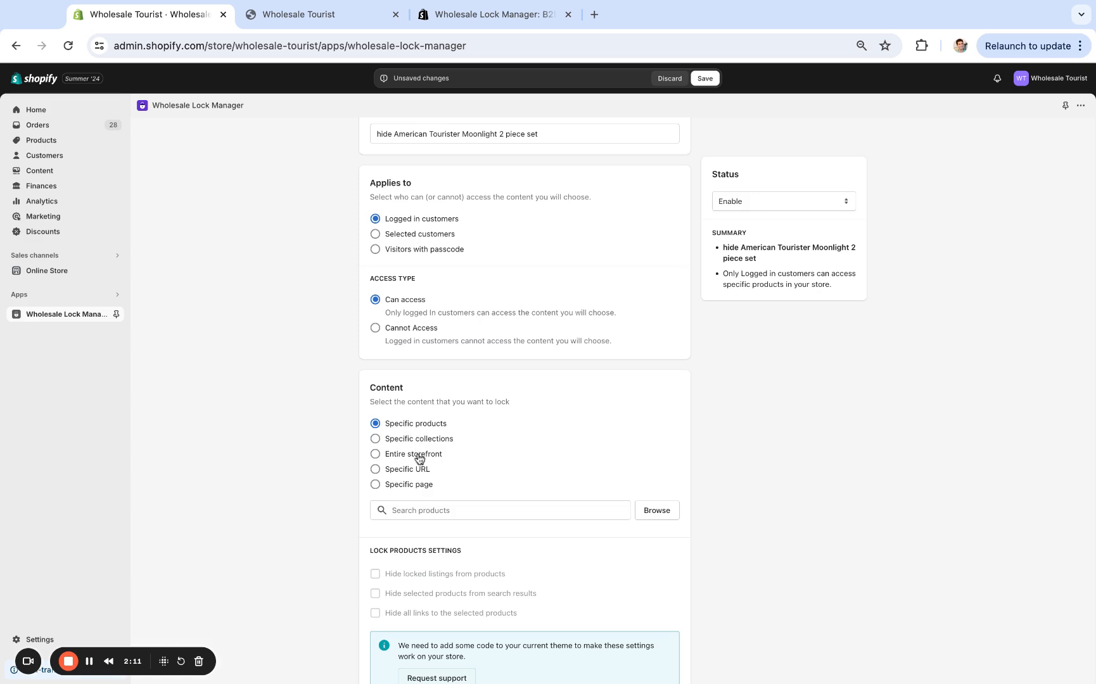
mouse_move(535, 431)
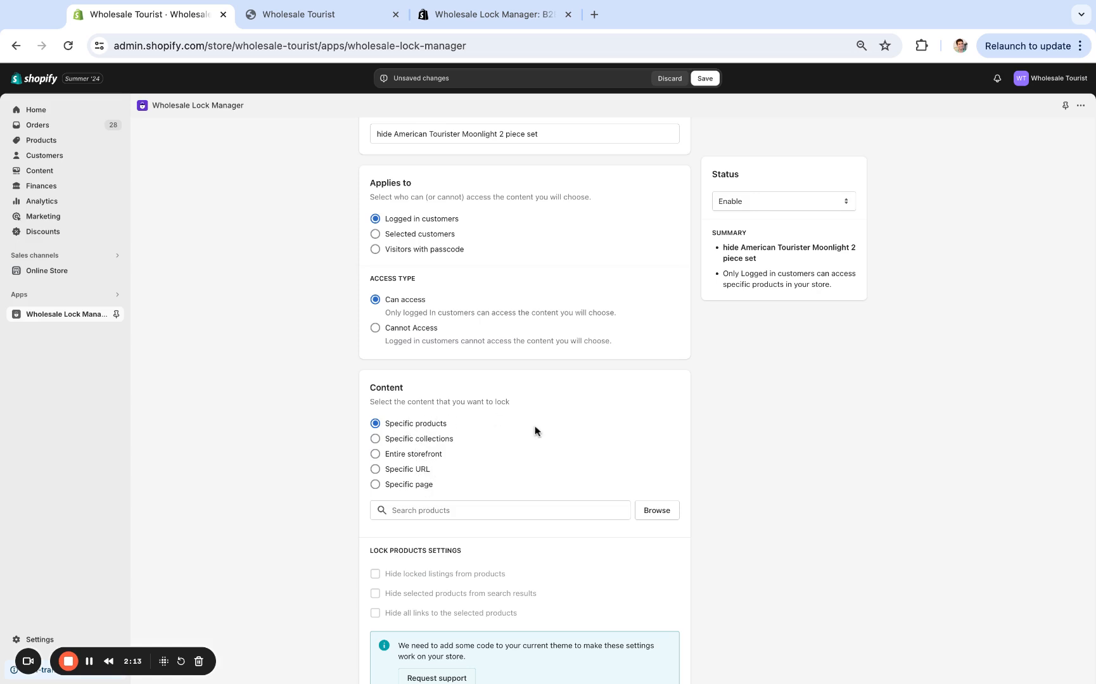
click(655, 511)
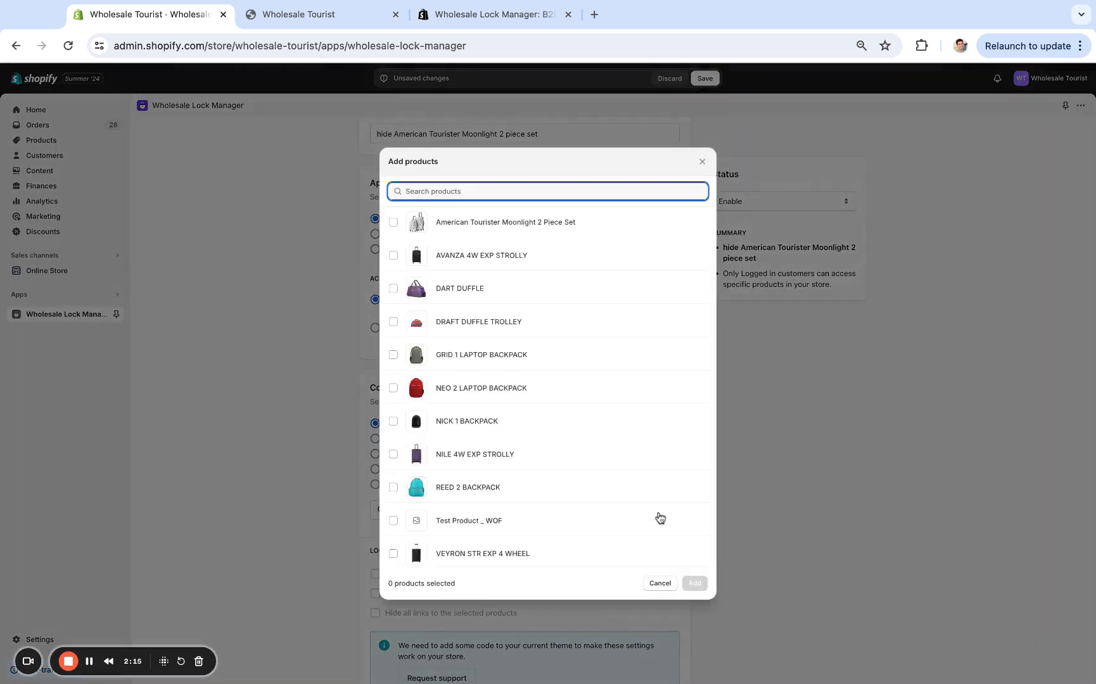
click(393, 222)
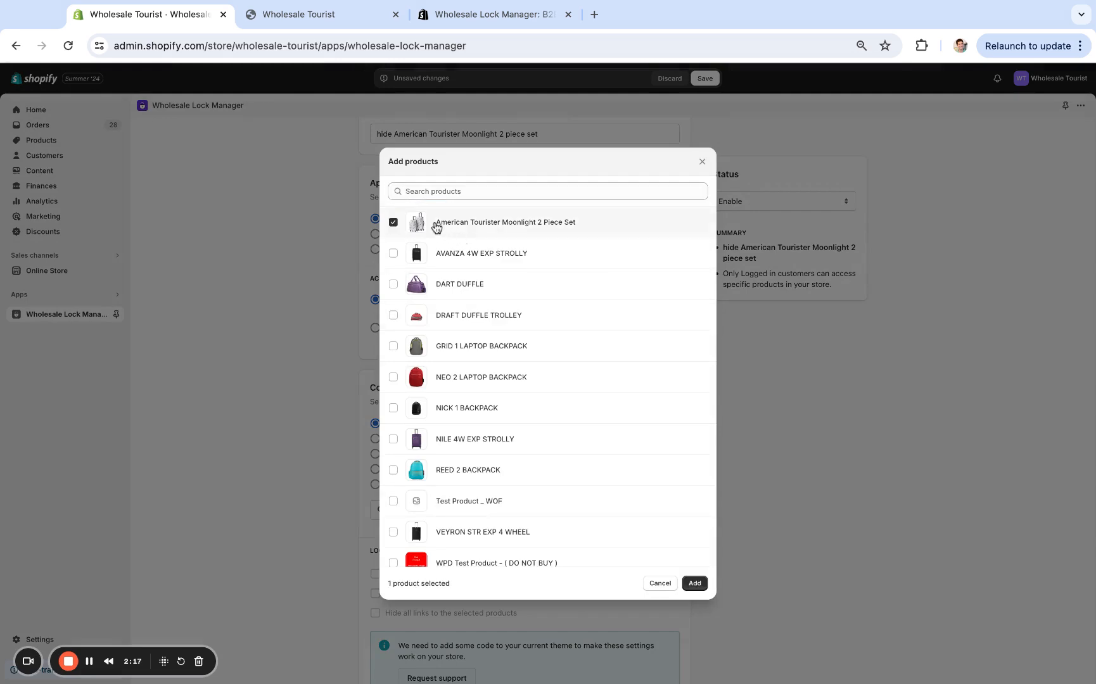
click(693, 583)
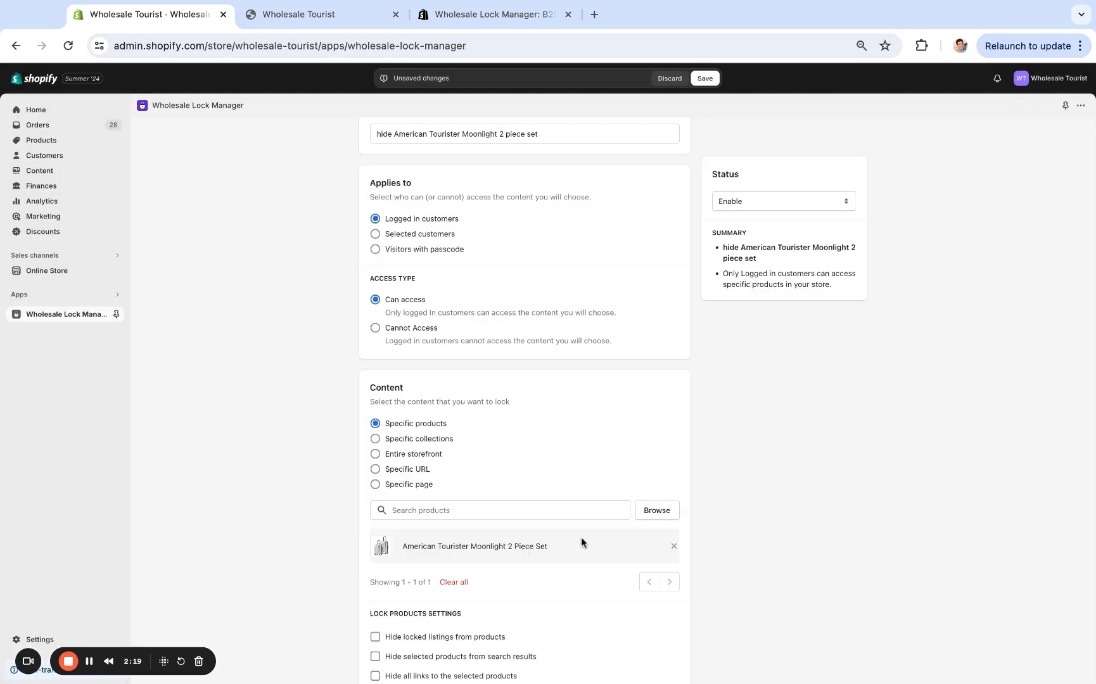
- Hide the locked product from listings and search, redirecting blocked visitors to the Contact Us page
click(377, 482)
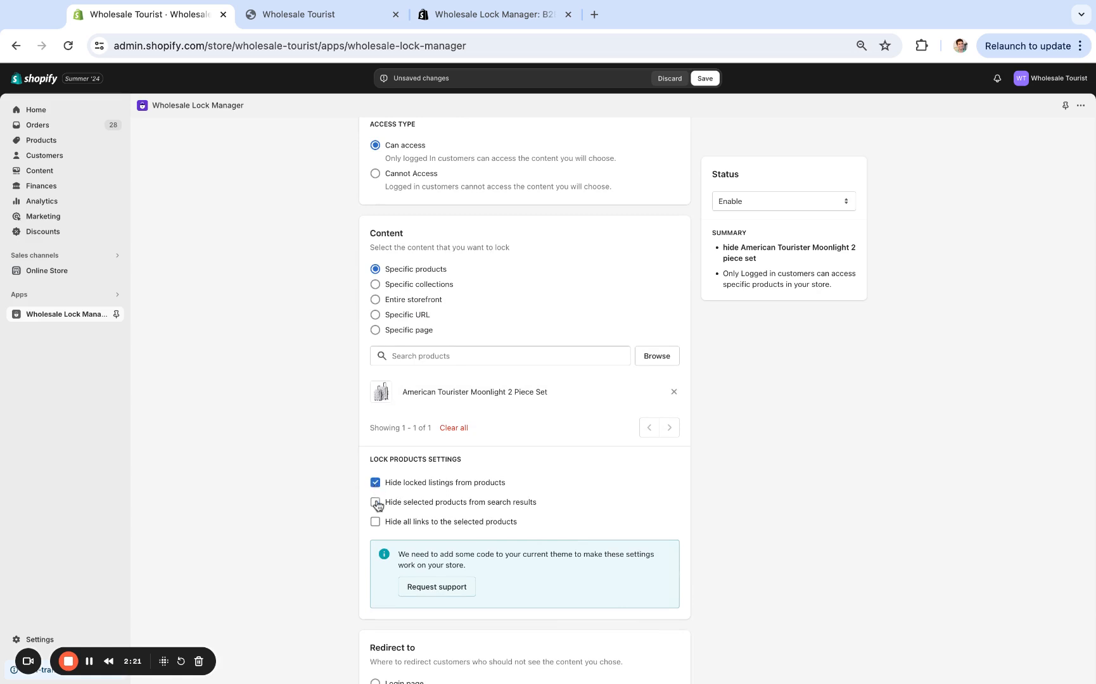
click(376, 502)
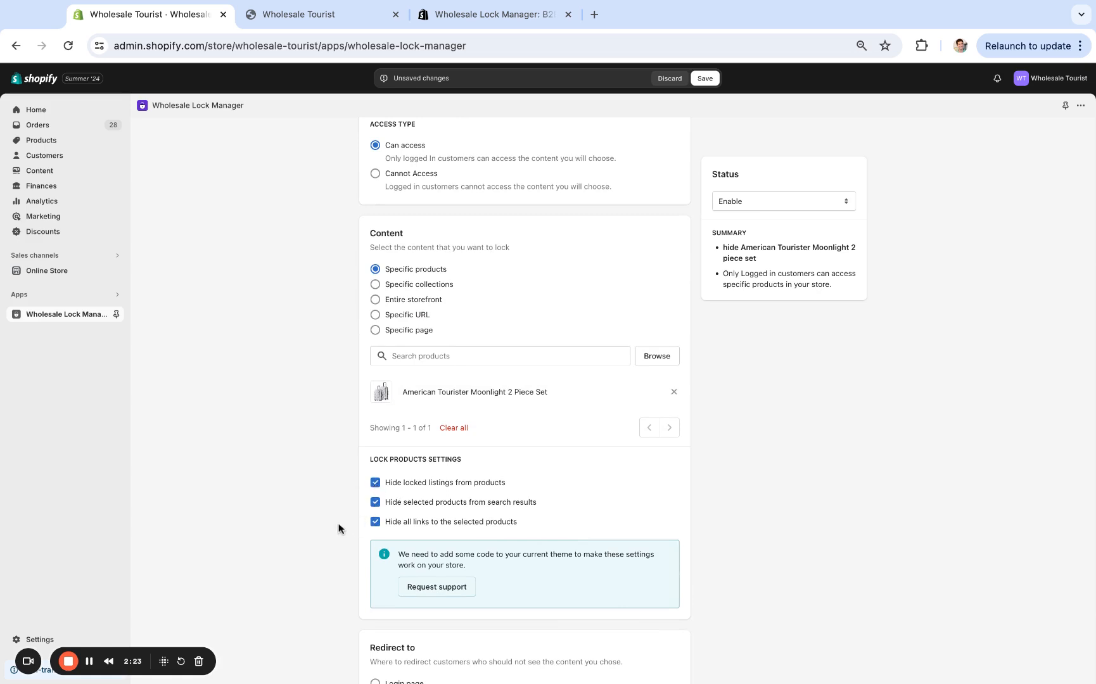
scroll(down, 3)
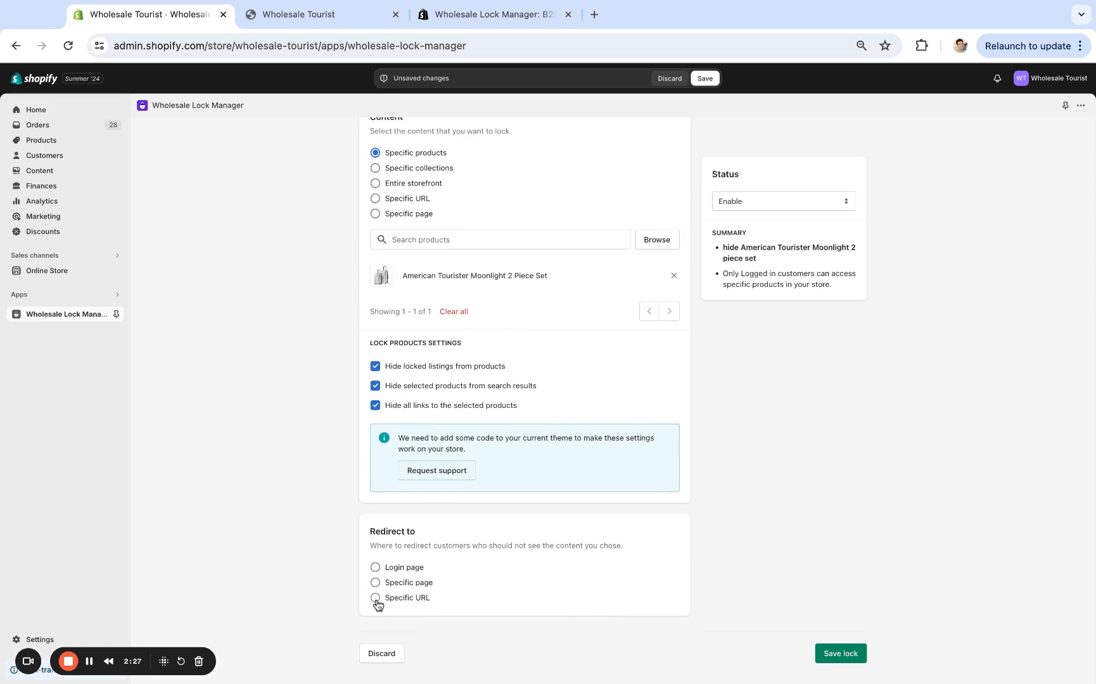
click(375, 598)
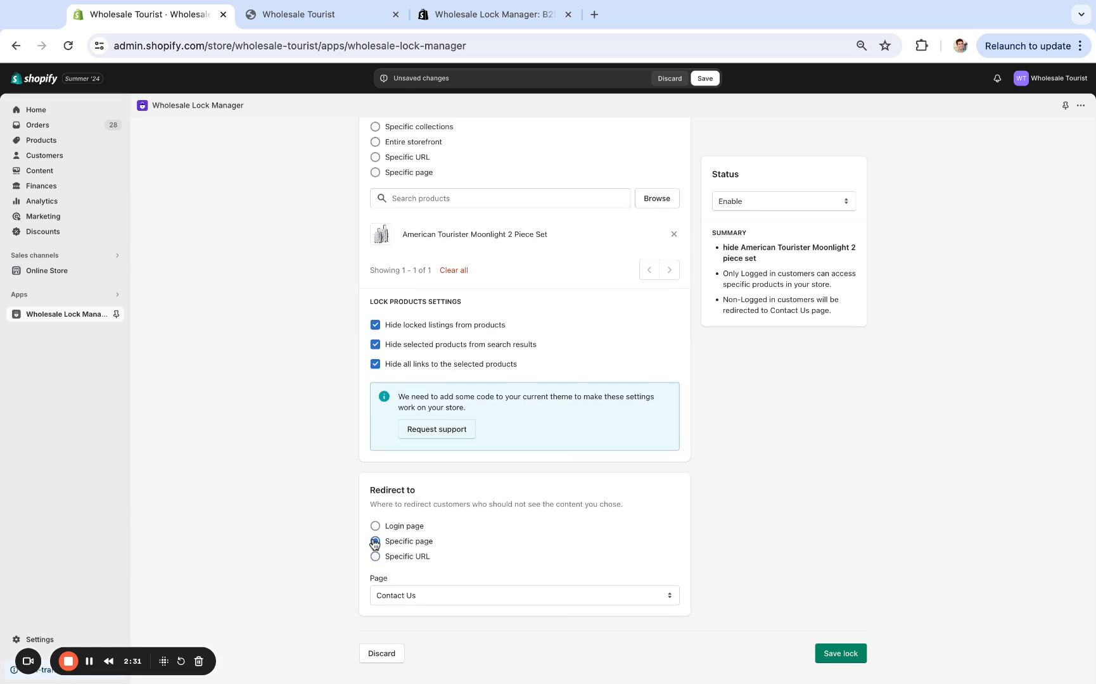
click(375, 541)
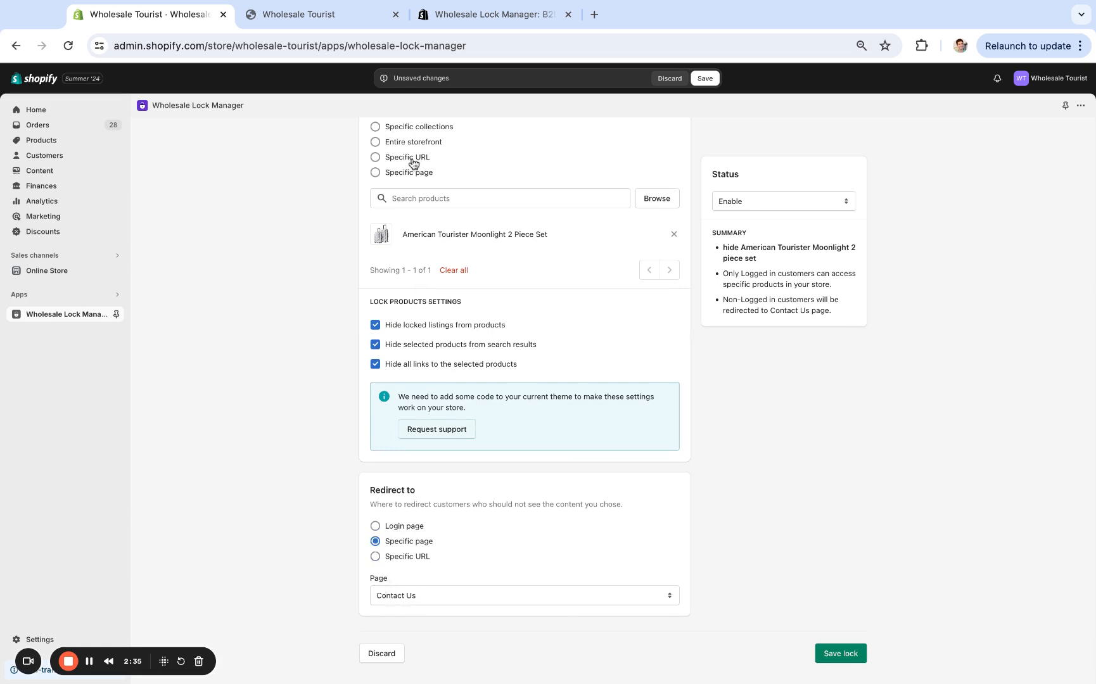
- In the storefront, select the Moonlight product page's web address
click(322, 14)
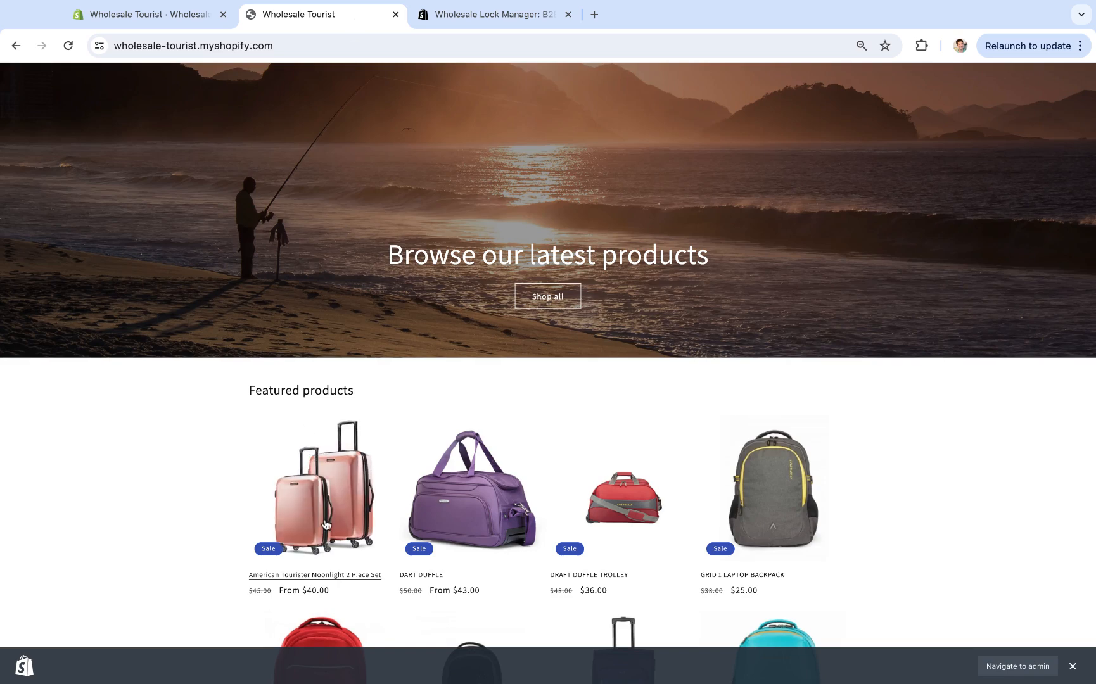
click(314, 574)
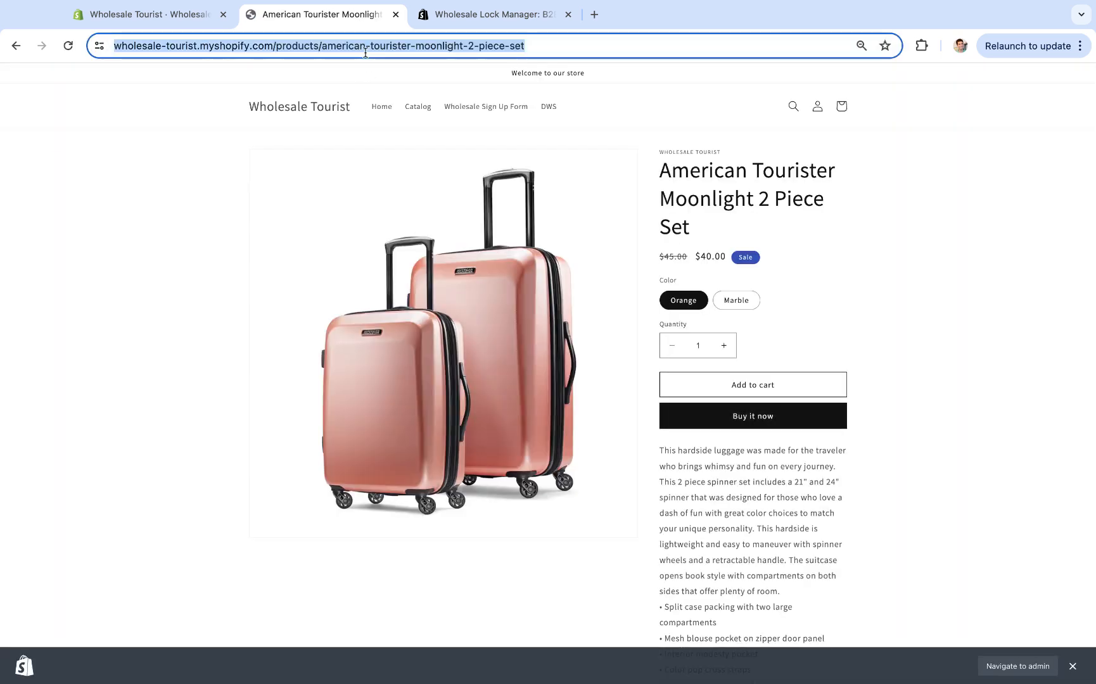
click(15, 46)
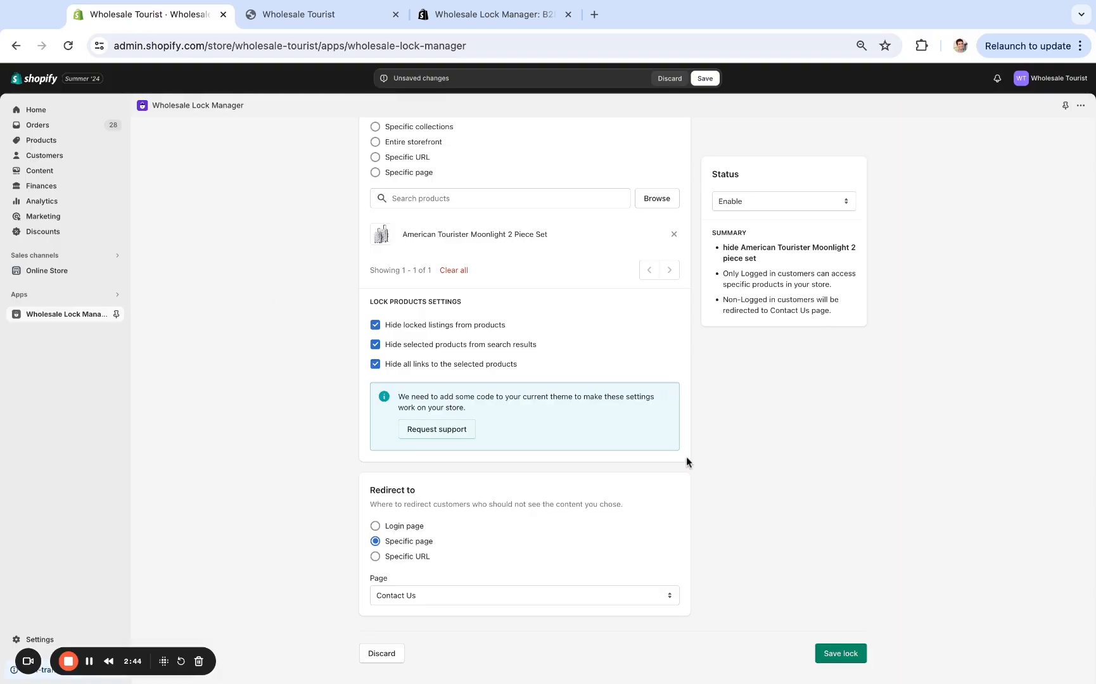
mouse_move(742, 600)
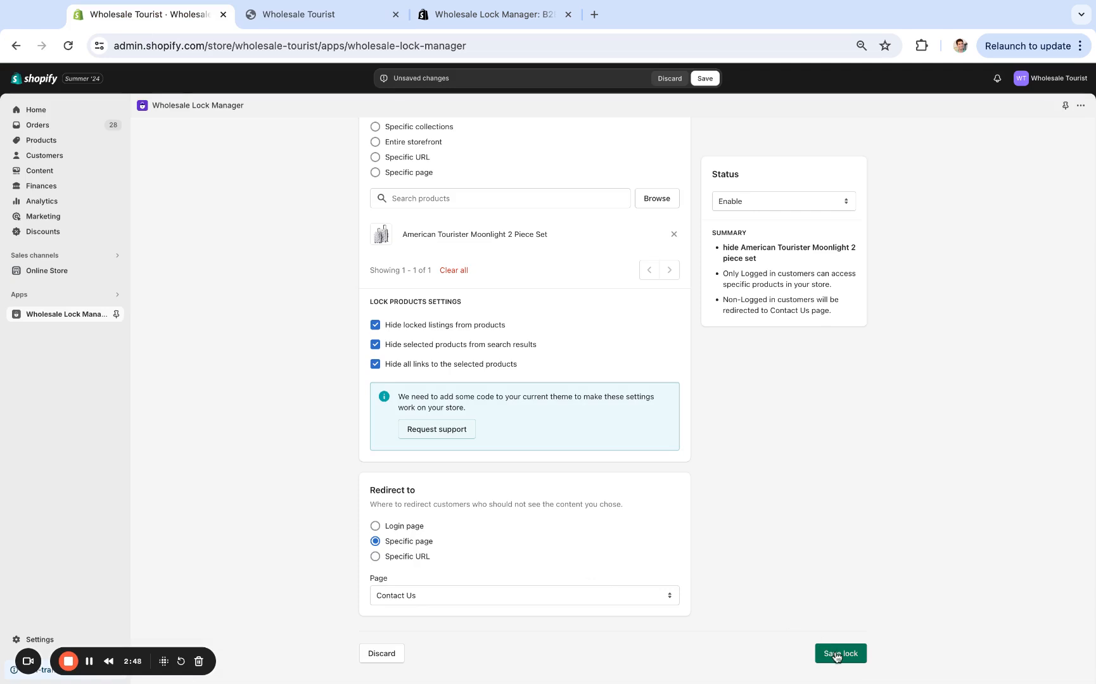
- Save the lock so it is listed as enabled for logged-in customers
click(840, 654)
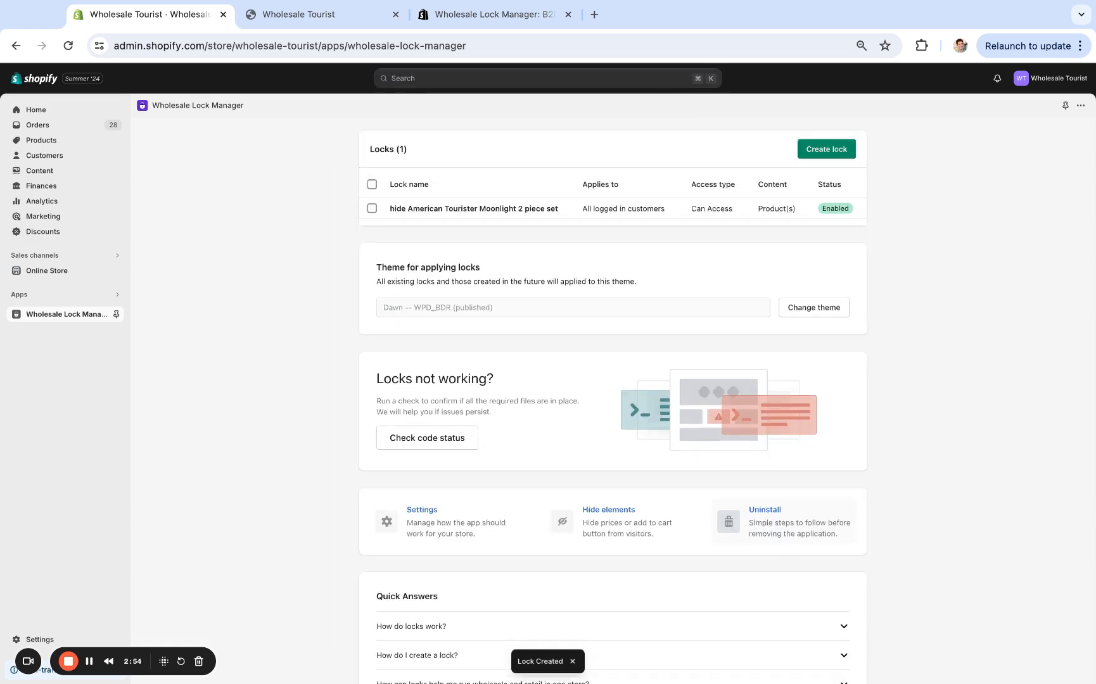
mouse_move(598, 220)
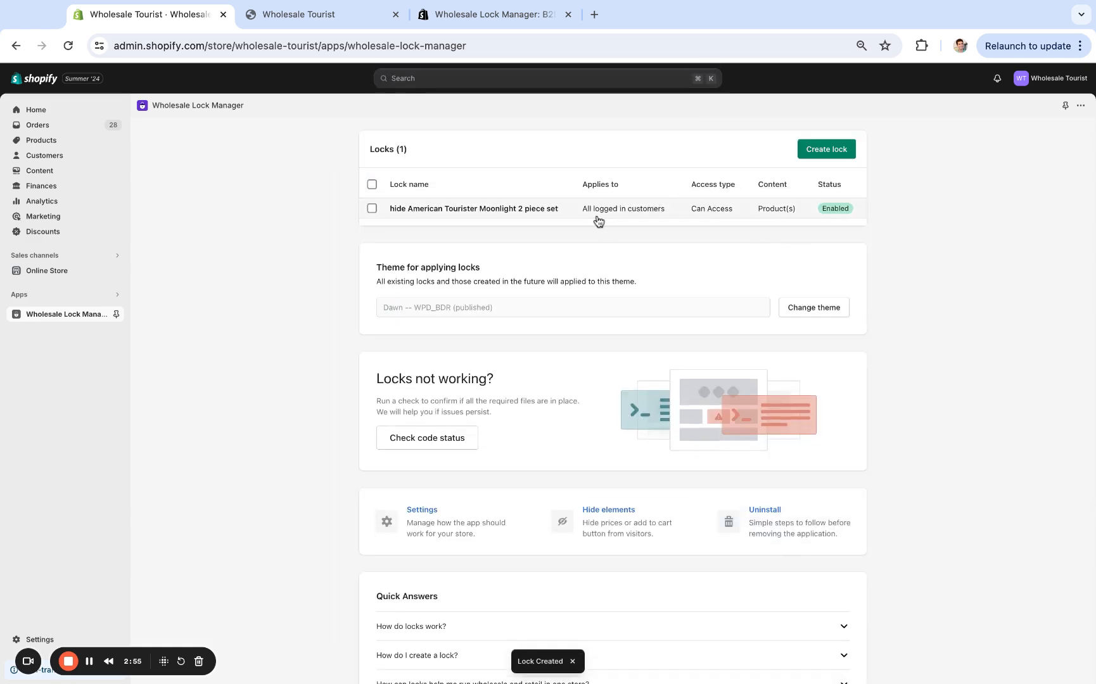
- View the storefront while signed out, where the Moonlight set no longer appears
click(321, 14)
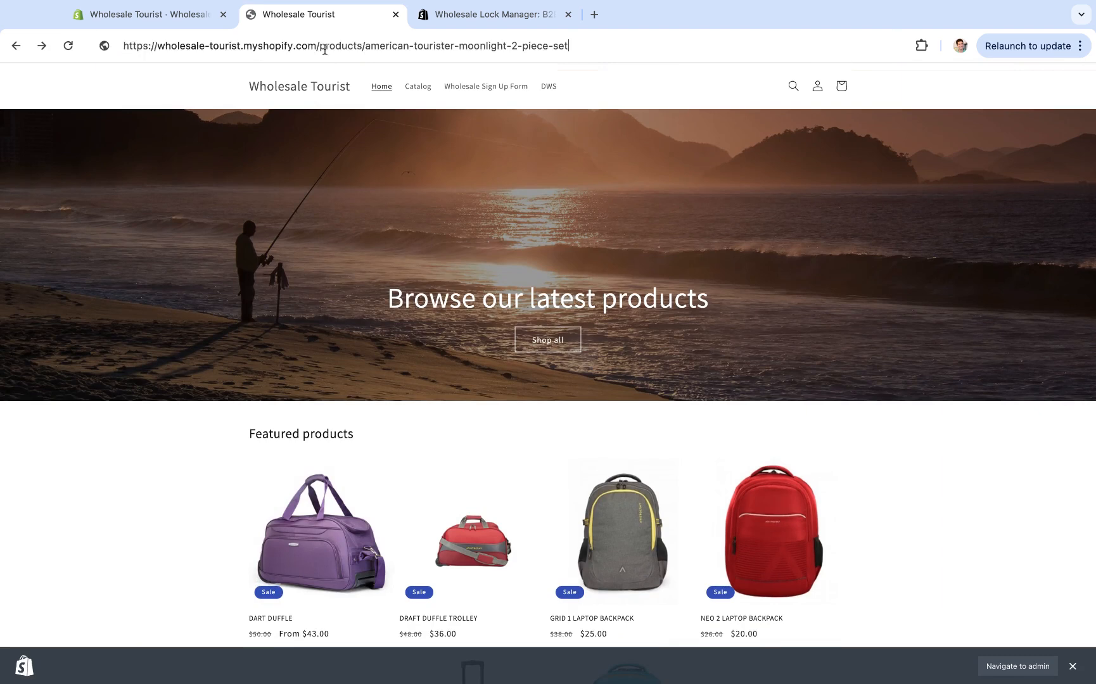
mouse_move(323, 50)
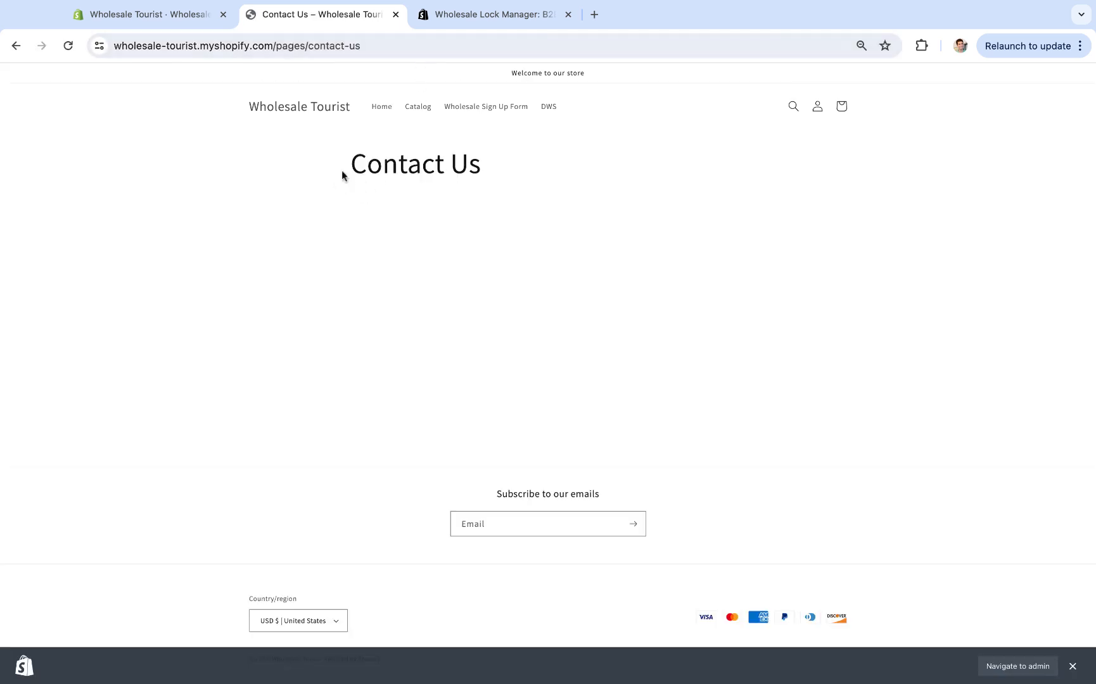
mouse_move(457, 174)
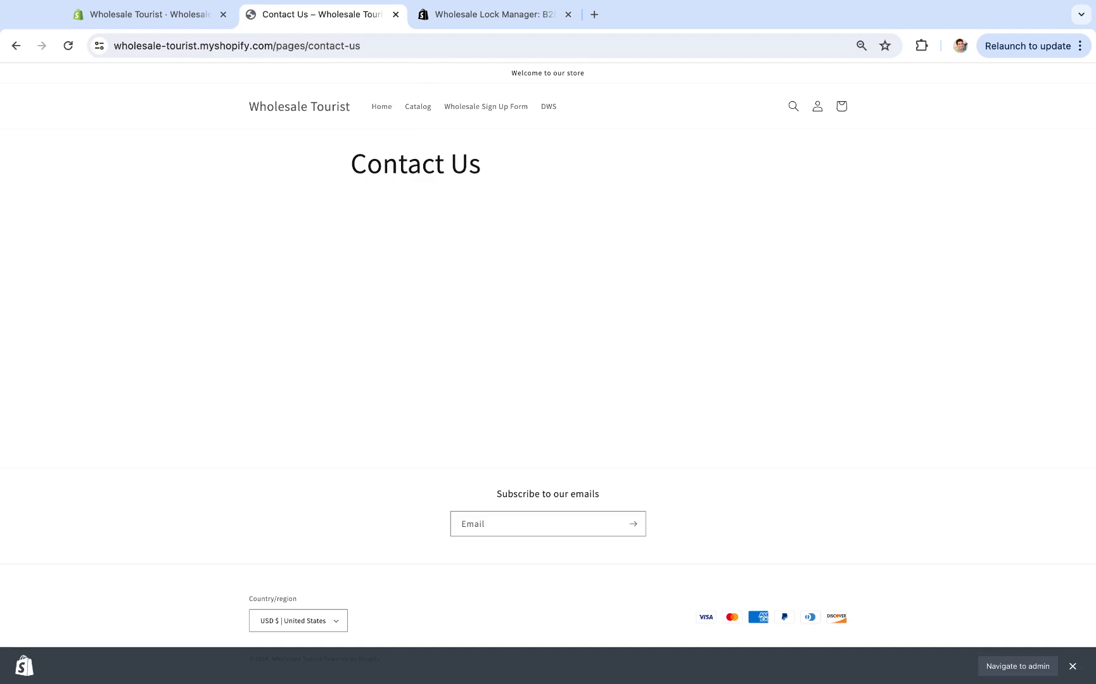
mouse_move(381, 106)
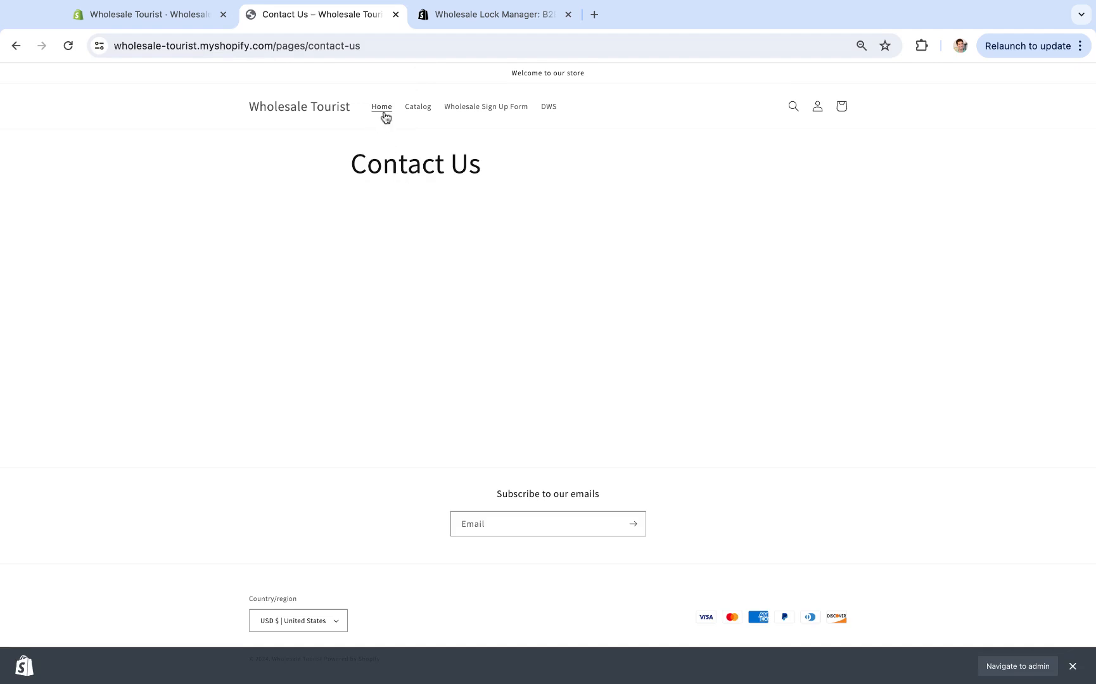
mouse_move(816, 106)
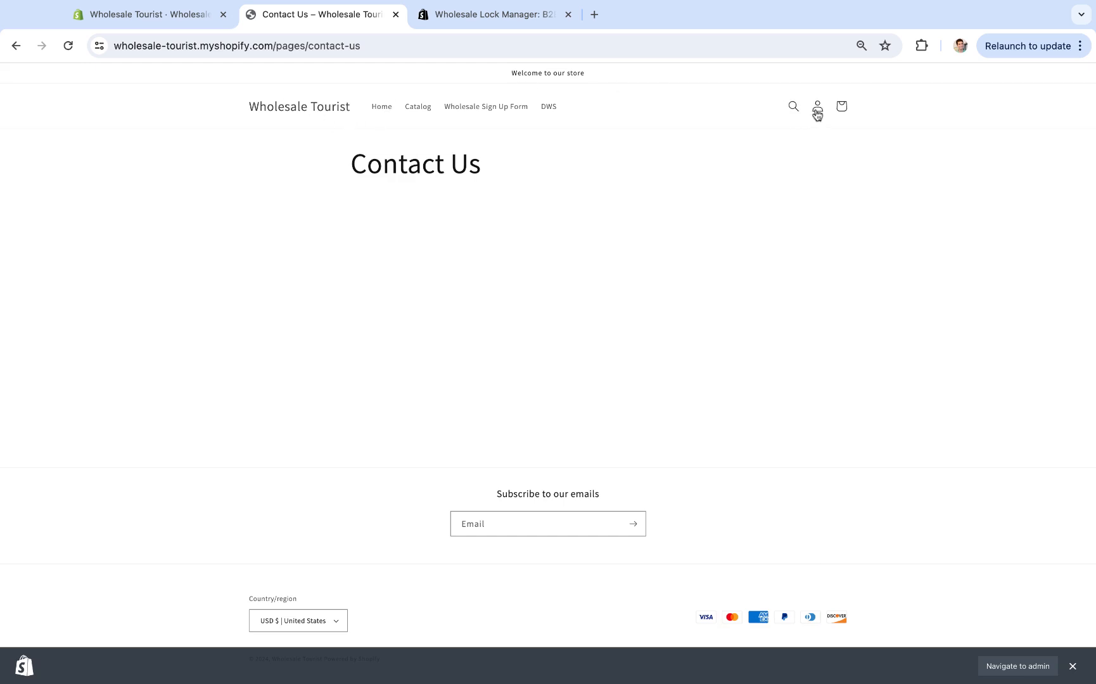
click(816, 105)
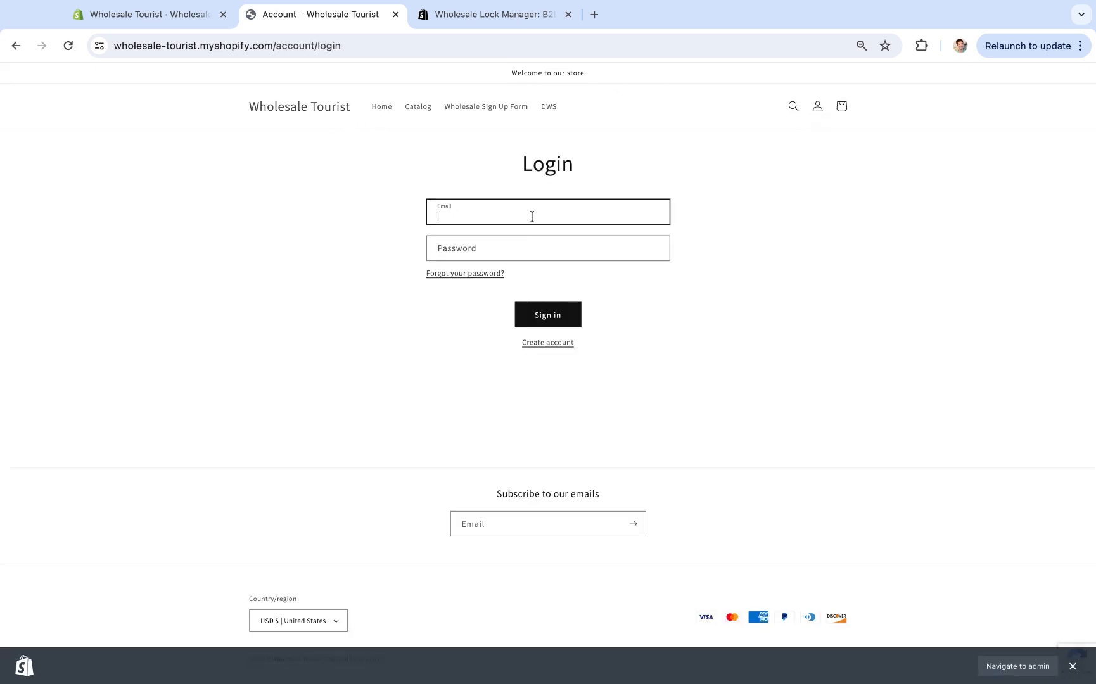
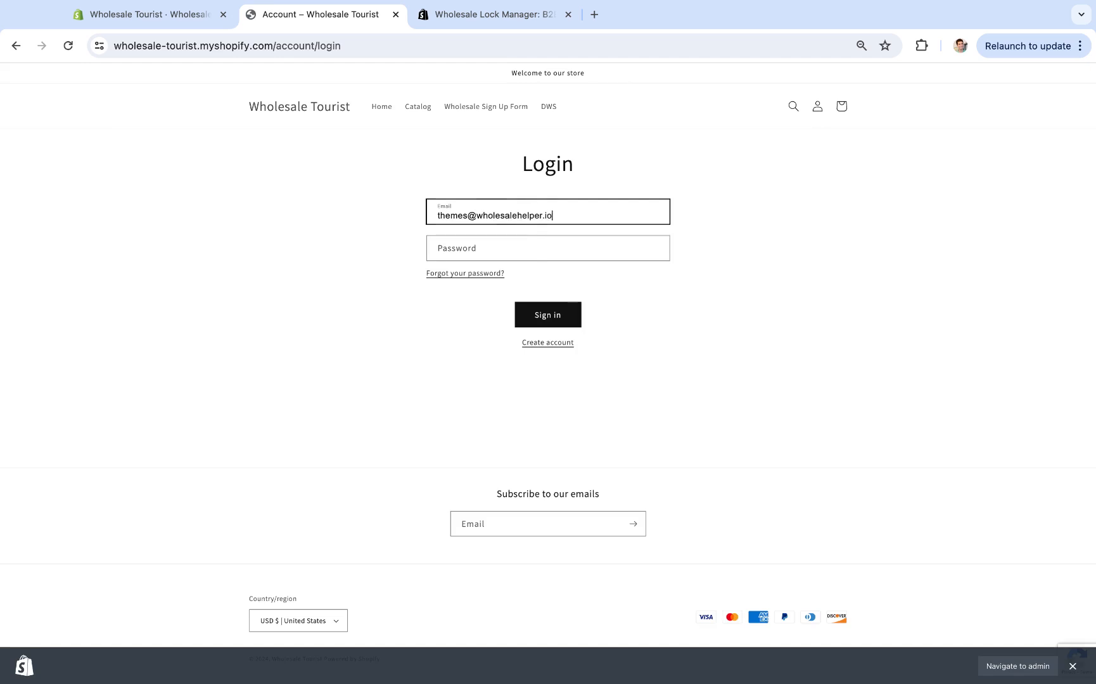
text(••)
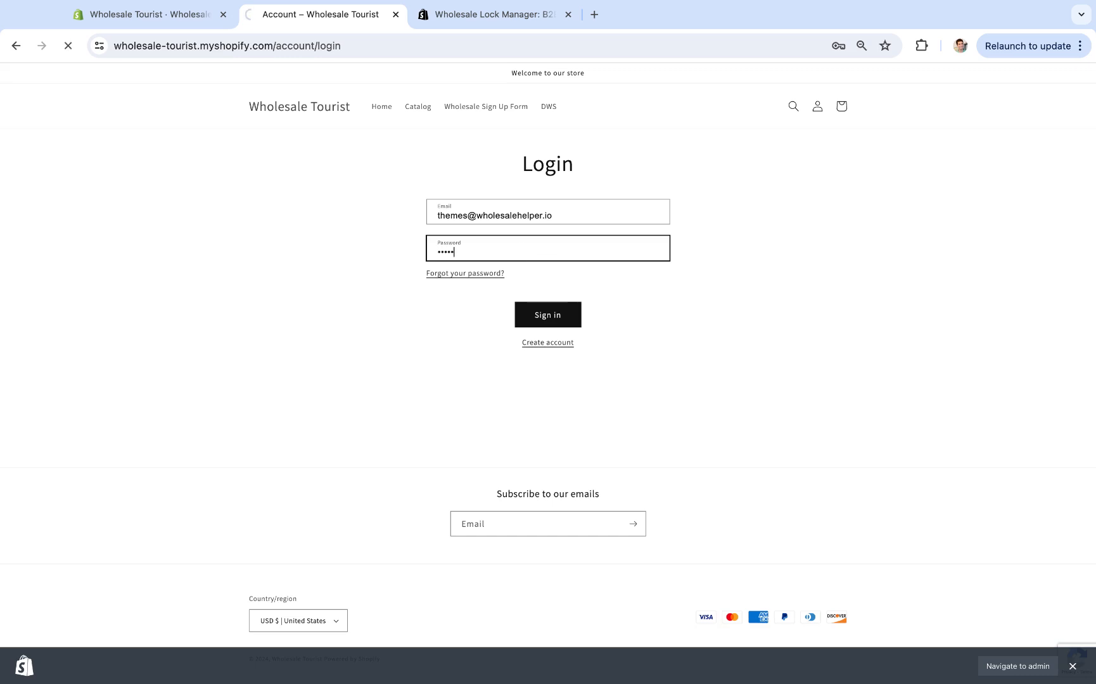
click(547, 314)
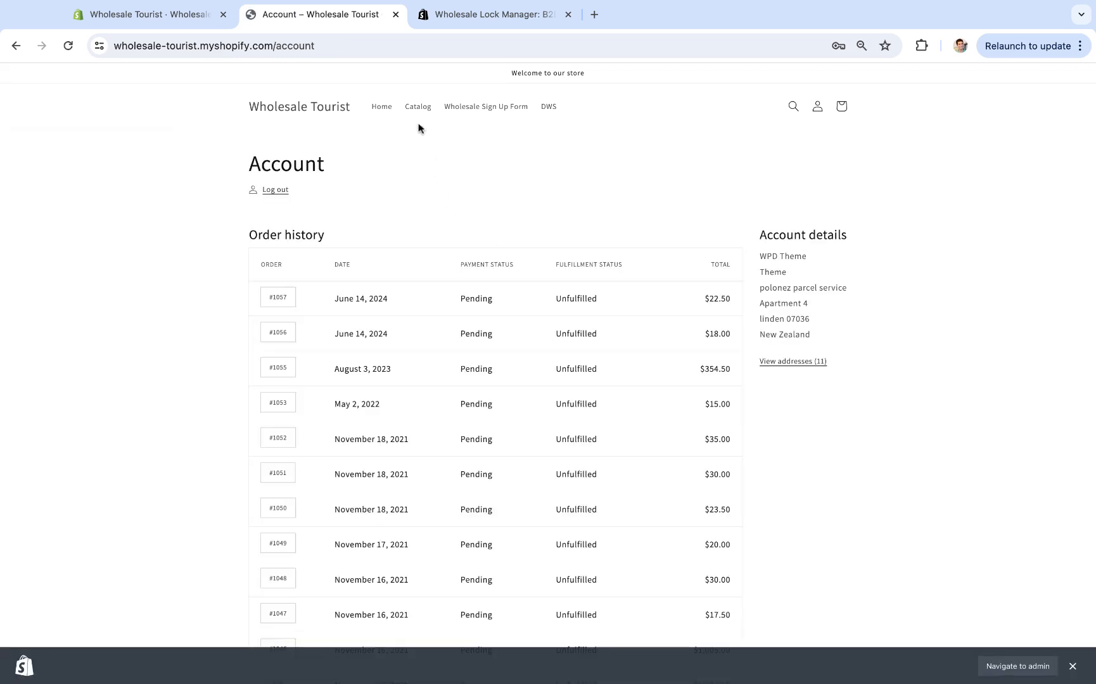
- Return to the home page and confirm the Moonlight set shows among featured products
click(381, 106)
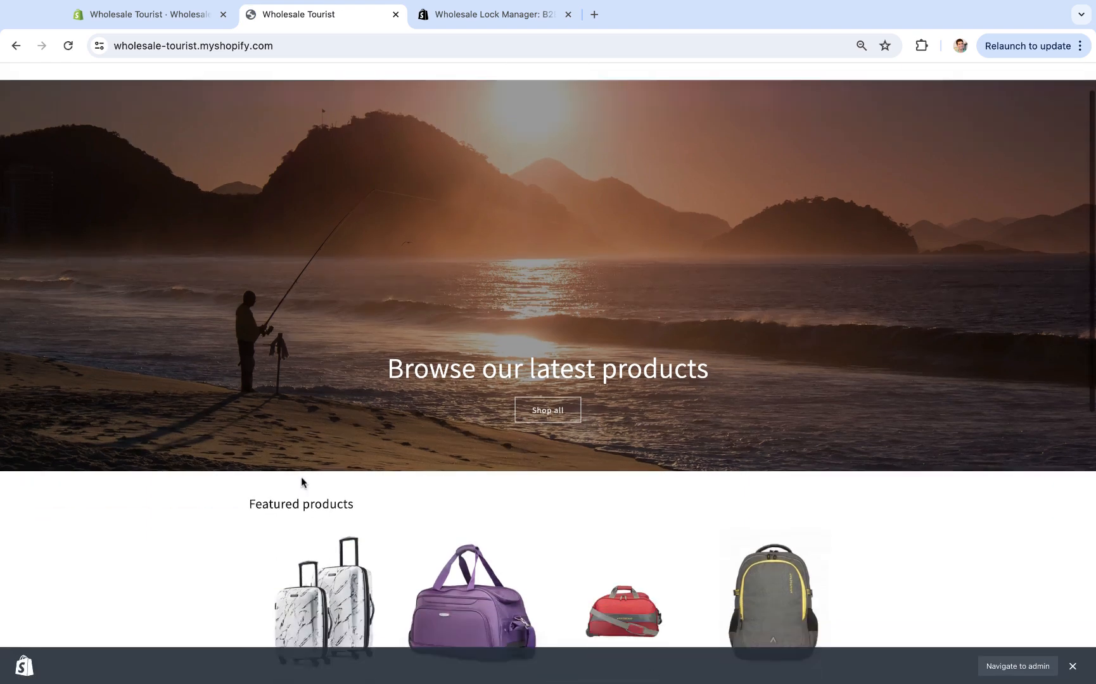
scroll(down, 3)
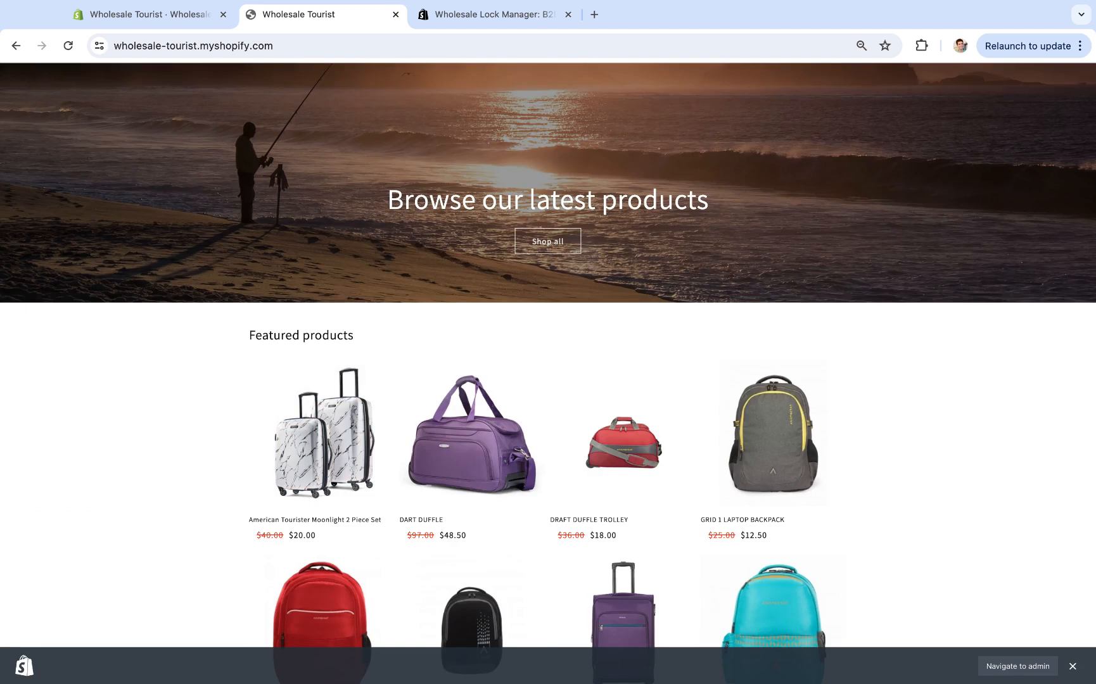
scroll(up, 3)
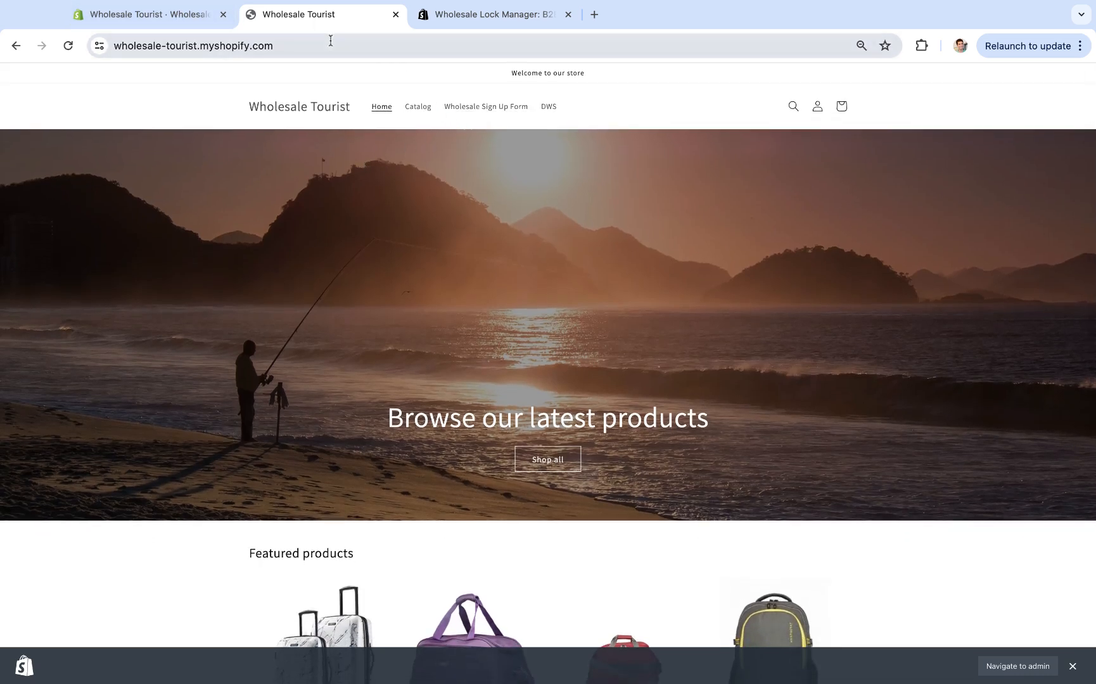
- Reopen the saved lock in the admin and switch it to target specific collections
click(140, 14)
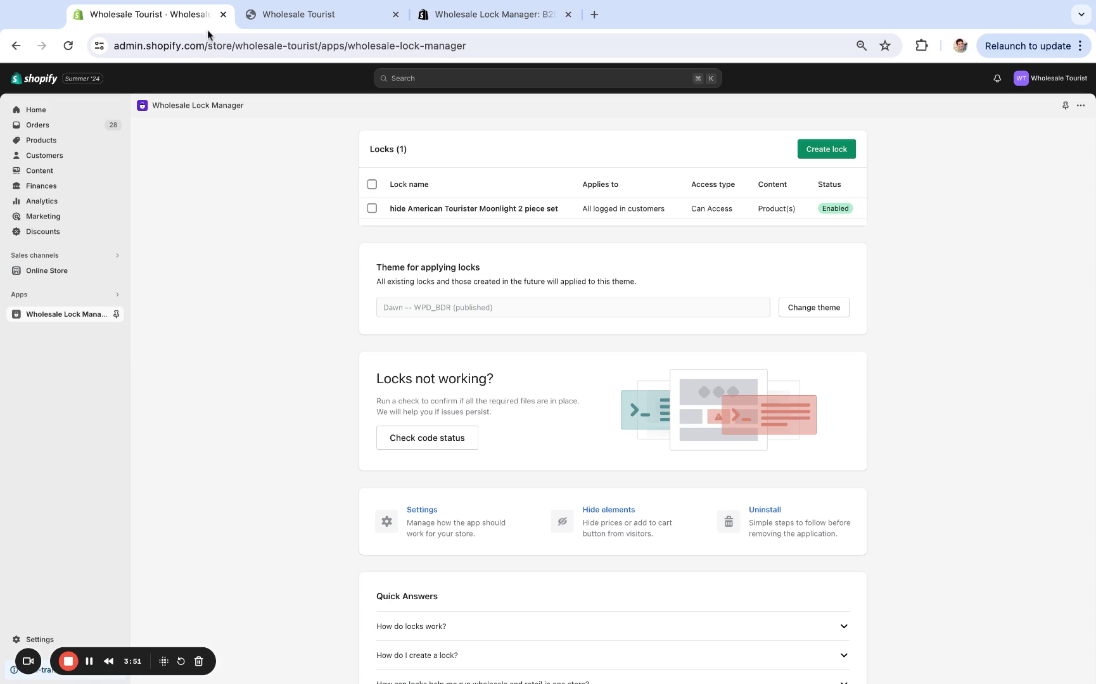
mouse_move(651, 209)
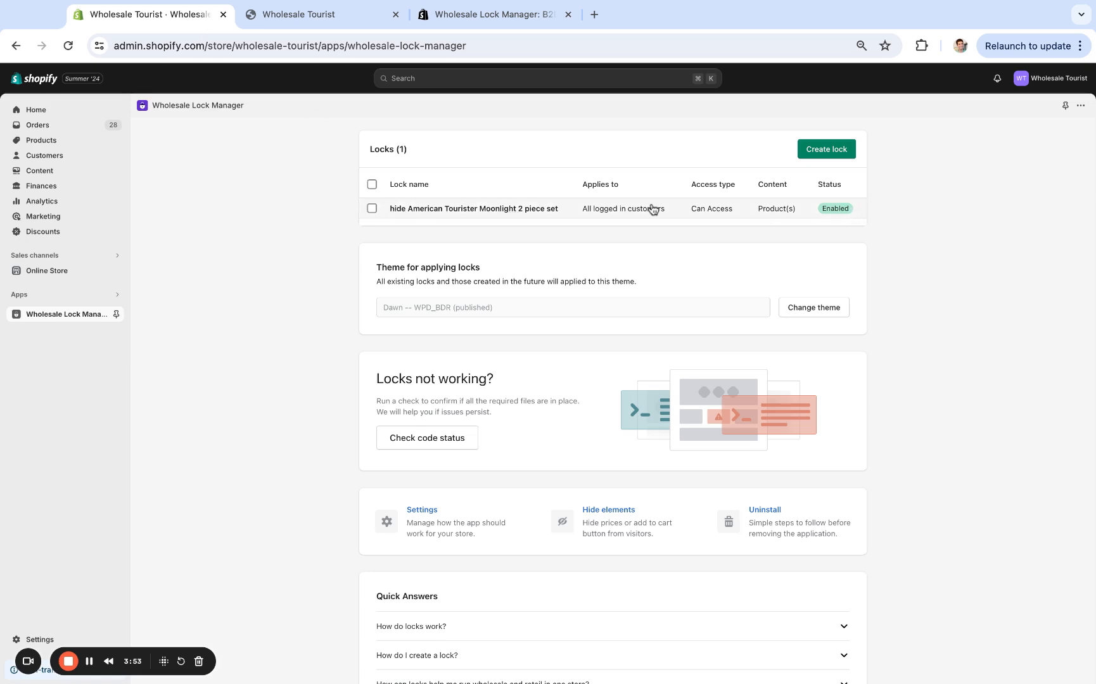
click(473, 208)
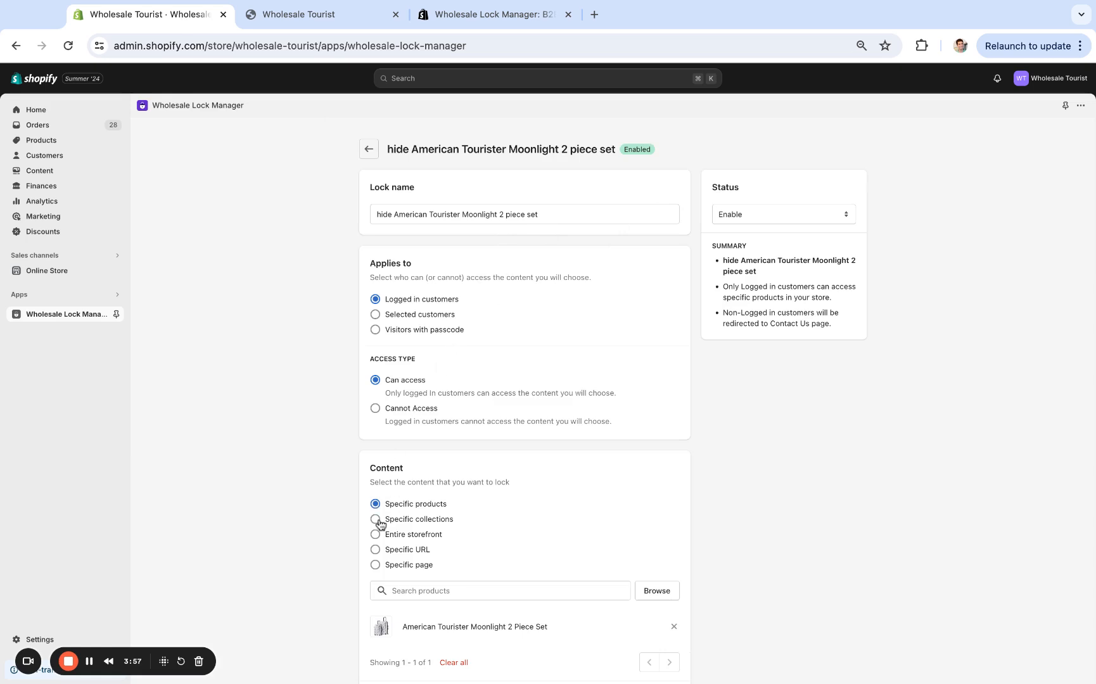
click(375, 518)
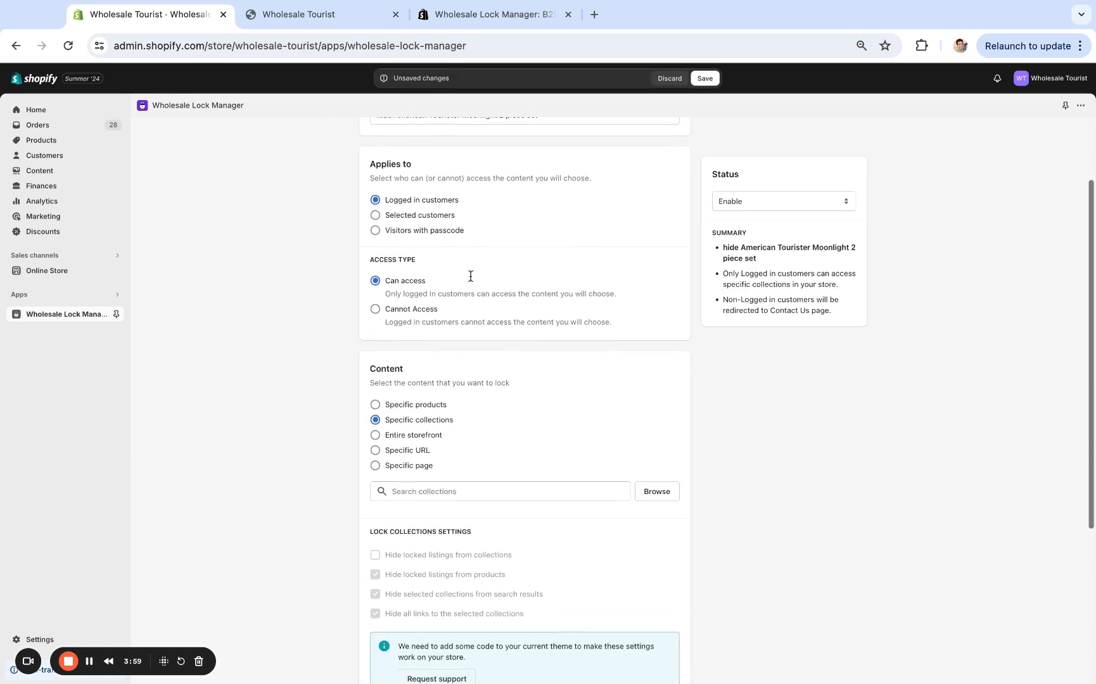
- Tick the Hardside collection in the browser, then view the storefront Collections page
click(655, 491)
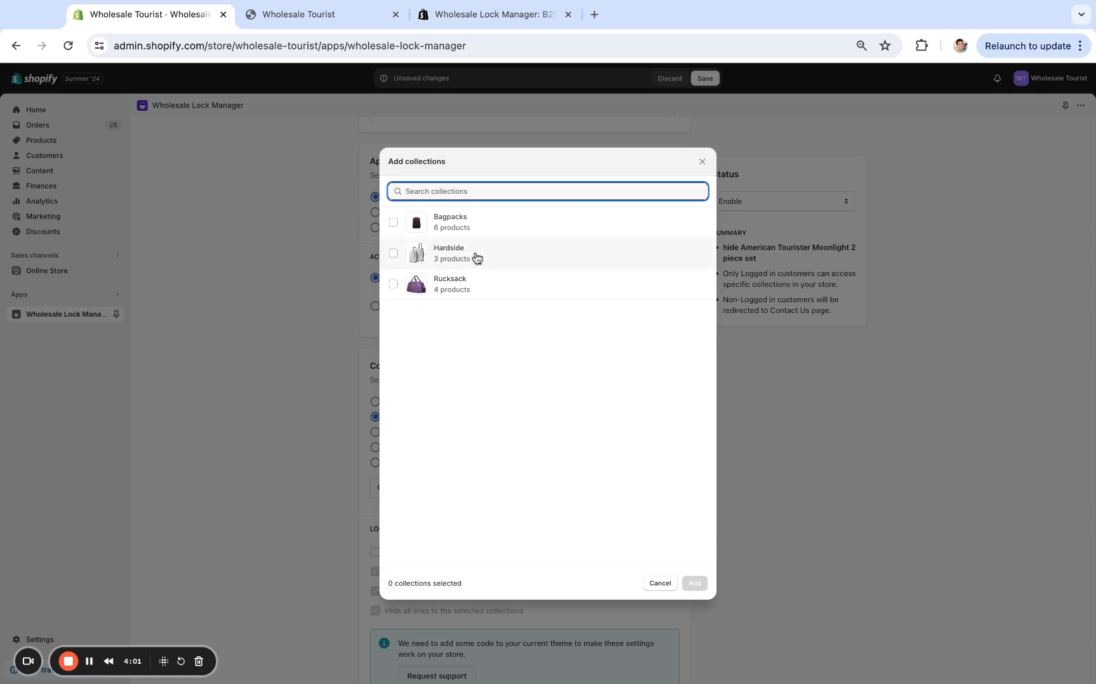
click(393, 253)
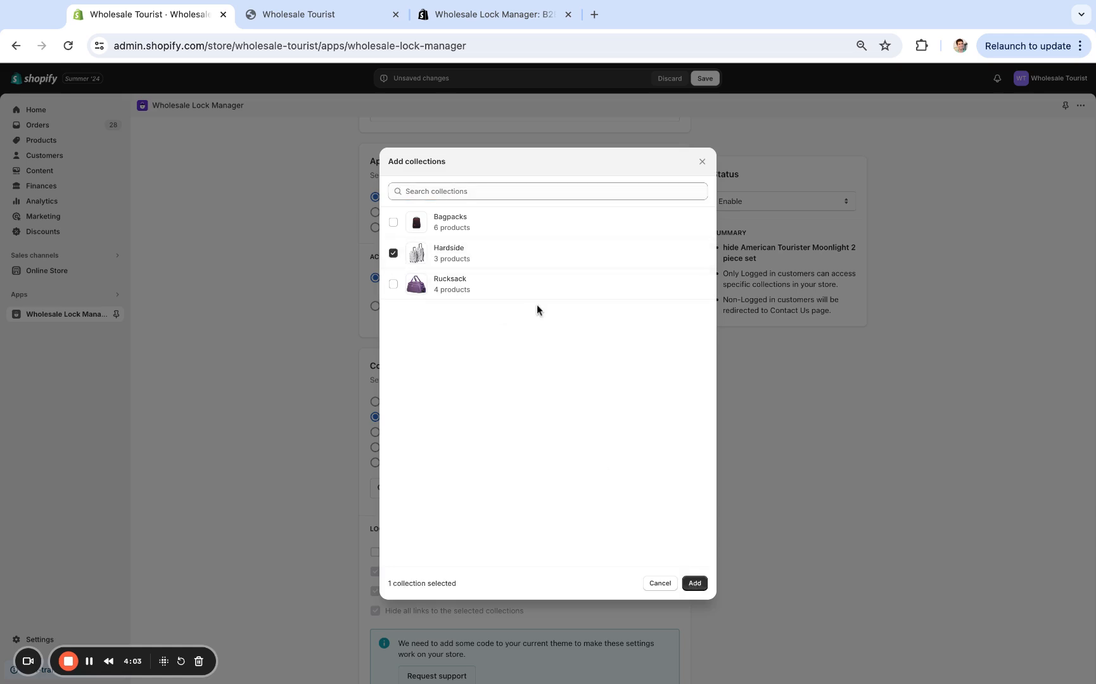
click(322, 14)
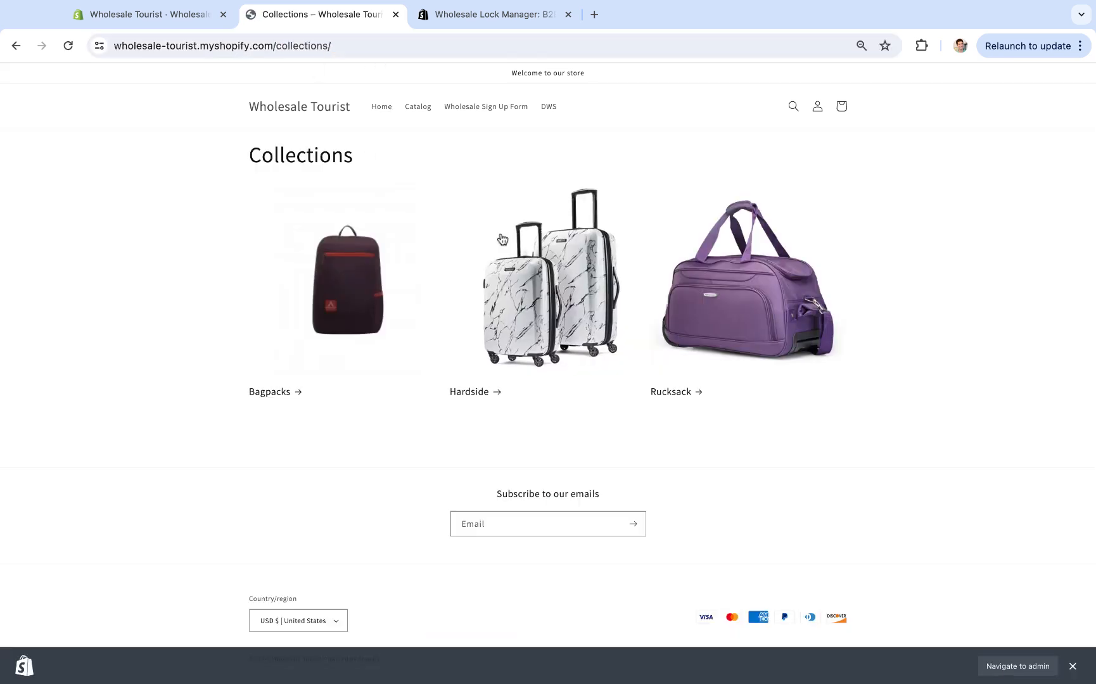
mouse_move(640, 110)
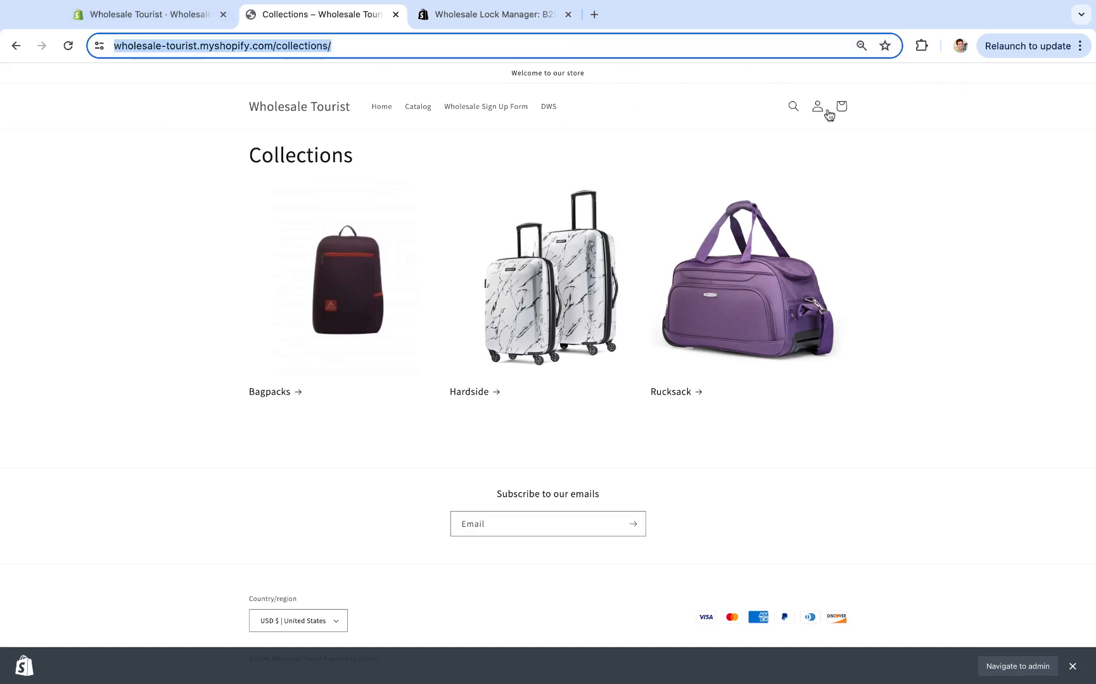
- View the signed-in customer's Account page, then return to the lock editor
click(816, 106)
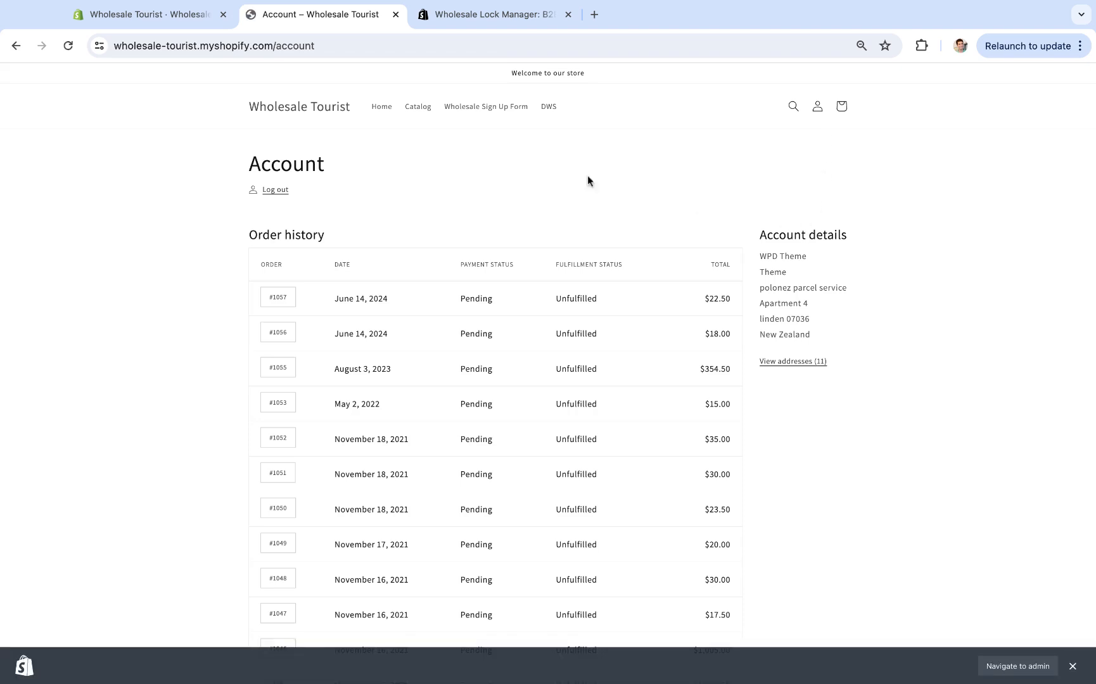
click(382, 106)
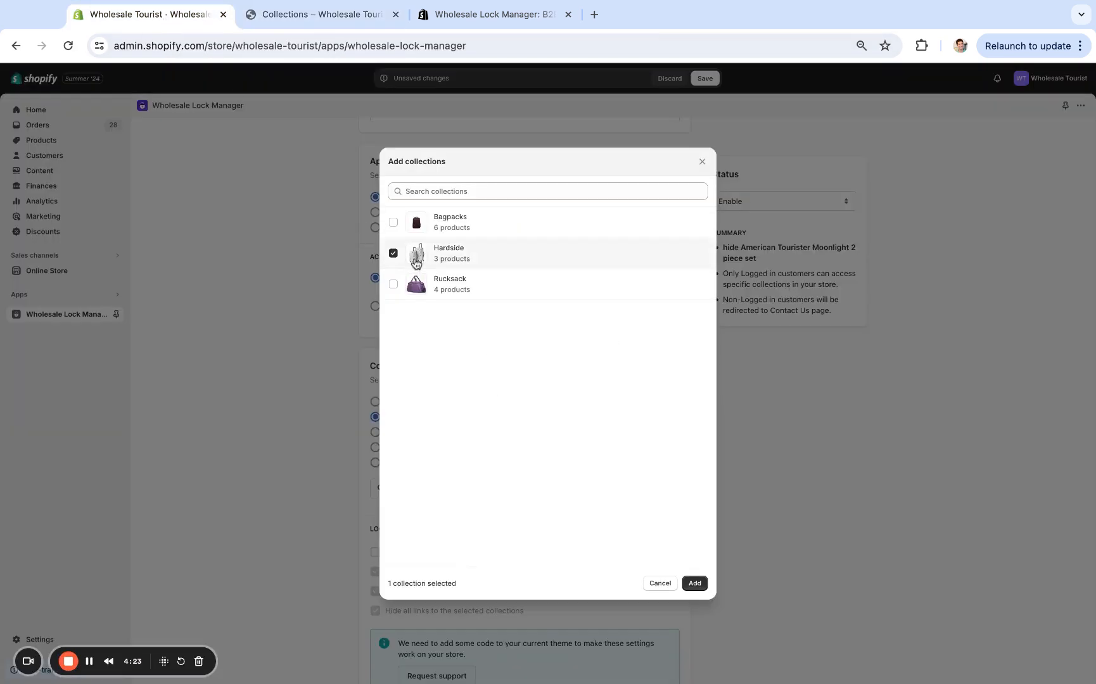
- Add Hardside to the lock and rename it 'Hardside - Collections Lock'
click(693, 583)
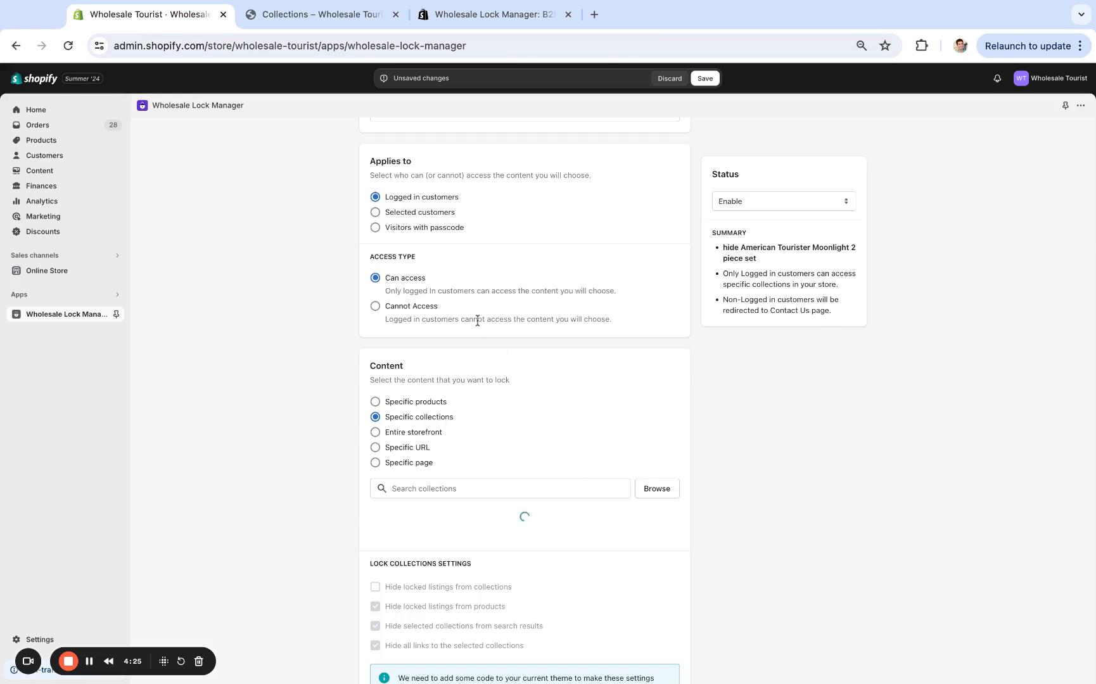
scroll(up, 3)
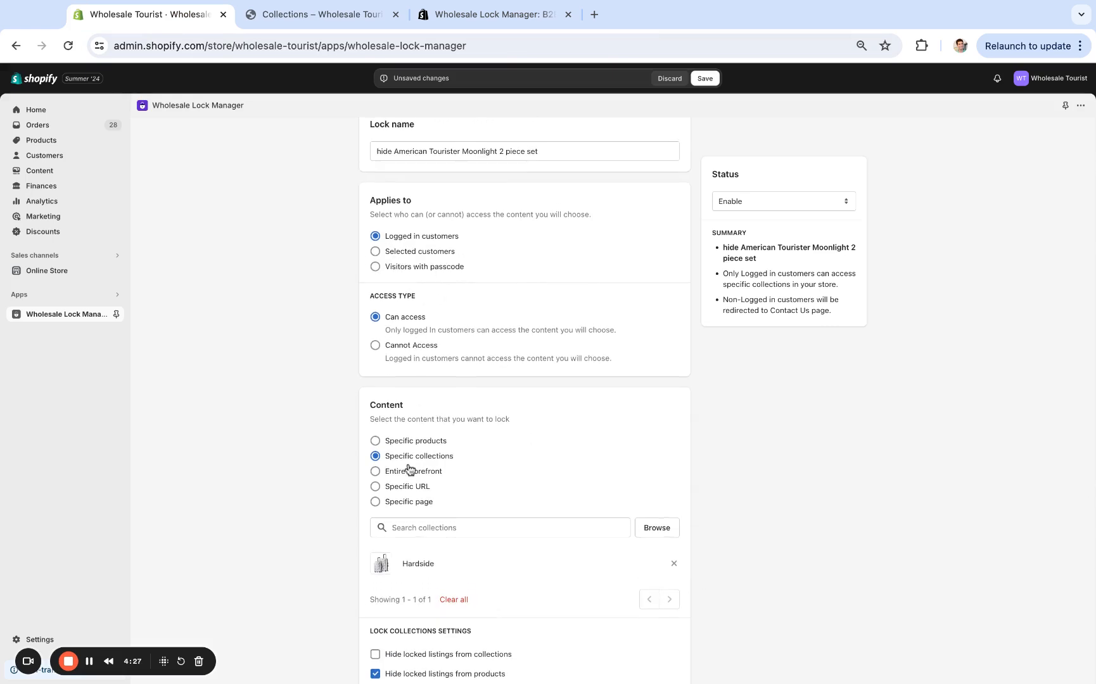
mouse_move(415, 549)
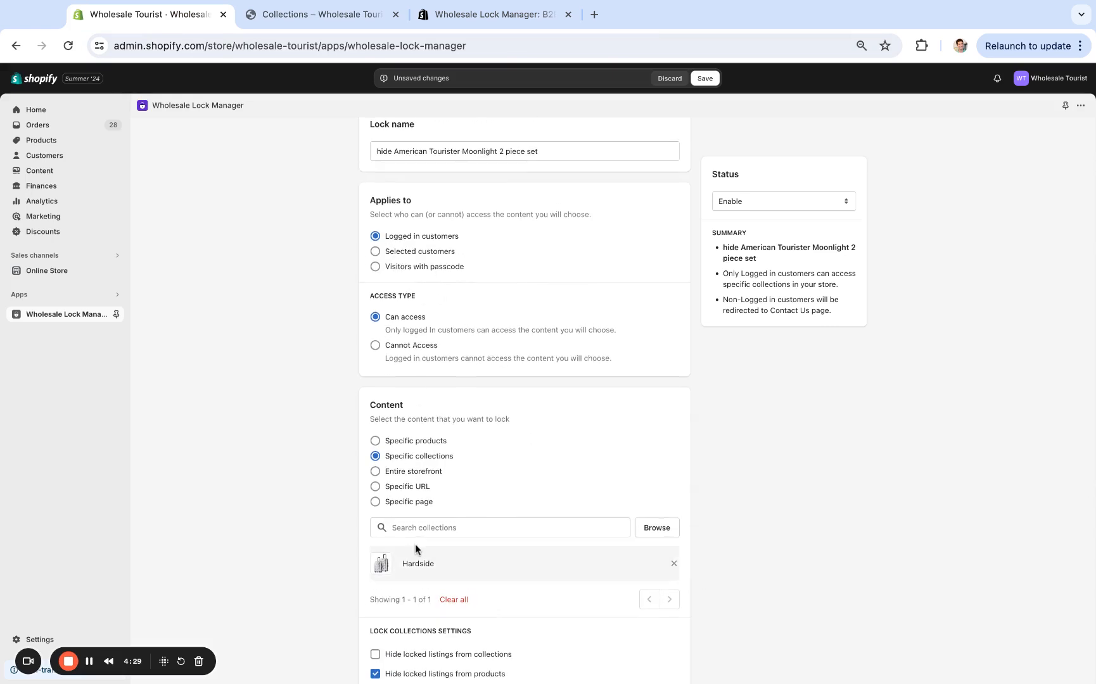
scroll(up, 3)
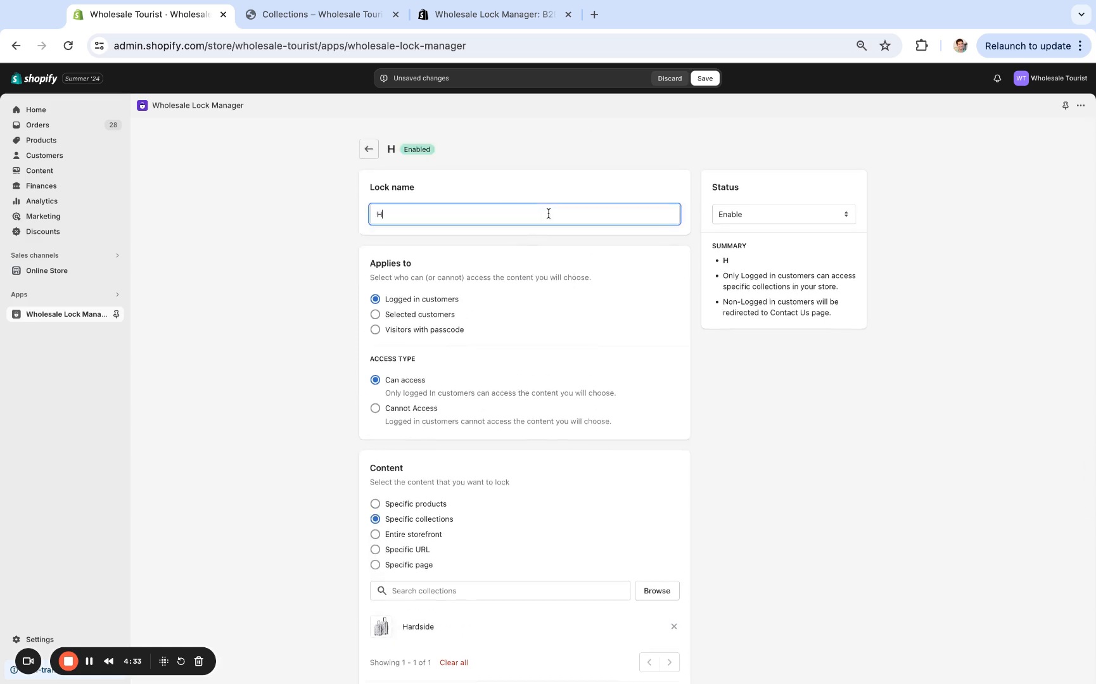
text(ardside - Collections Loc)
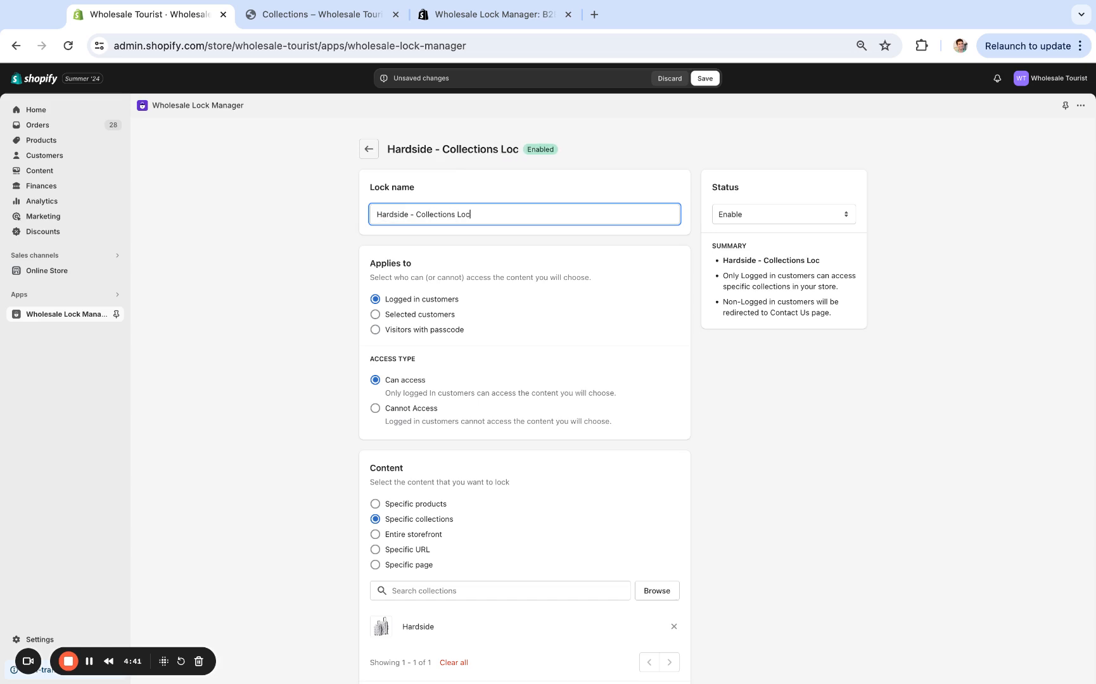
scroll(down, 3)
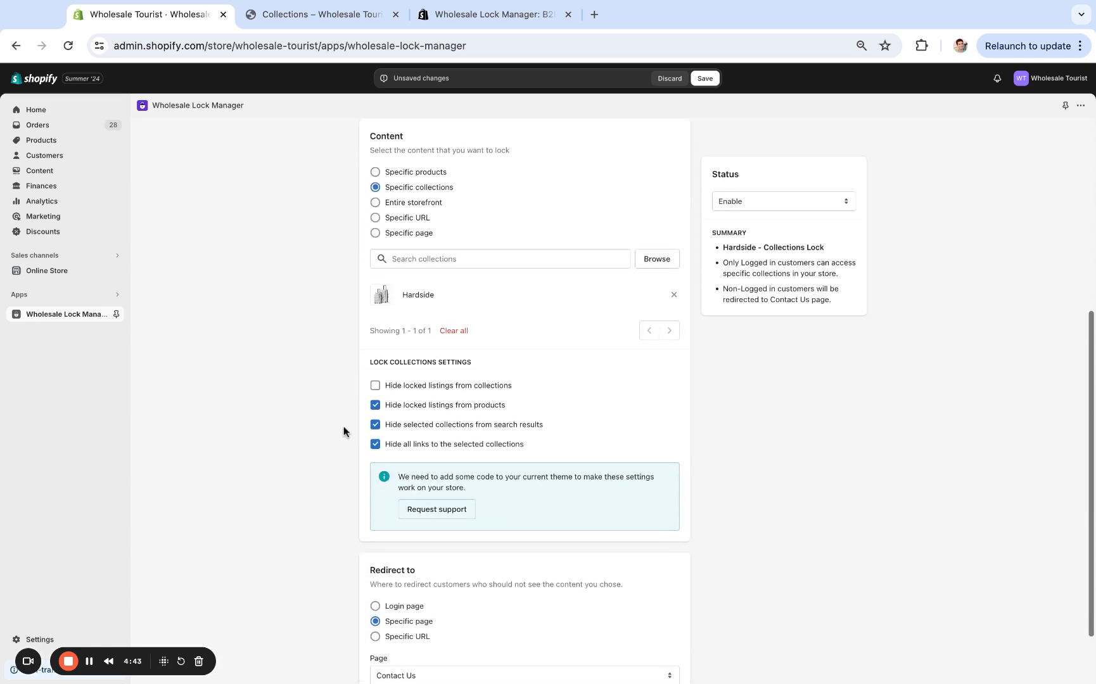
- Also hide locked listings from collections, then check the storefront Collections page
click(375, 385)
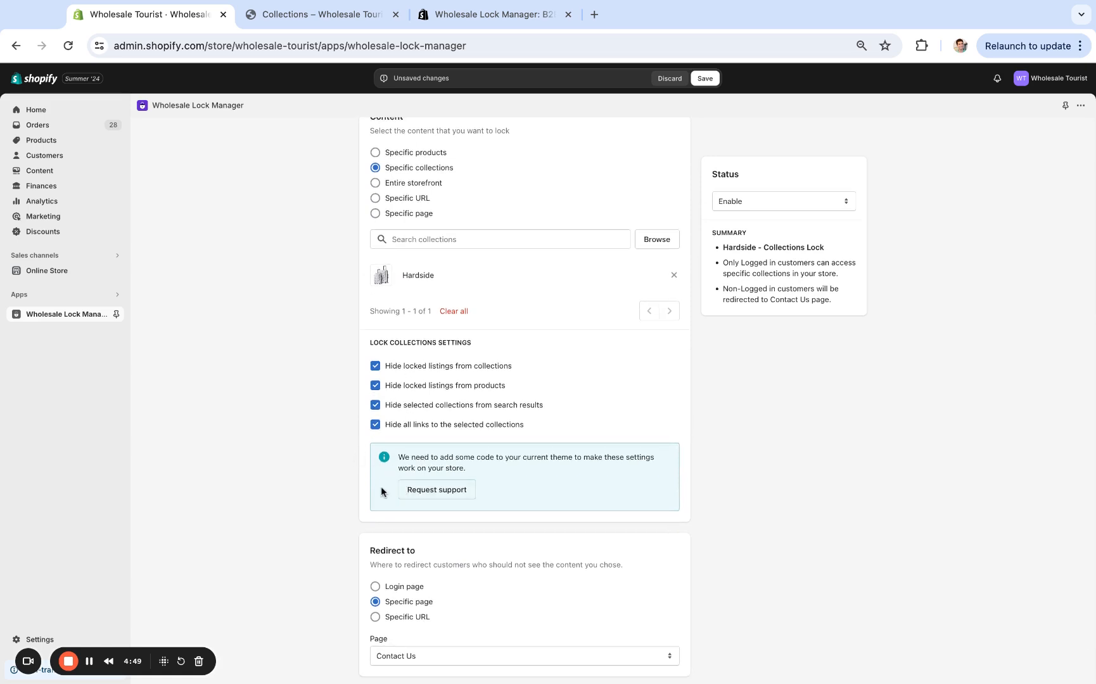
mouse_move(381, 490)
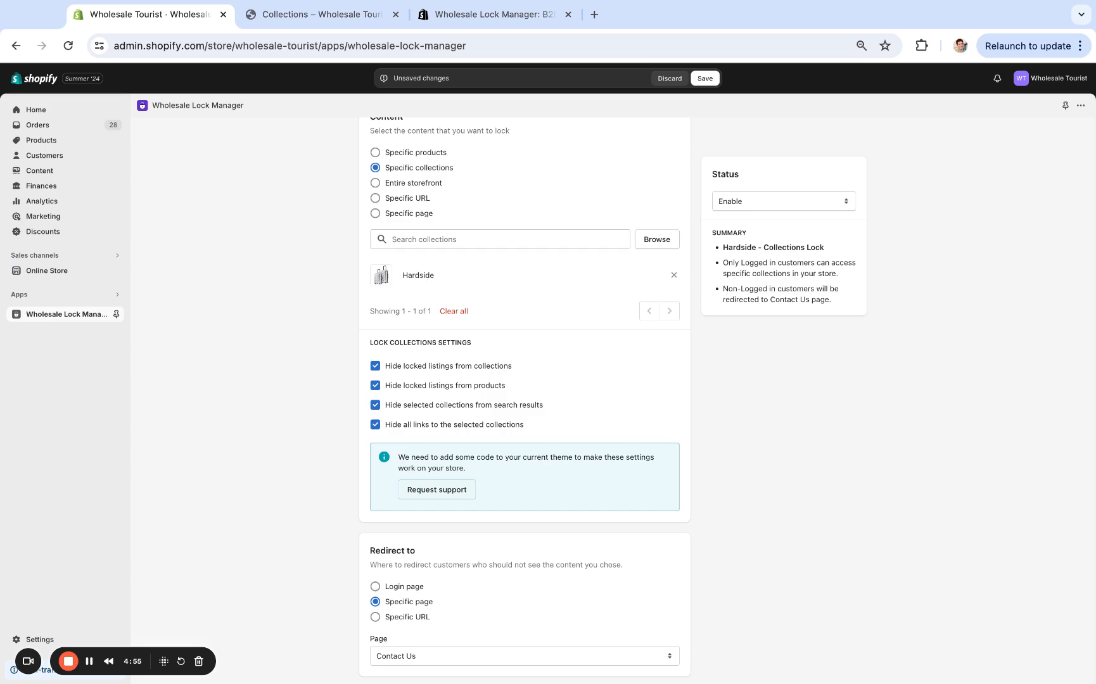
scroll(down, 3)
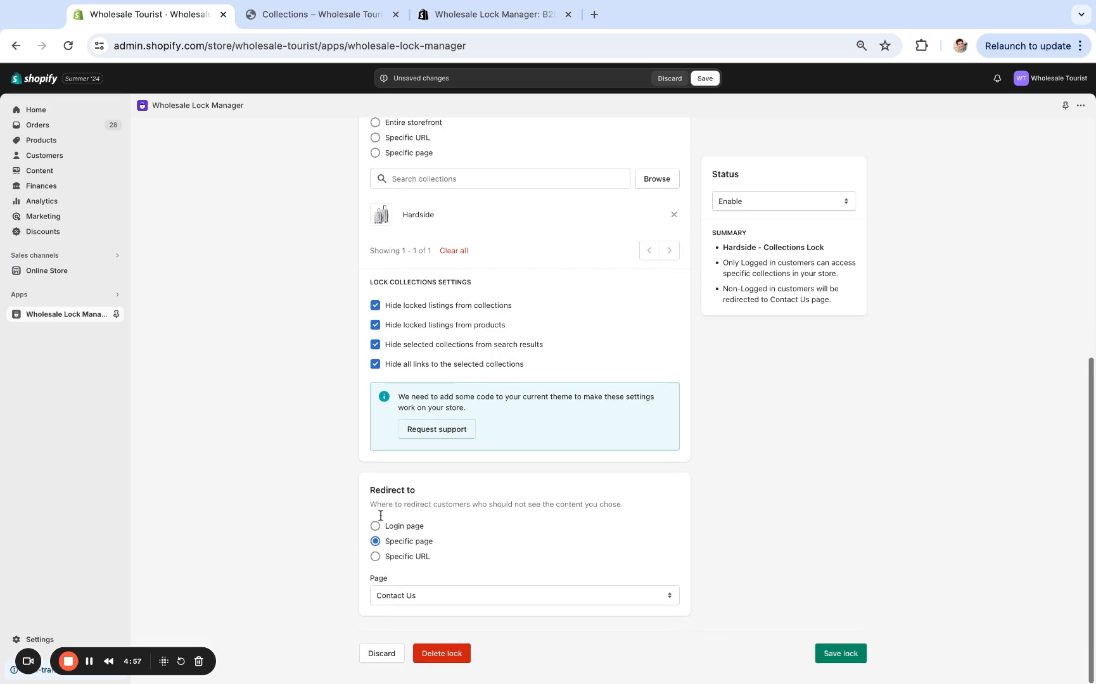
scroll(up, 3)
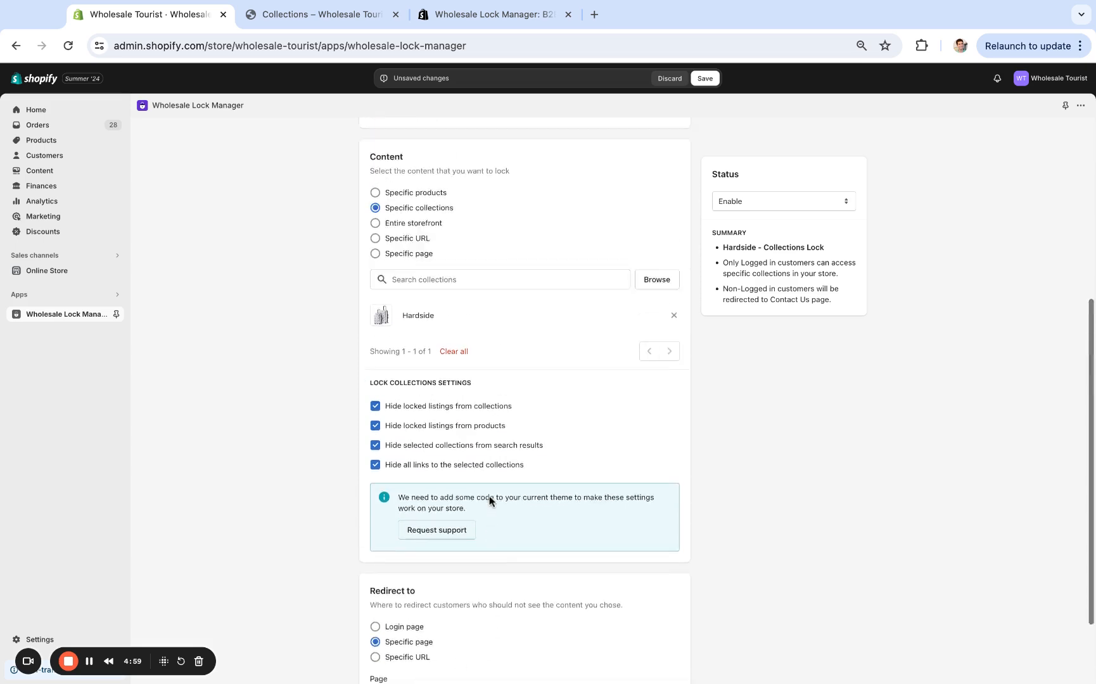
scroll(up, 3)
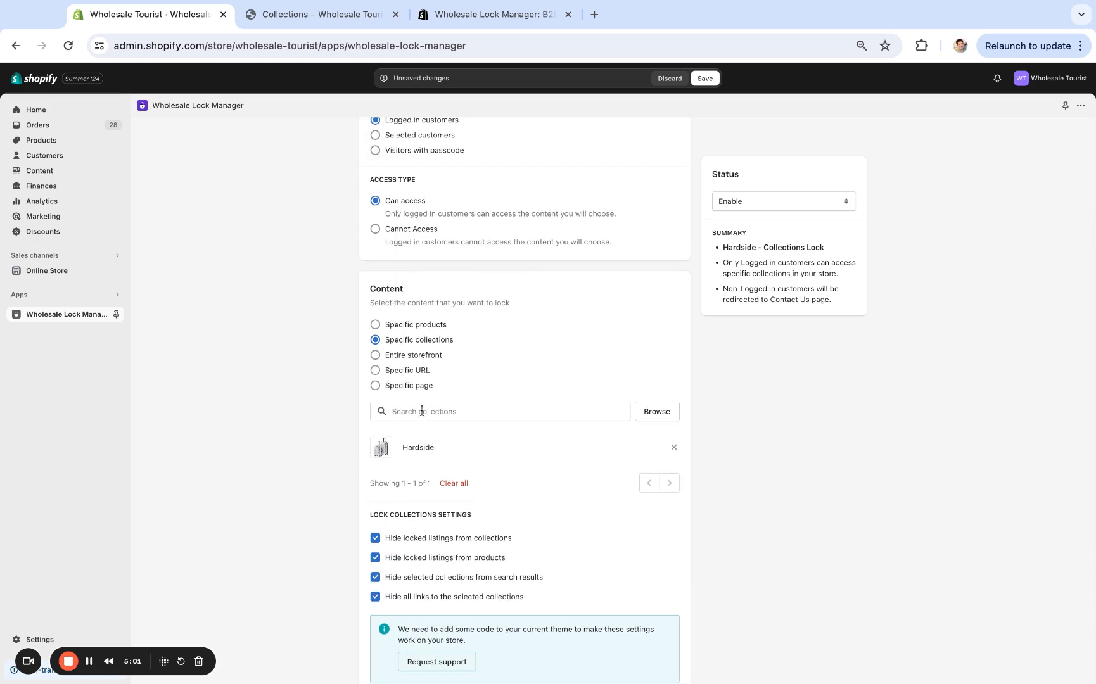
click(318, 14)
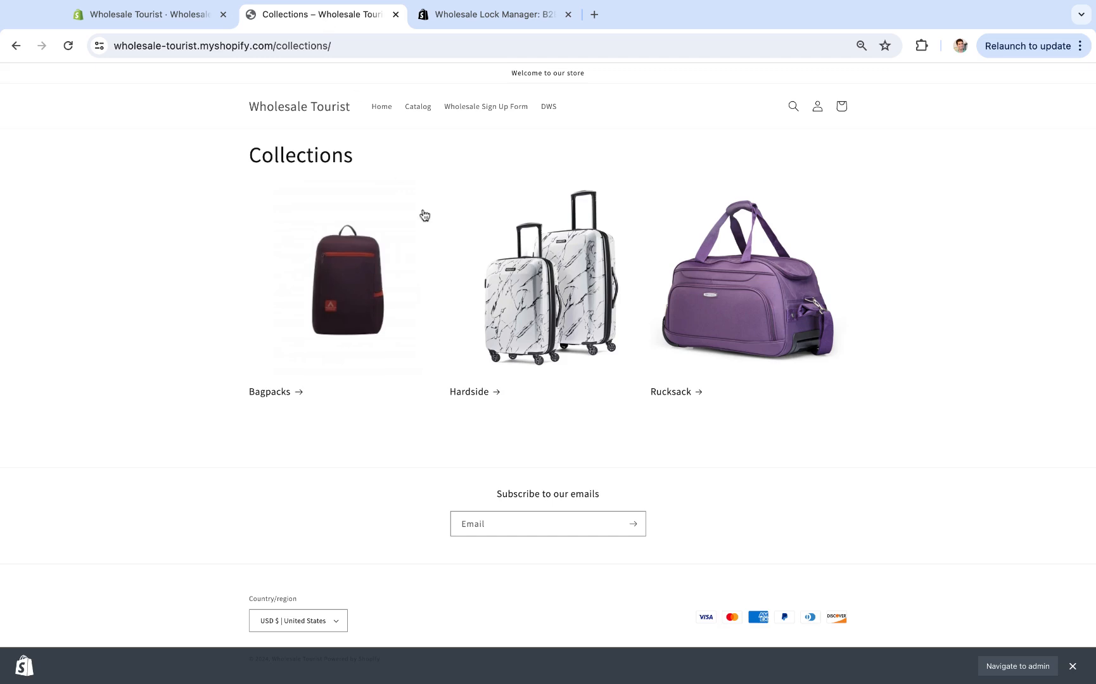
mouse_move(671, 135)
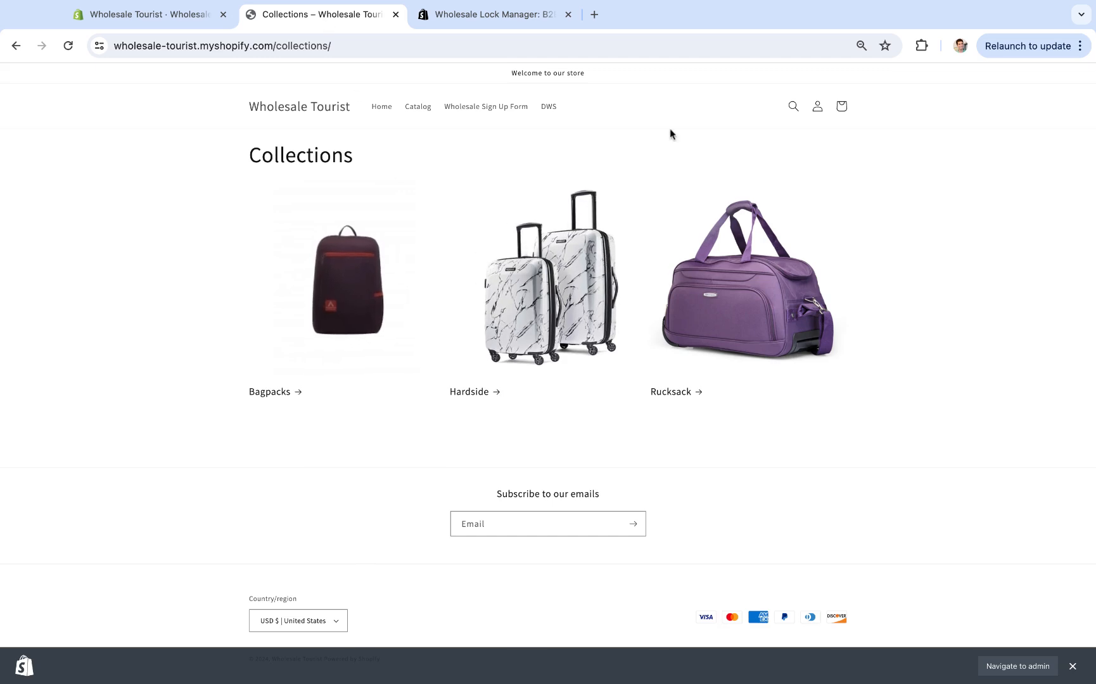
- Save the Hardside - Collections Lock in the admin and return to the storefront Collections page
click(816, 106)
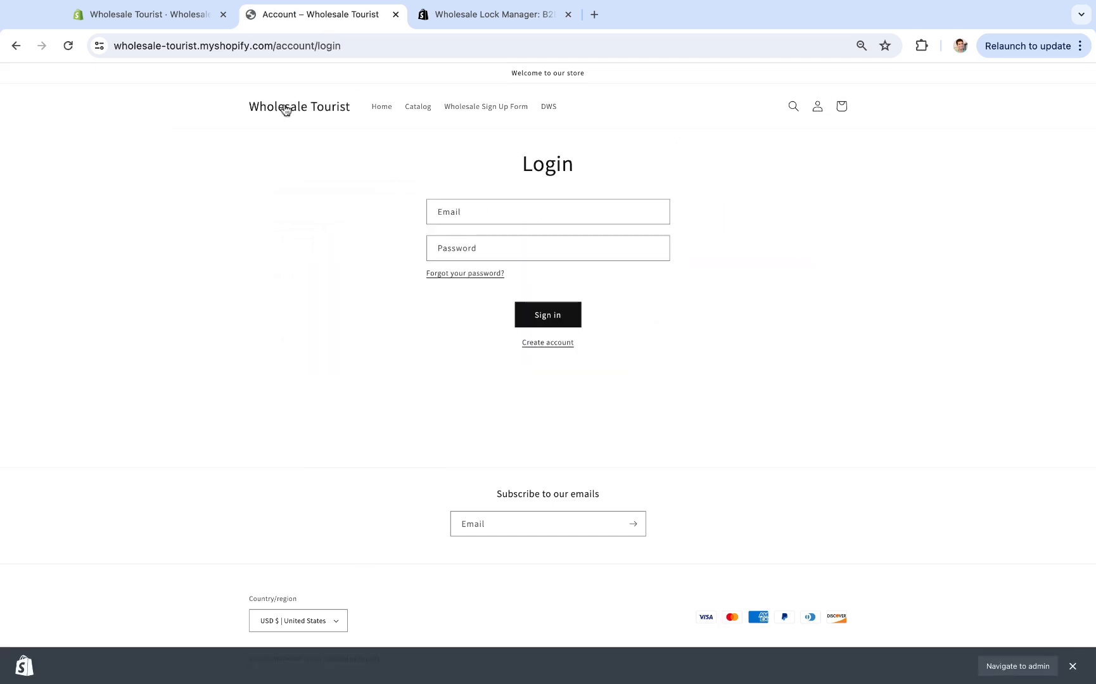
click(145, 14)
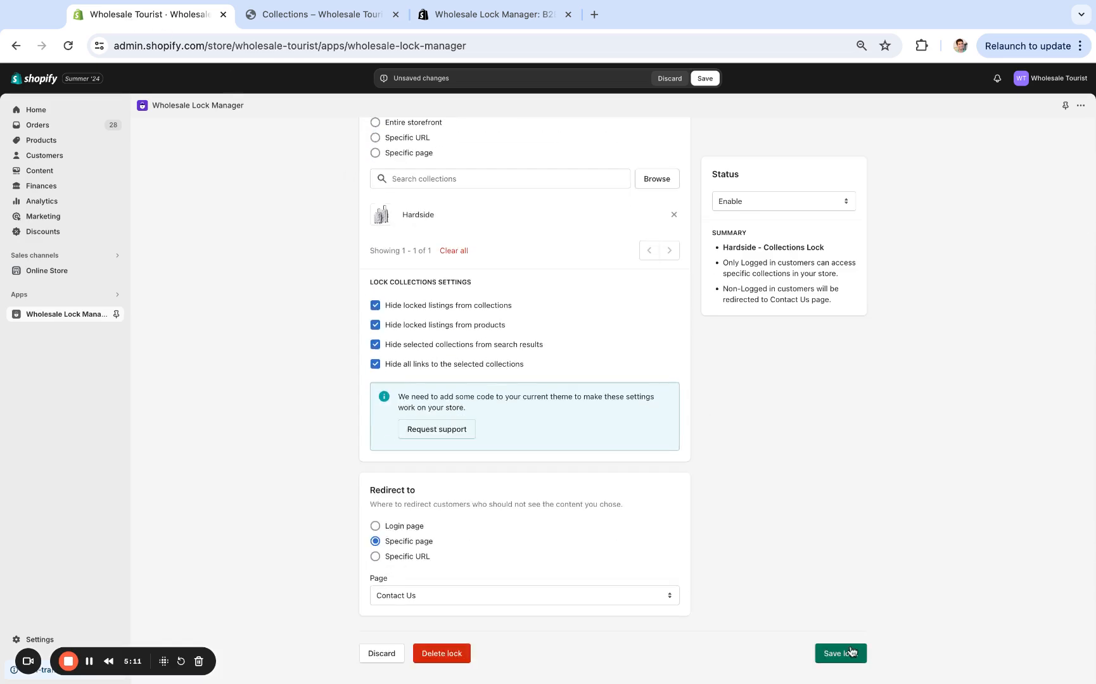
click(840, 654)
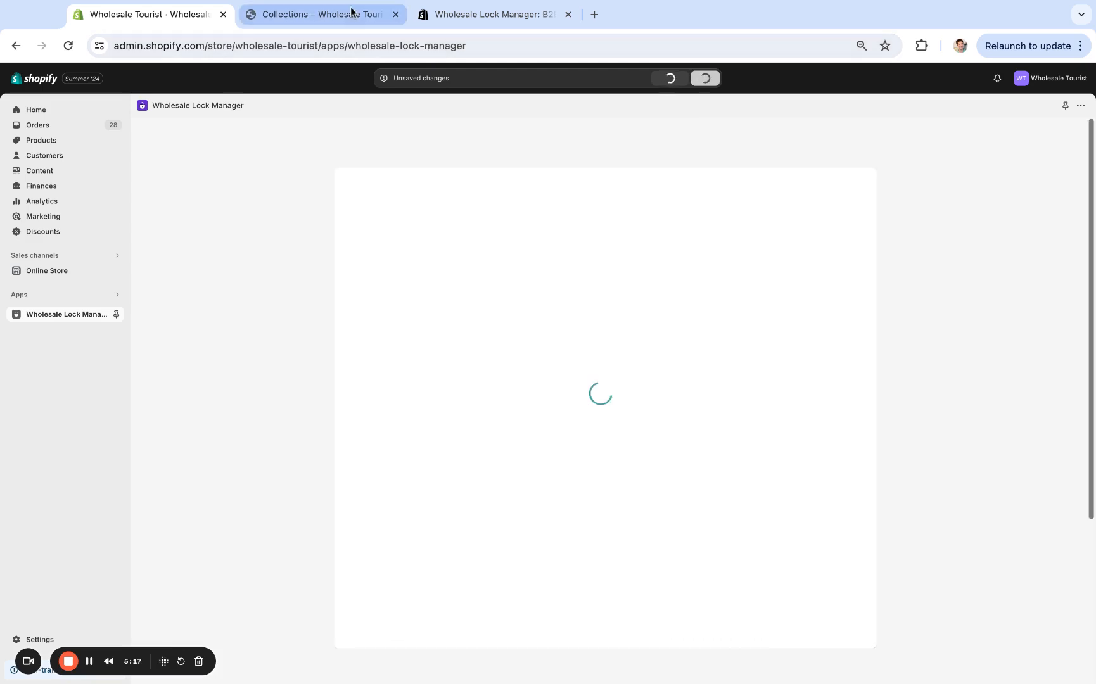
click(322, 14)
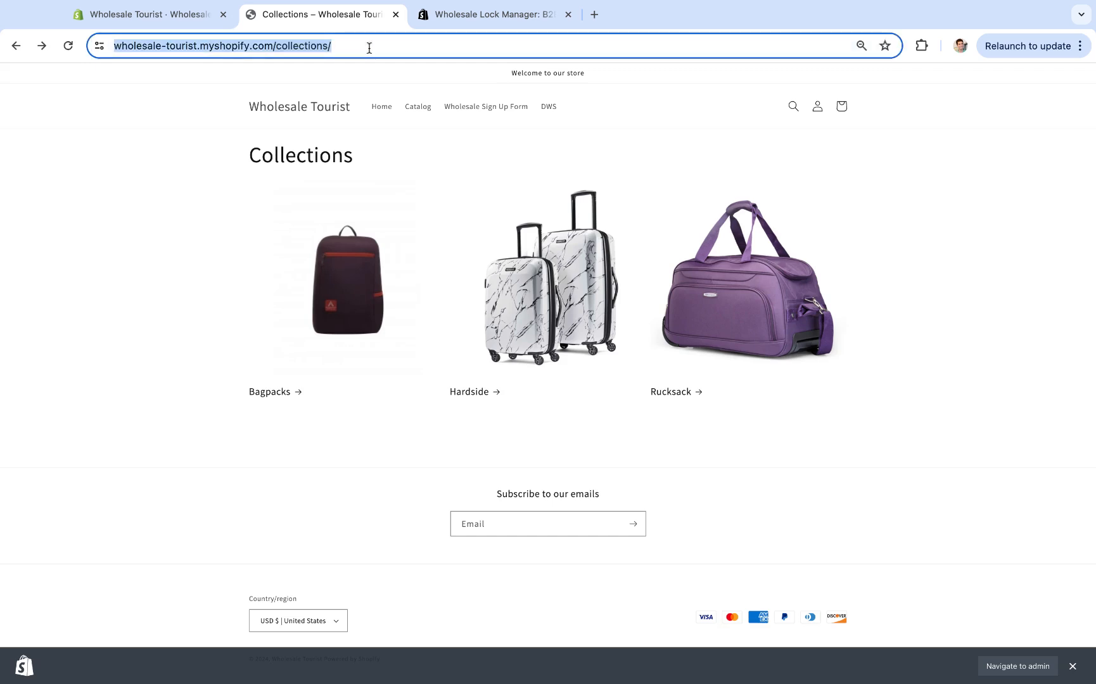
- Reload to see Hardside hidden, then sign in as customer 'theme' so it reappears
key(Return)
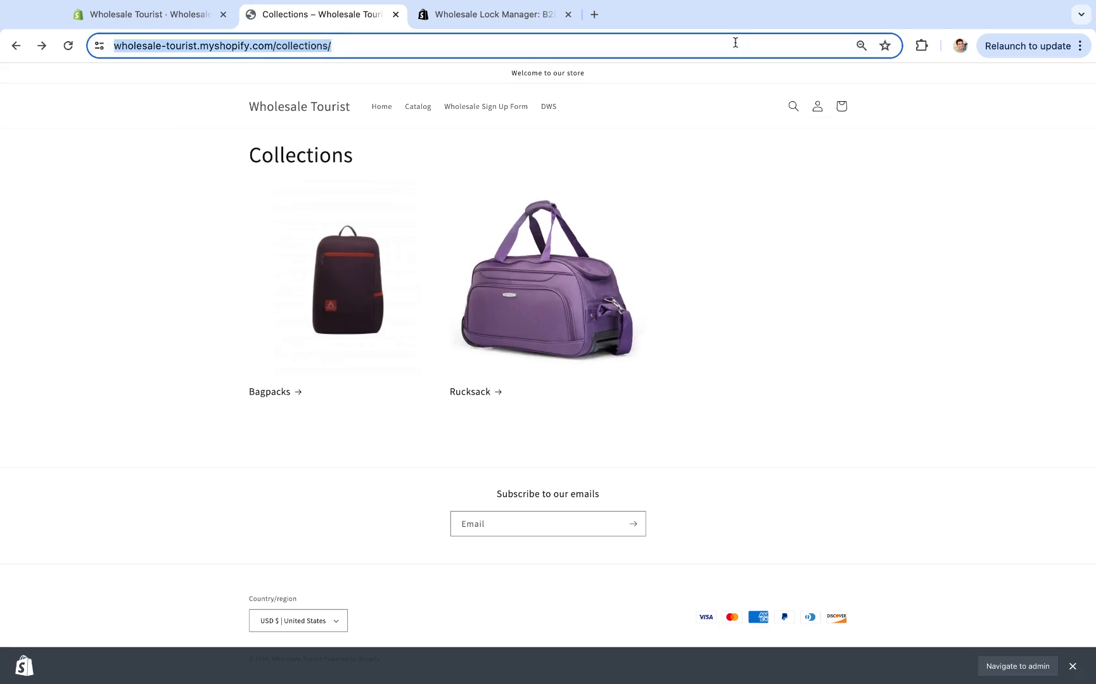
click(816, 107)
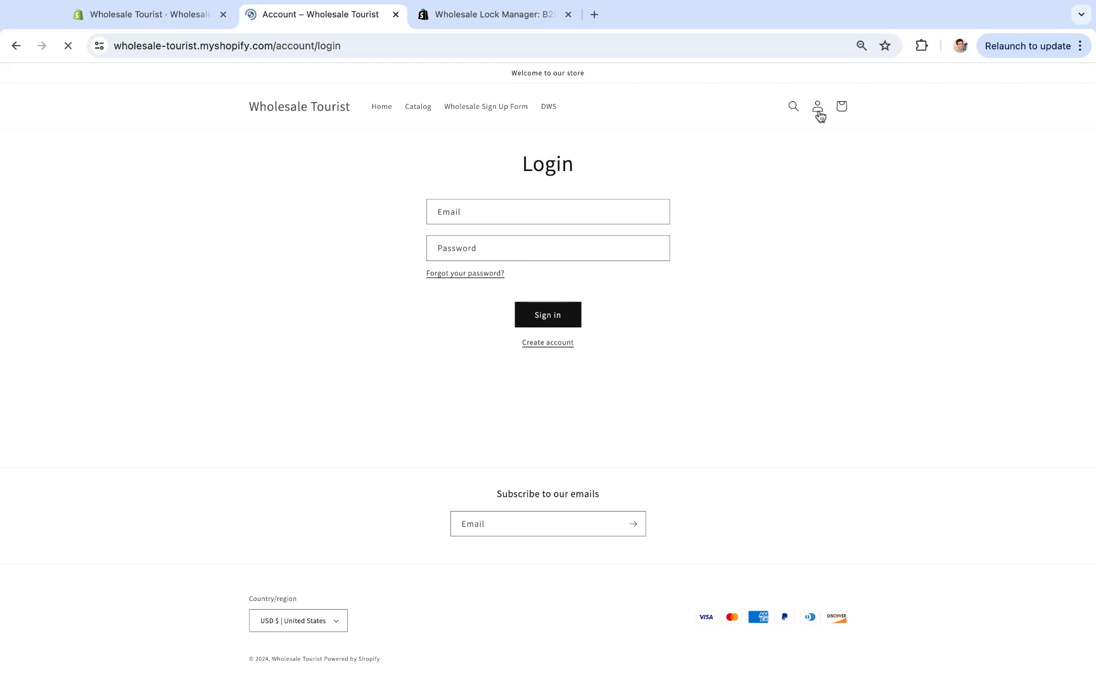
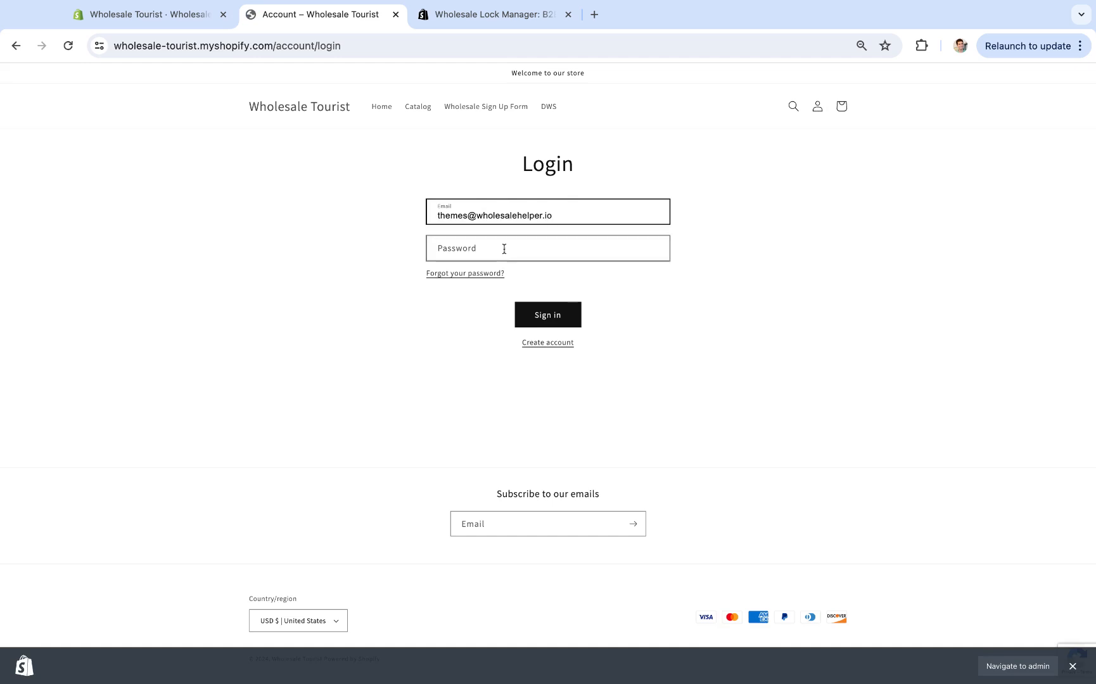
text(•••••)
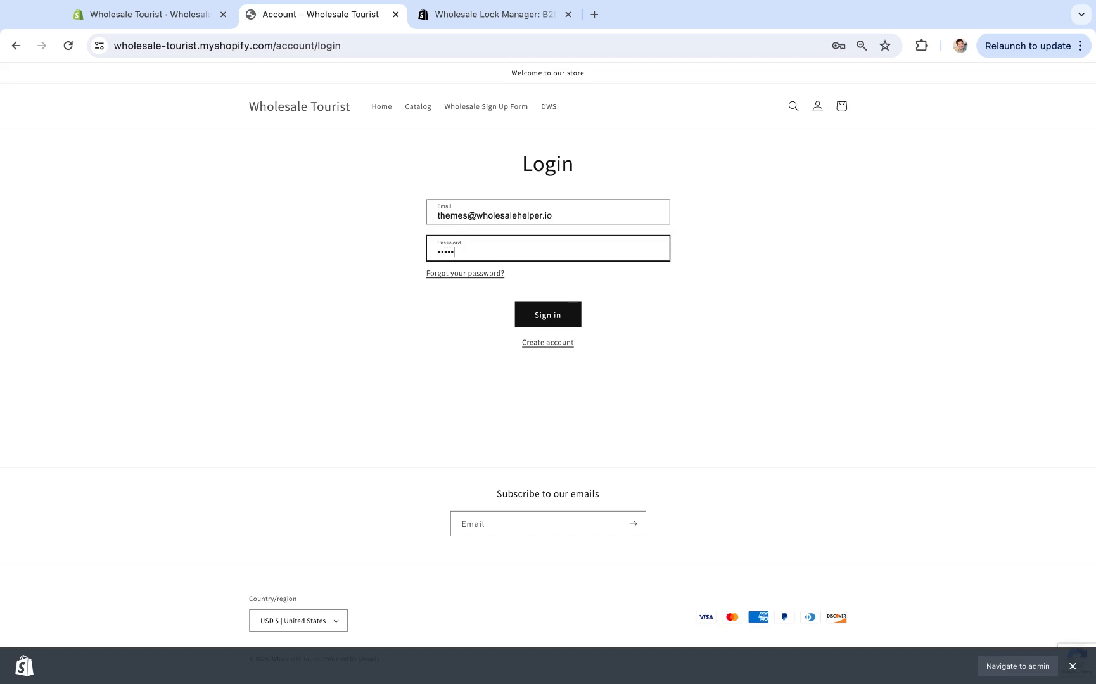
click(547, 315)
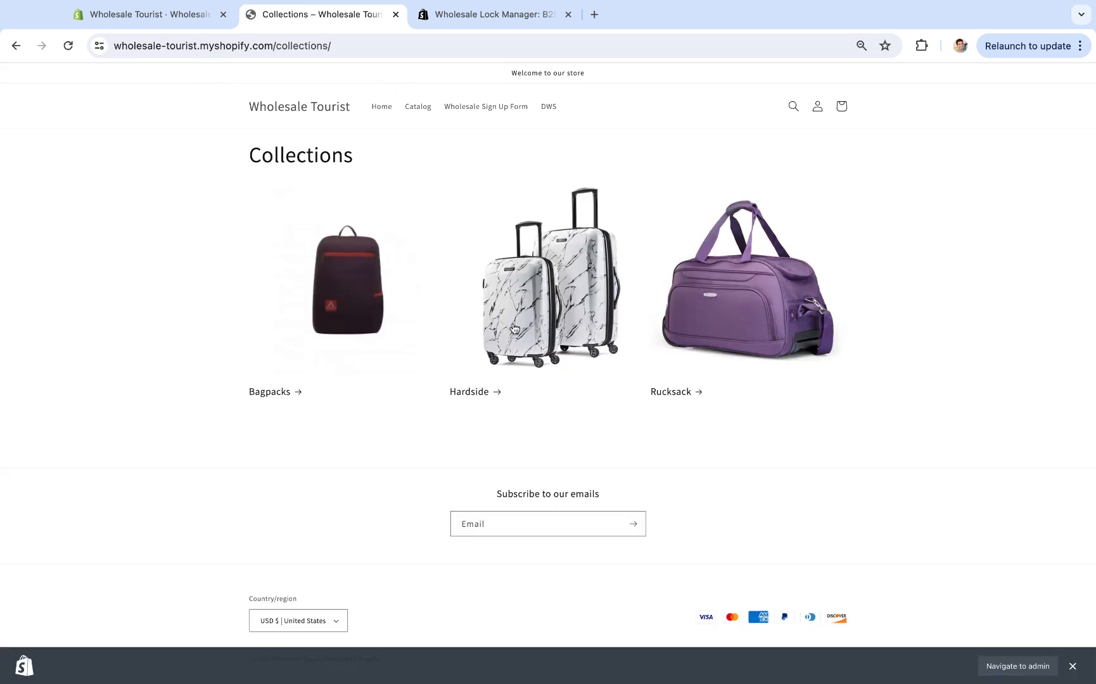
mouse_move(304, 428)
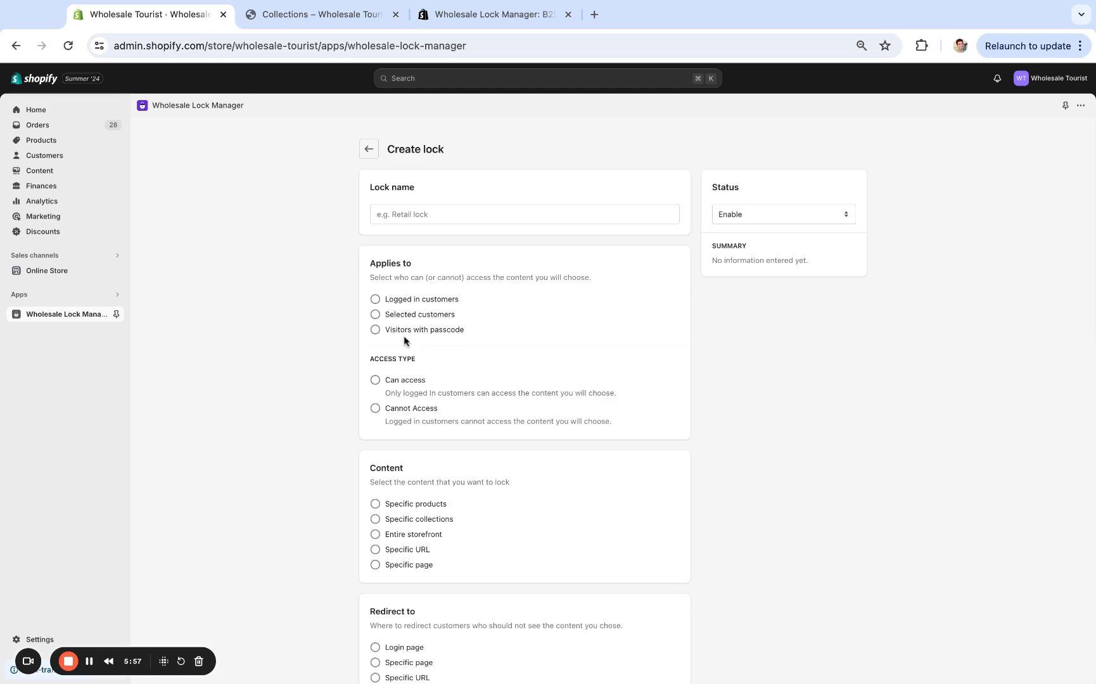
mouse_move(344, 417)
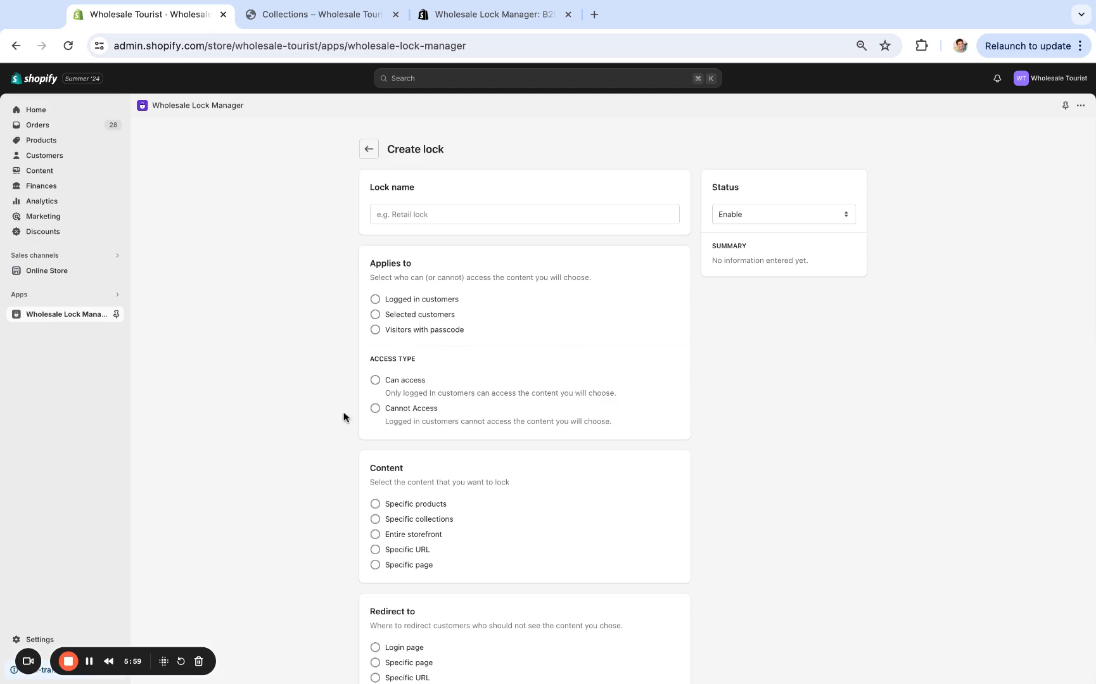
- Go back from the Create lock page to the Locks list showing the enabled Hardside lock
click(369, 149)
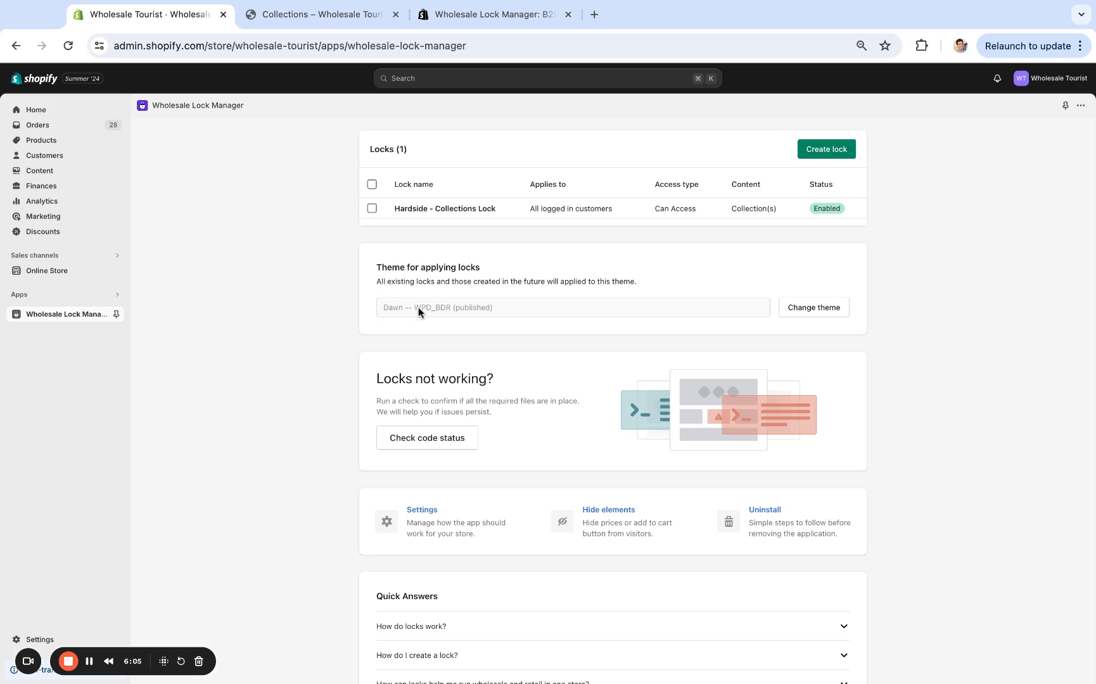
mouse_move(119, 486)
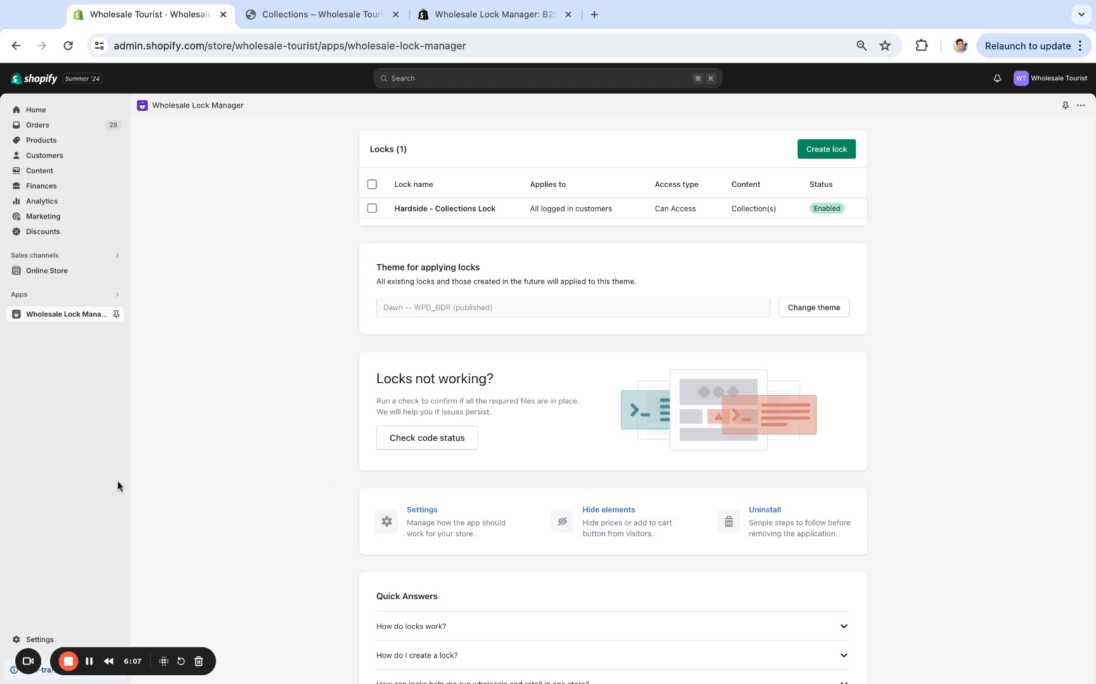
mouse_move(232, 476)
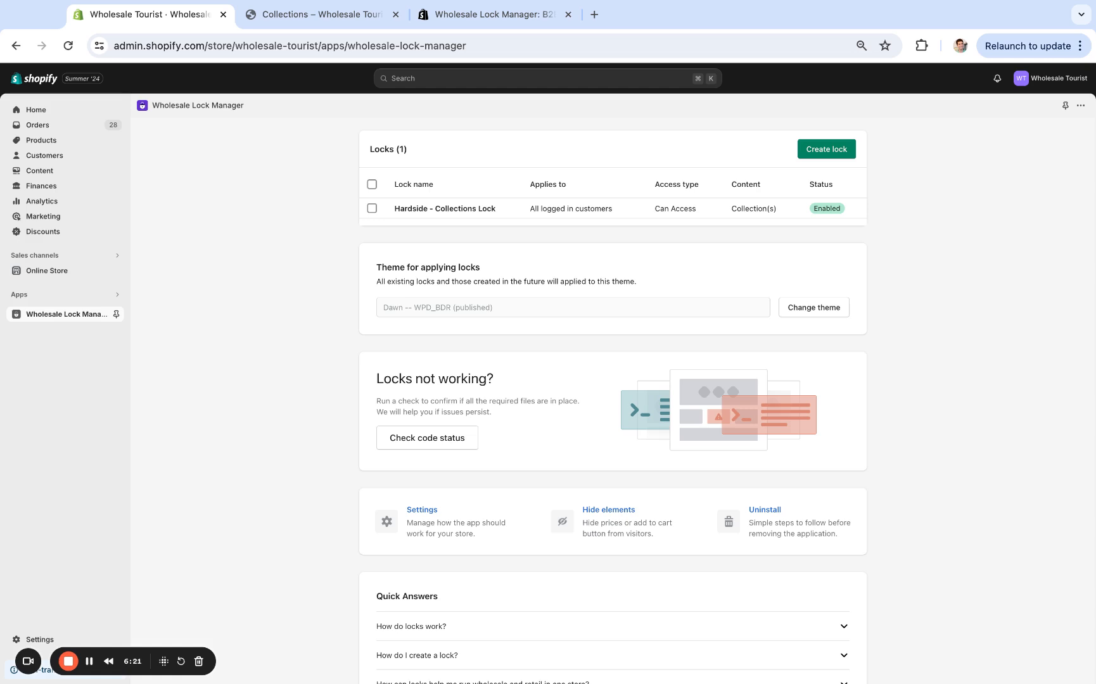
mouse_move(565, 574)
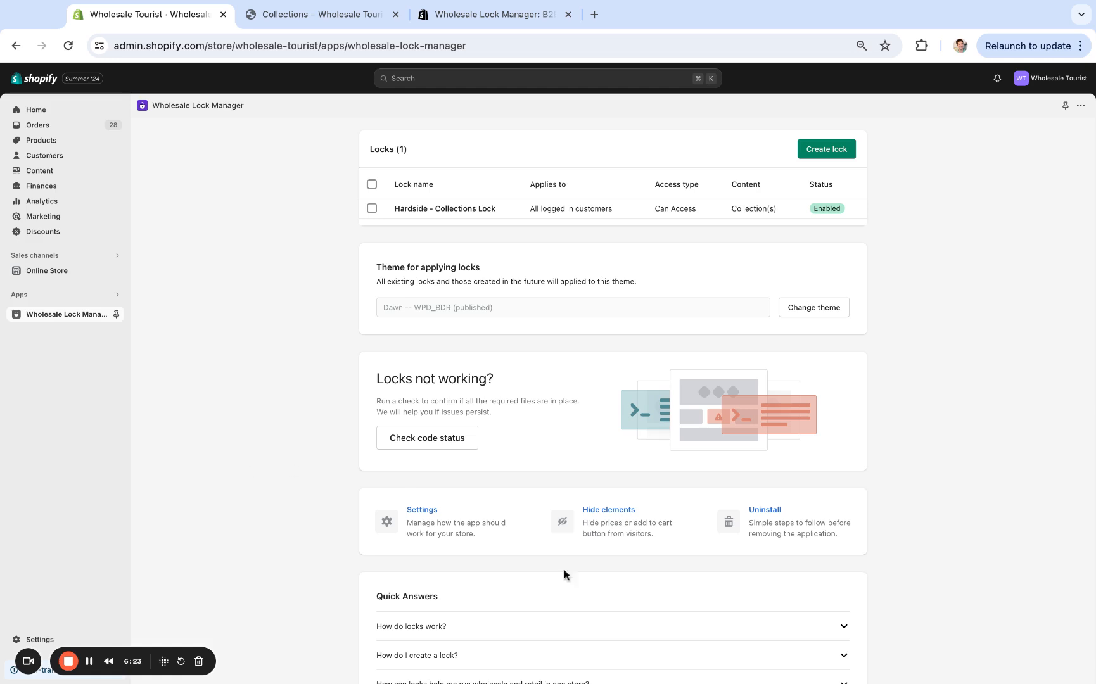